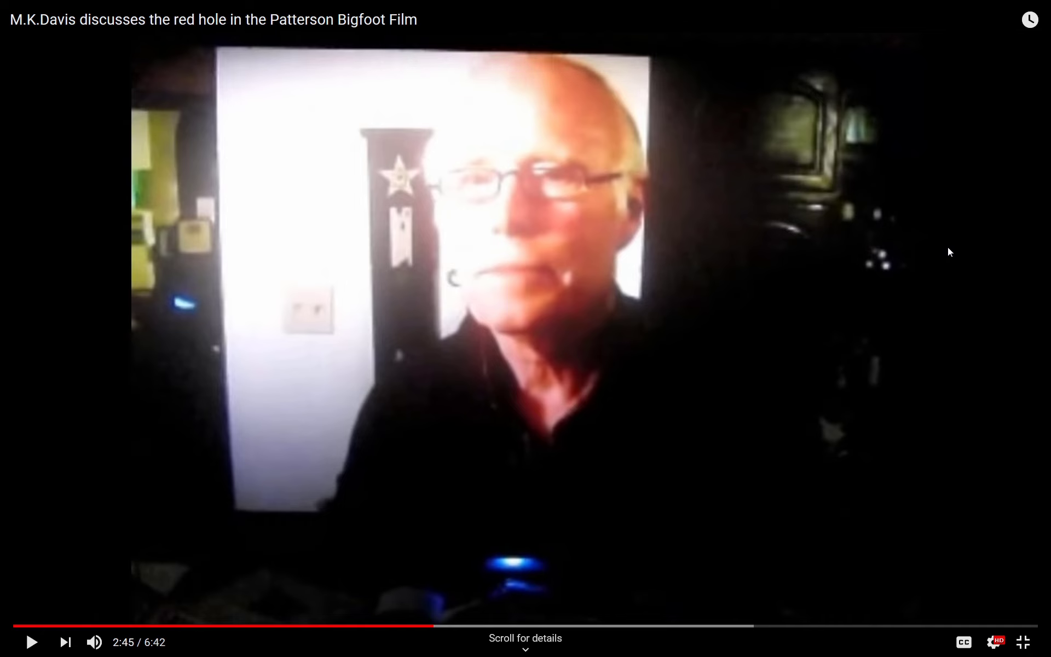
mouse_move(1046, 294)
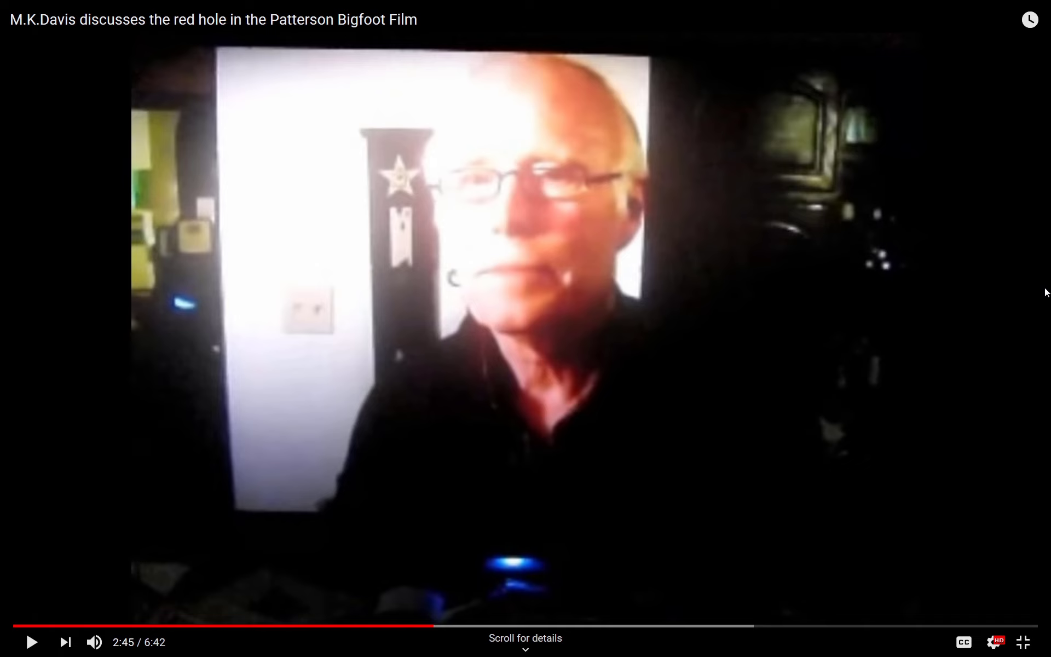
mouse_move(1001, 249)
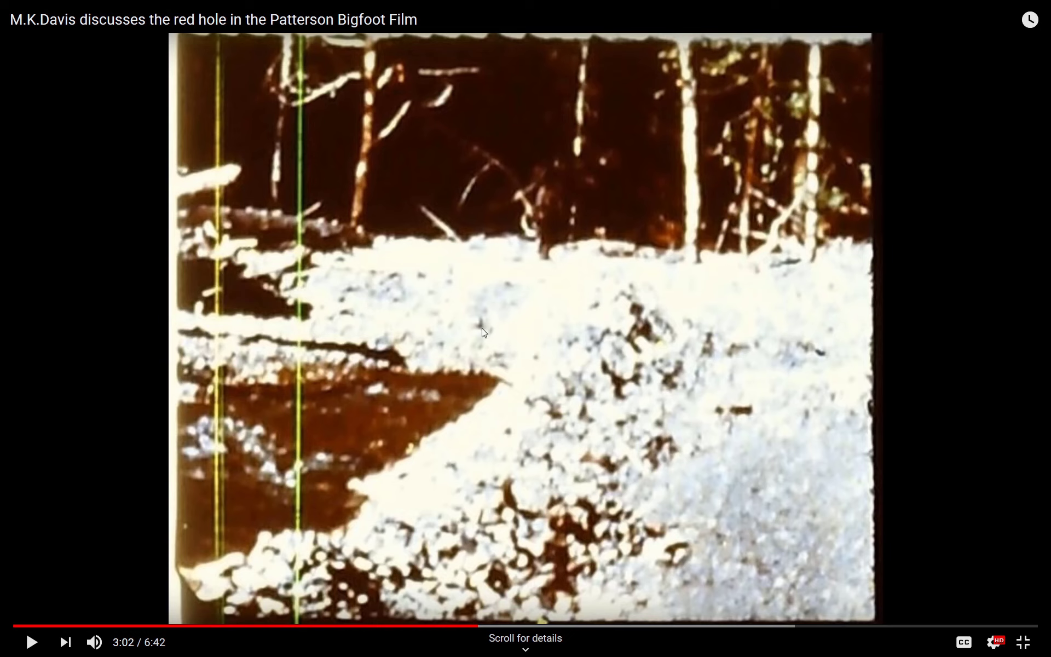
mouse_move(429, 482)
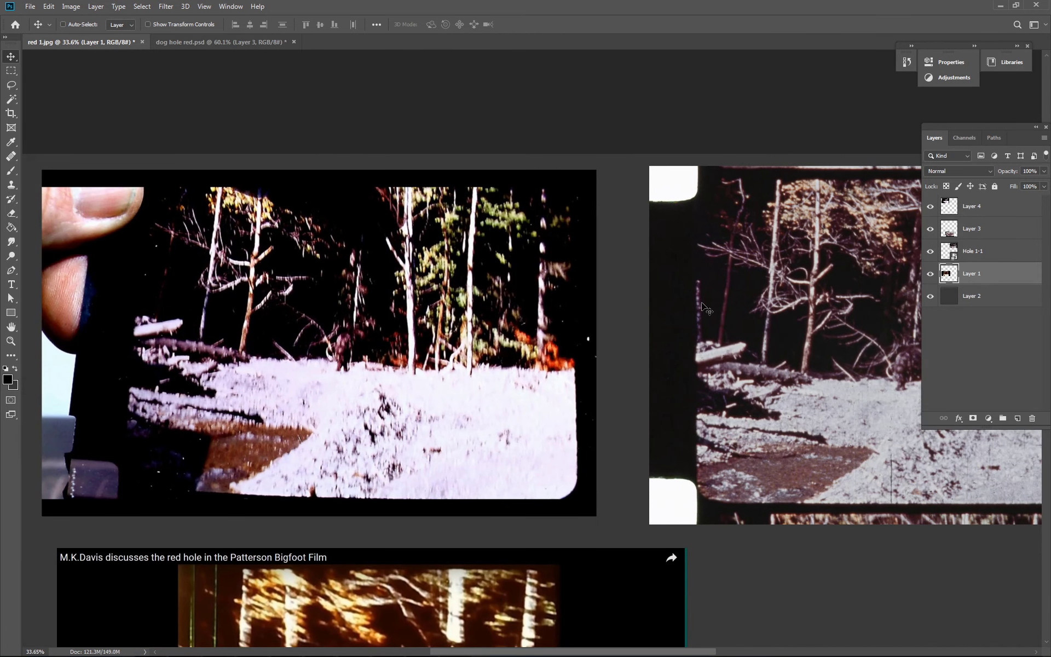
mouse_move(765, 337)
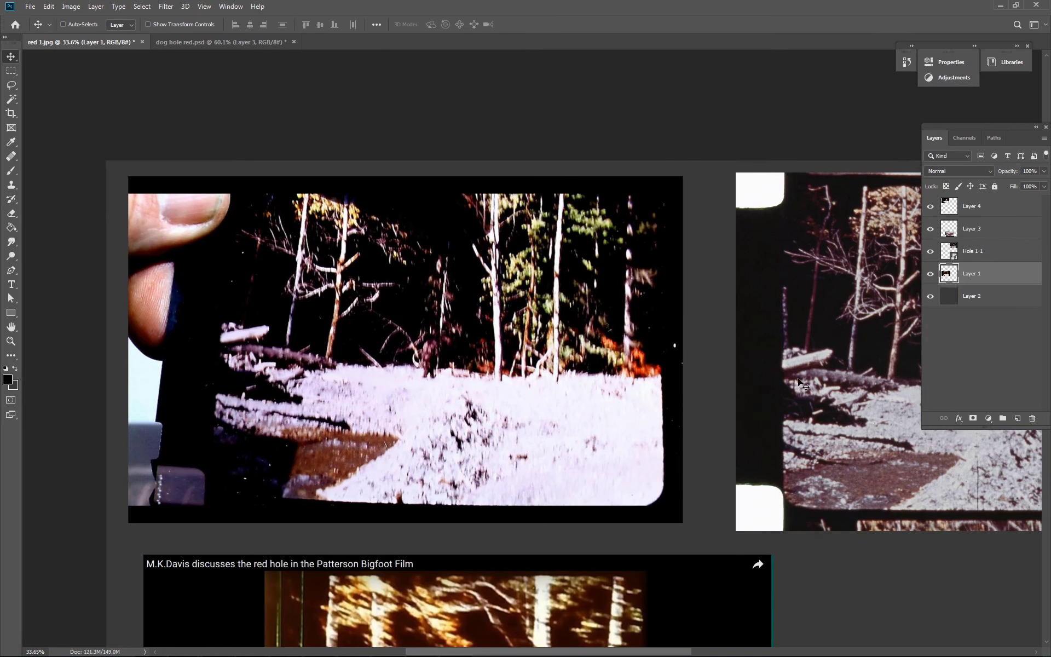
mouse_move(527, 383)
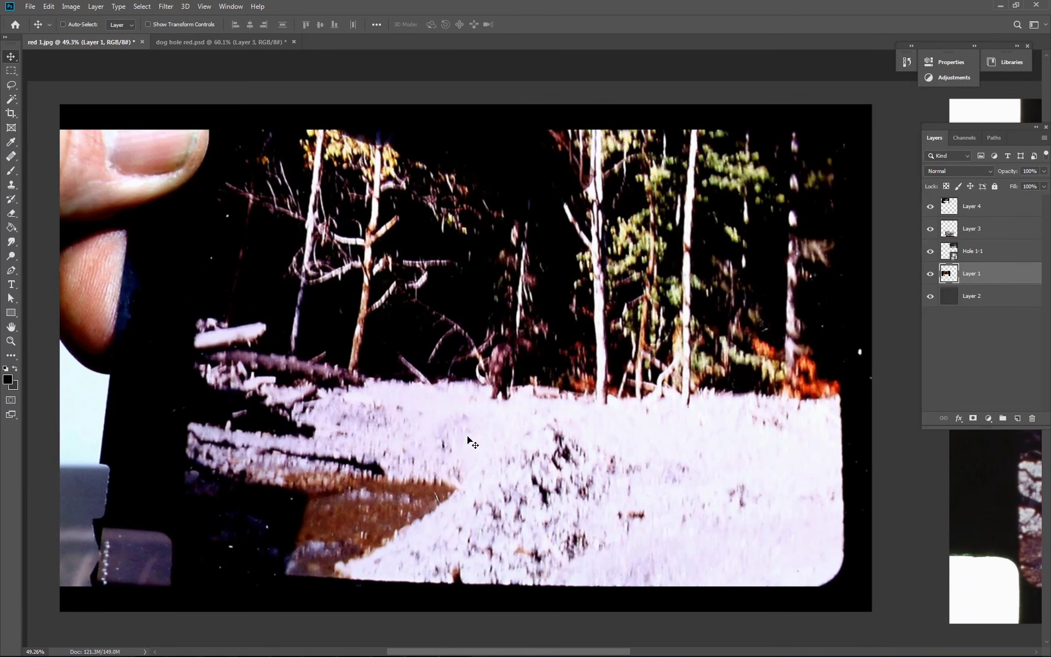
mouse_move(234, 385)
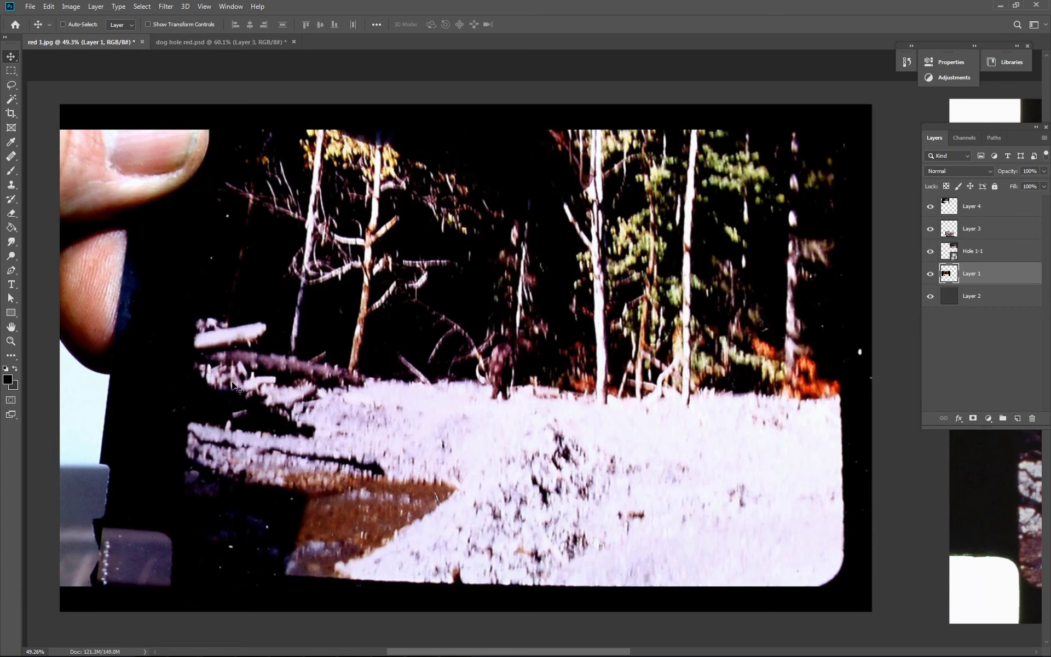
mouse_move(593, 408)
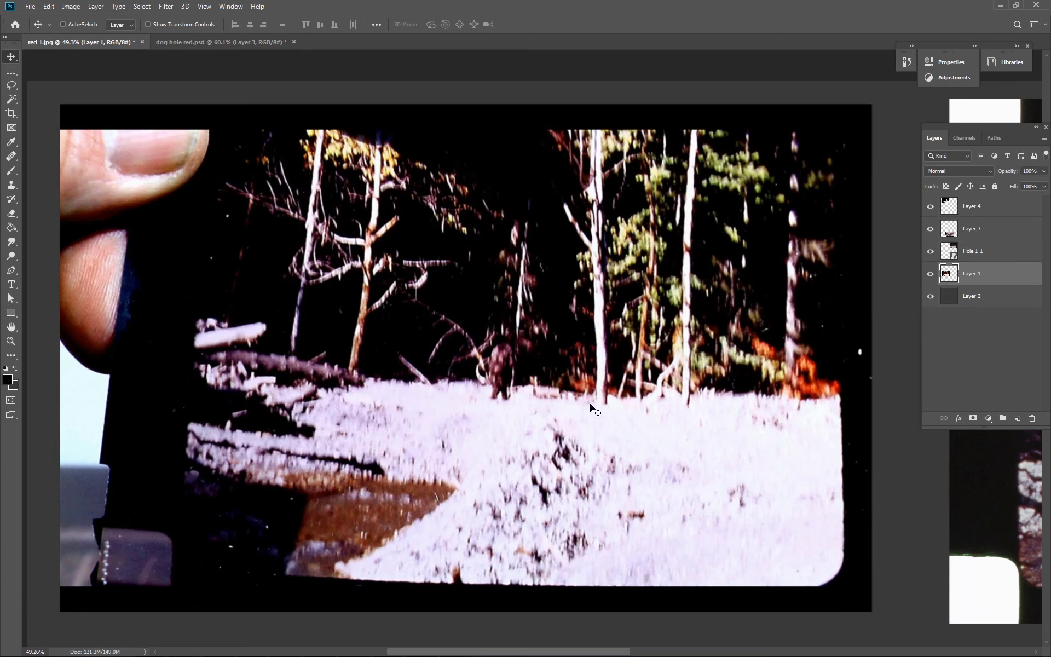
mouse_move(525, 450)
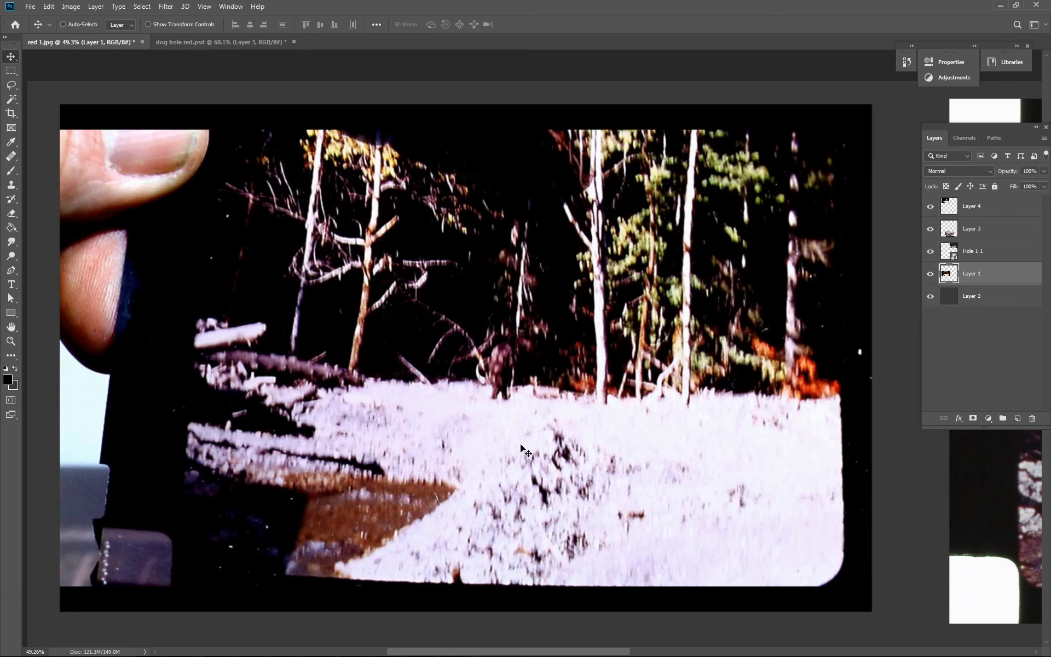
mouse_move(414, 444)
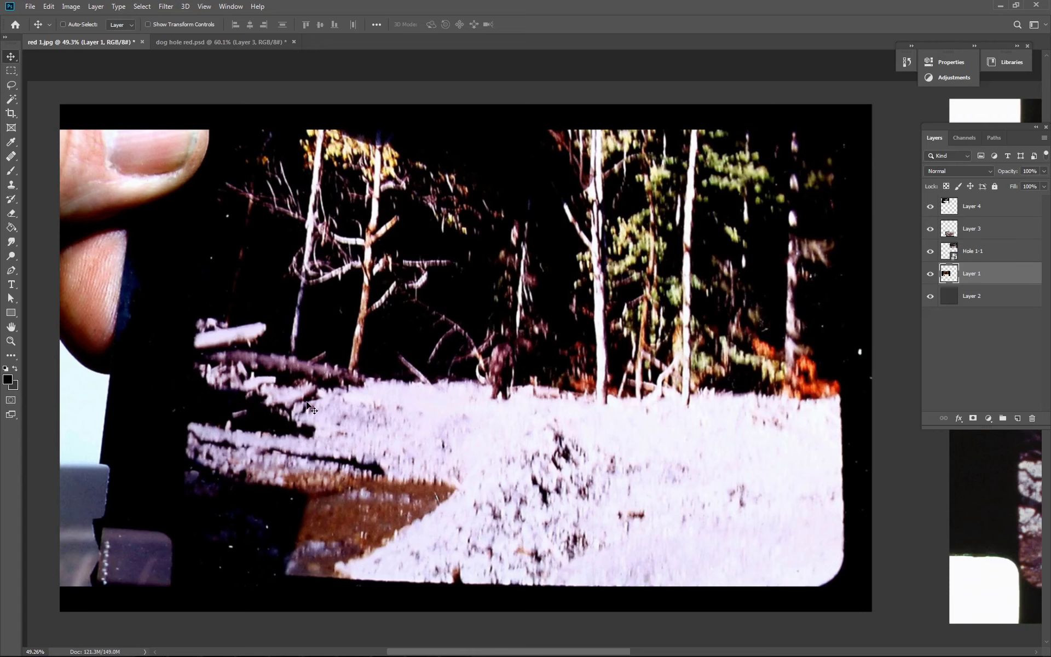
mouse_move(341, 402)
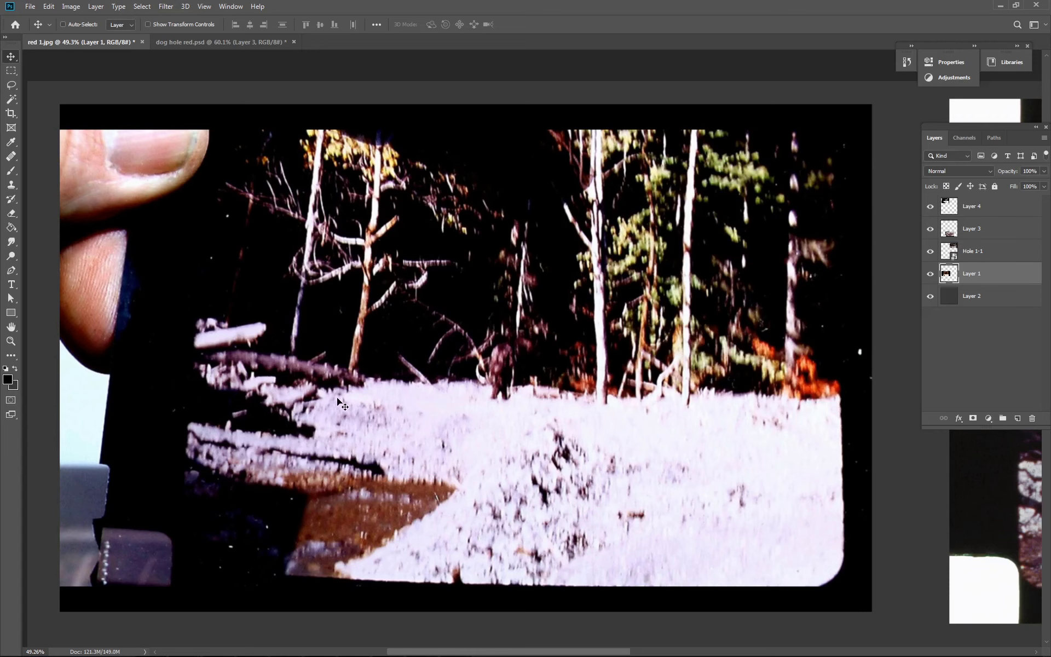
mouse_move(326, 405)
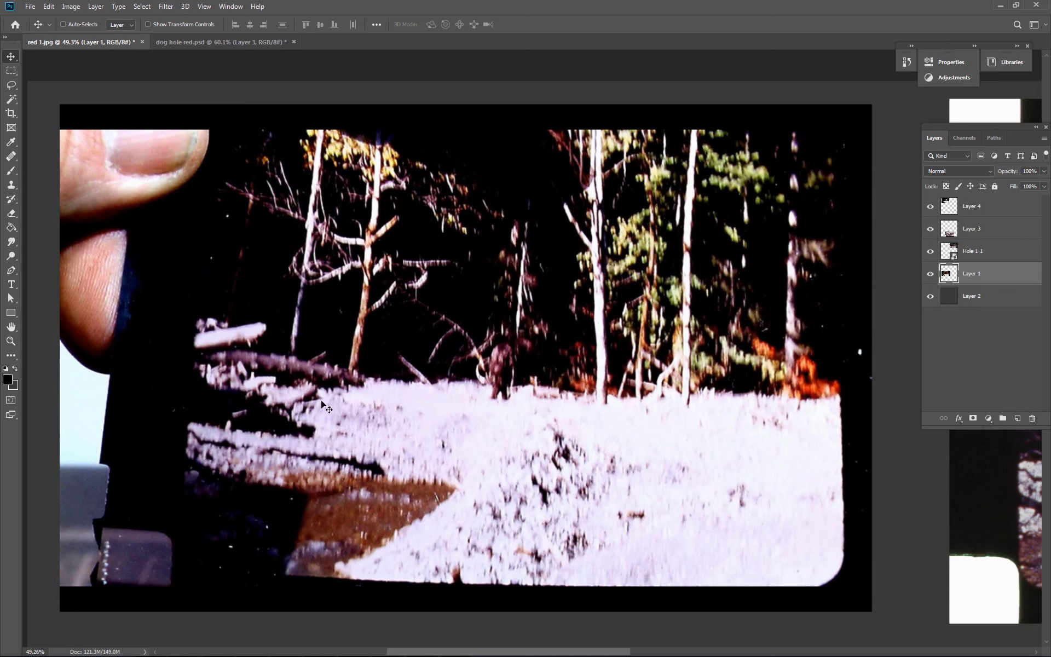
mouse_move(436, 527)
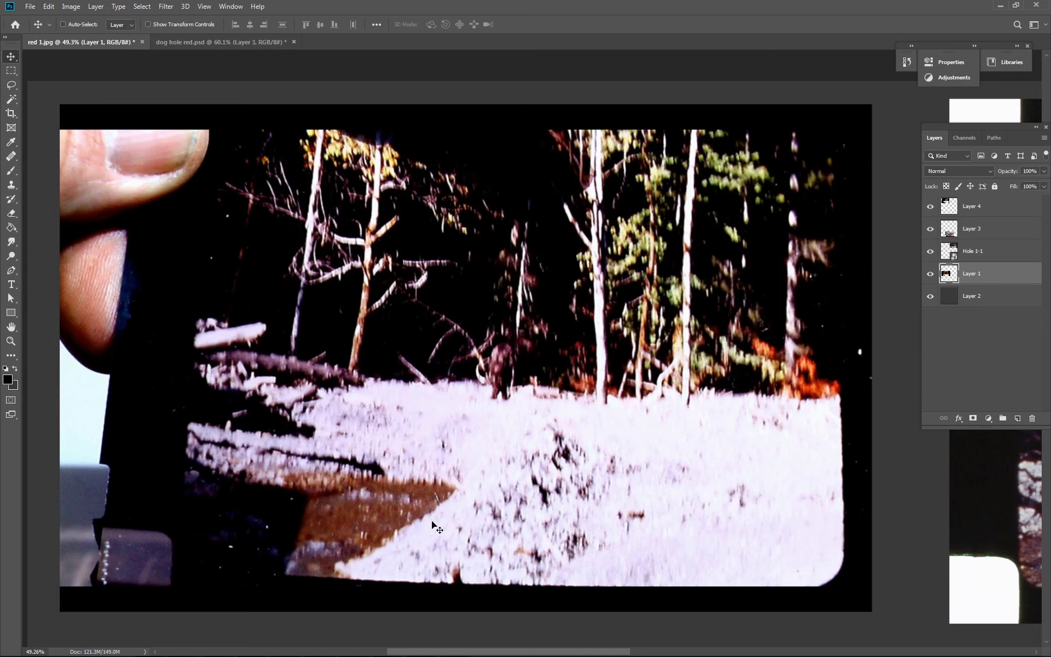
mouse_move(320, 406)
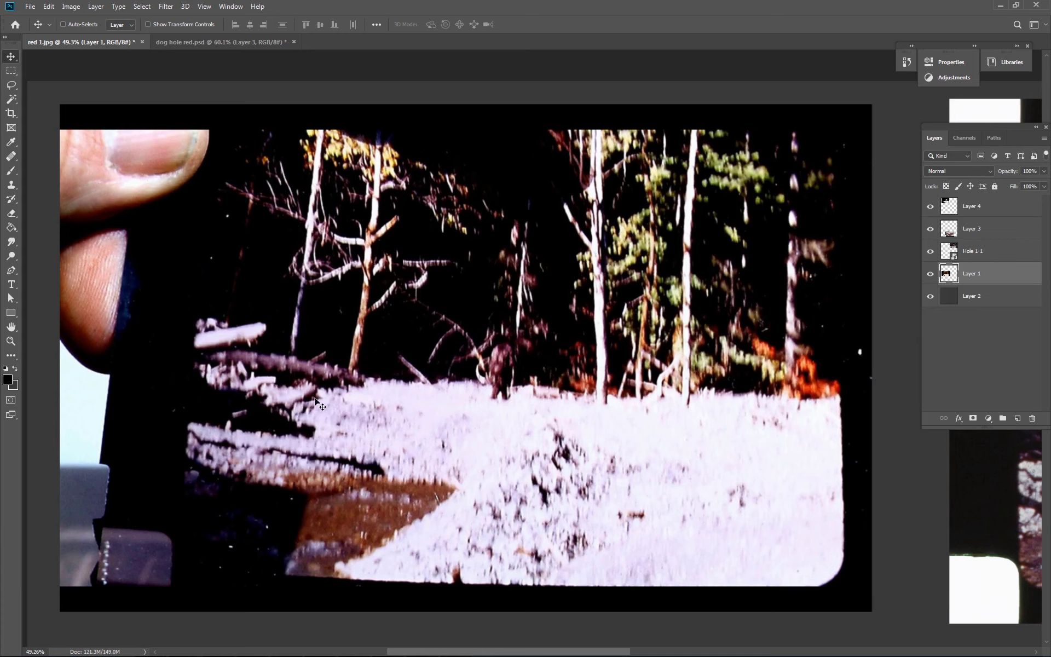
mouse_move(359, 411)
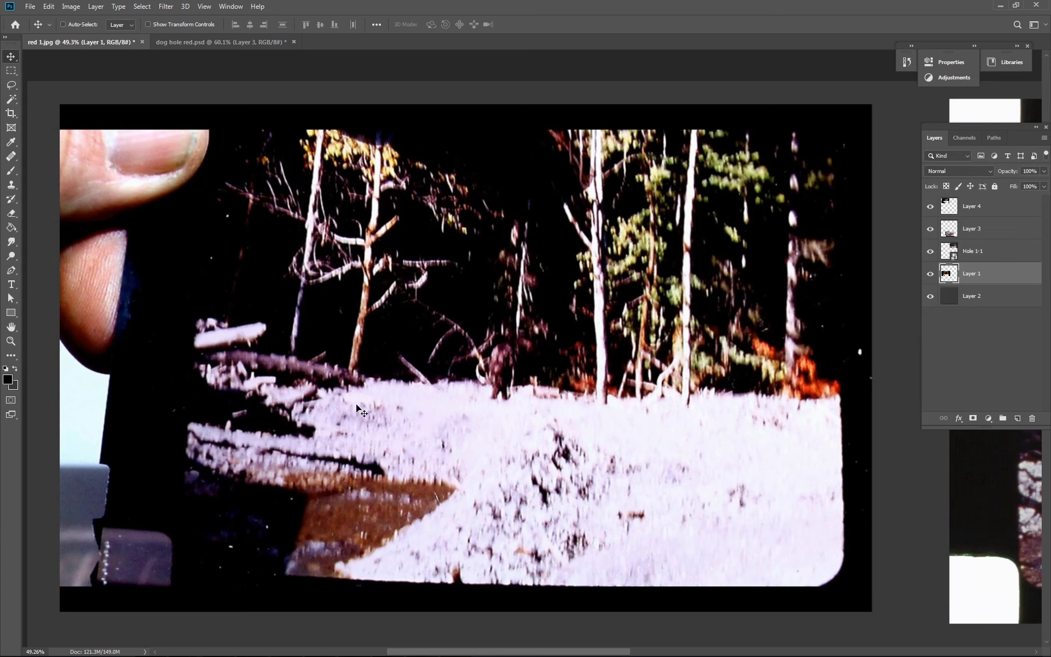
mouse_move(454, 466)
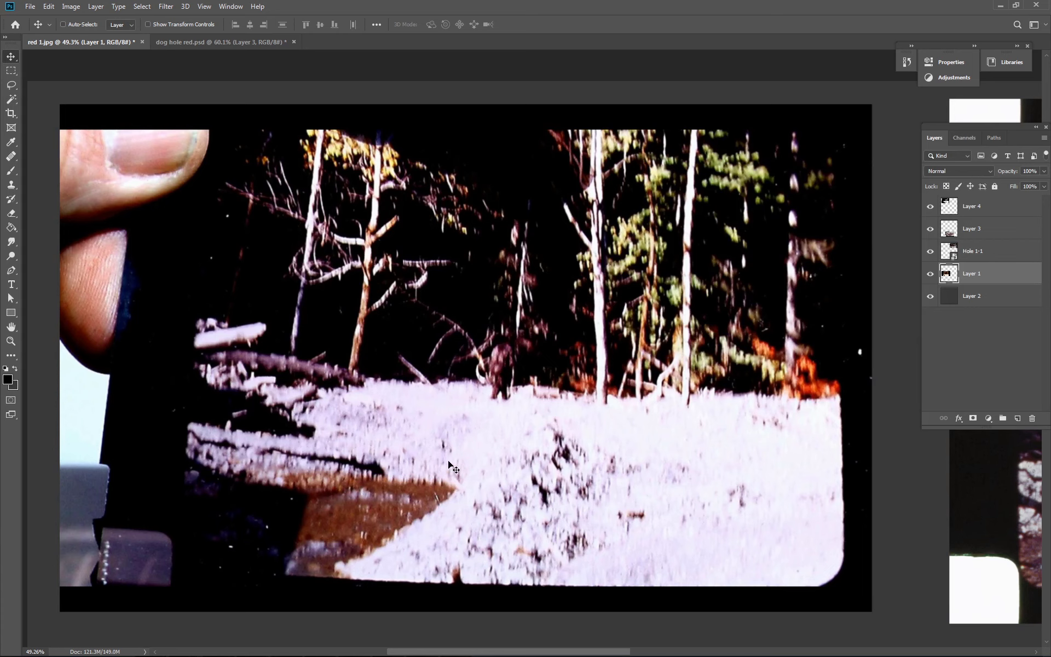
mouse_move(259, 363)
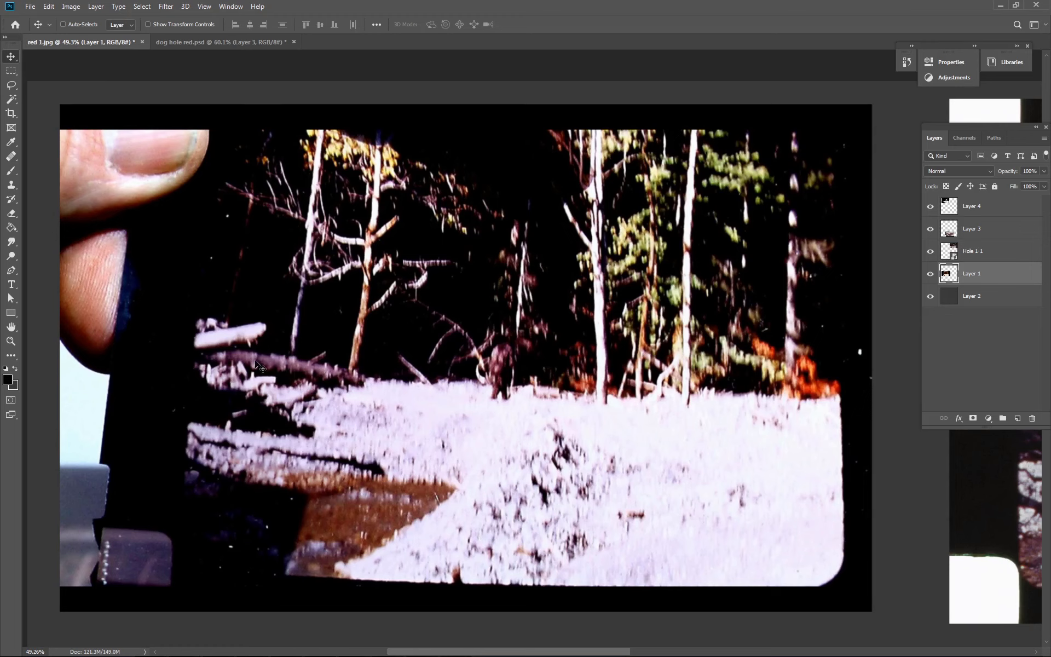
mouse_move(369, 414)
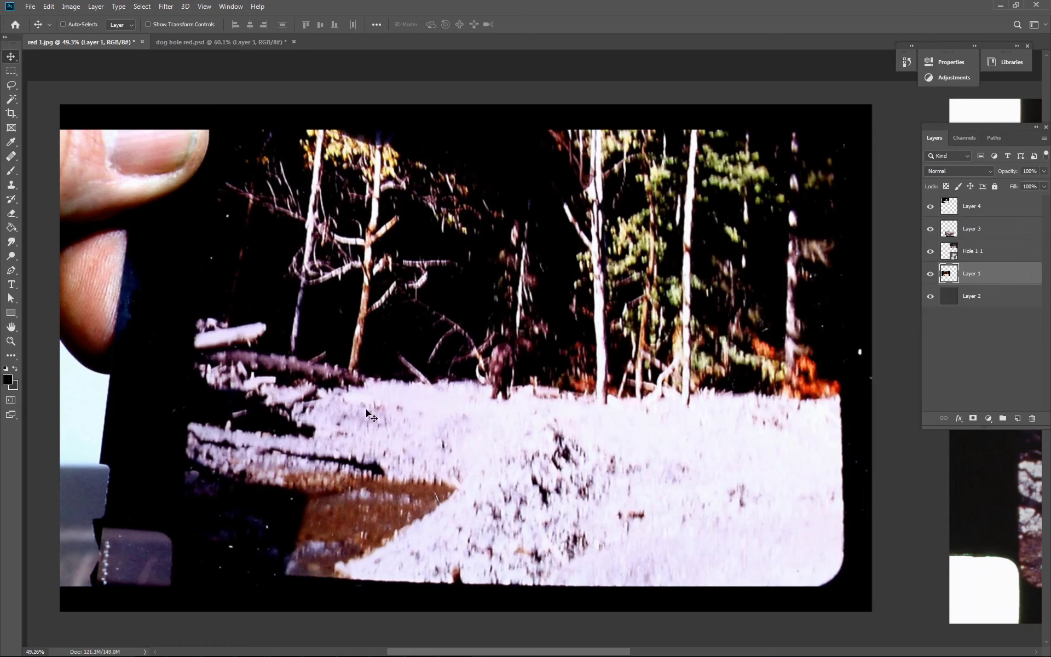
mouse_move(502, 439)
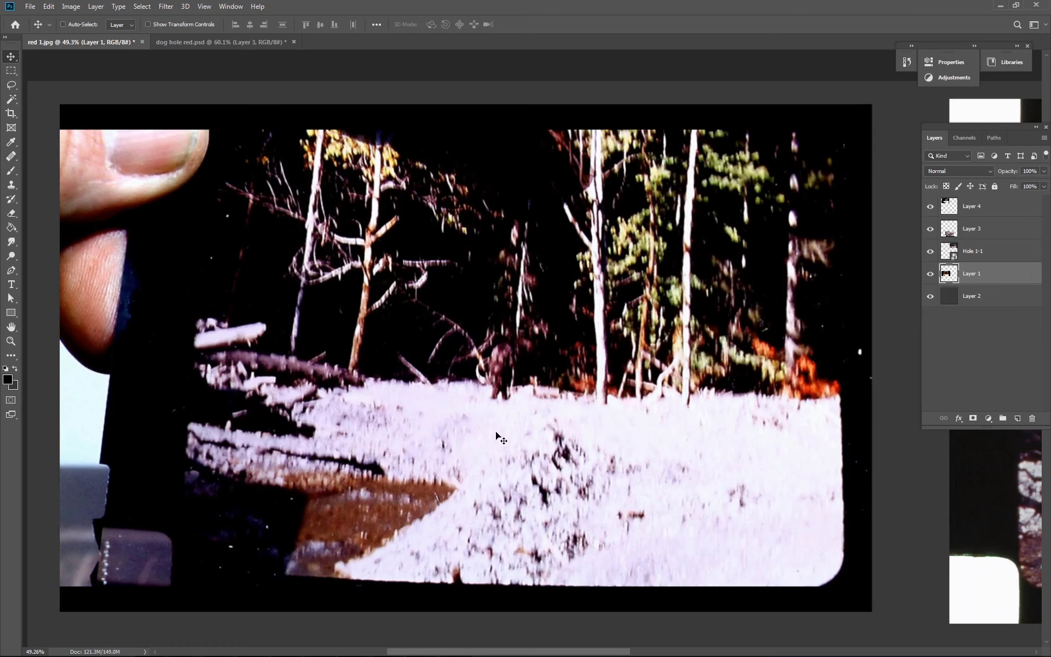
mouse_move(536, 433)
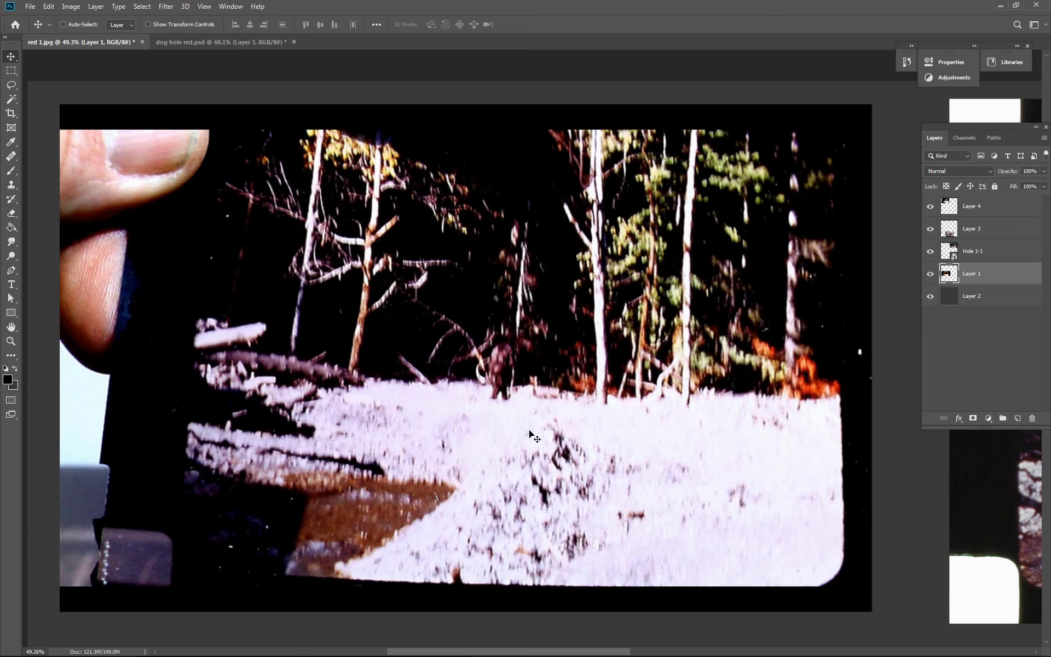
mouse_move(531, 468)
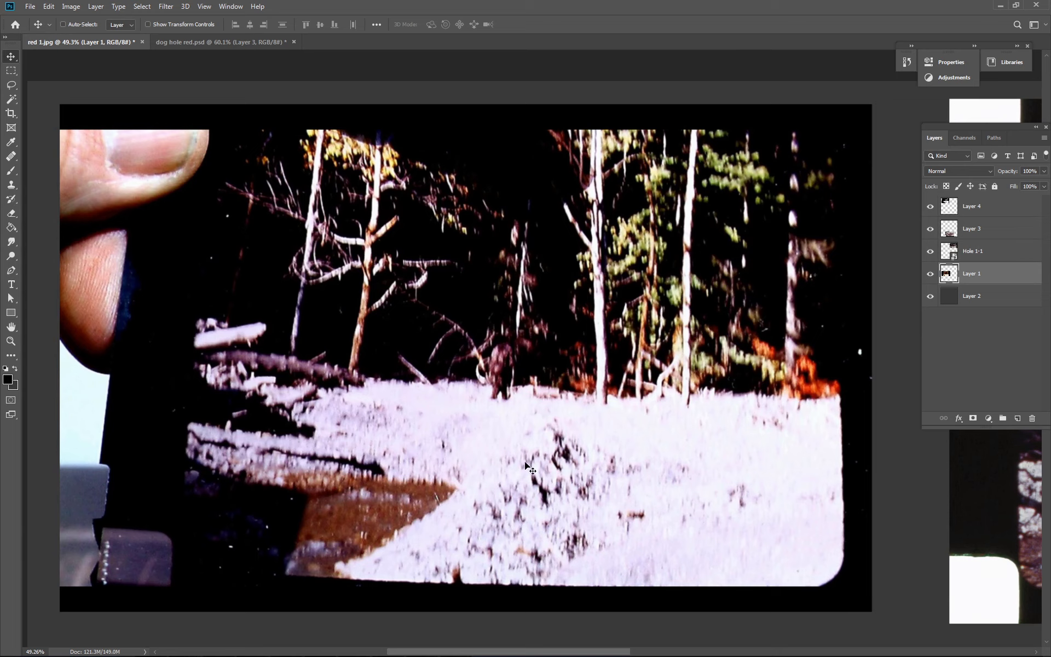
mouse_move(473, 443)
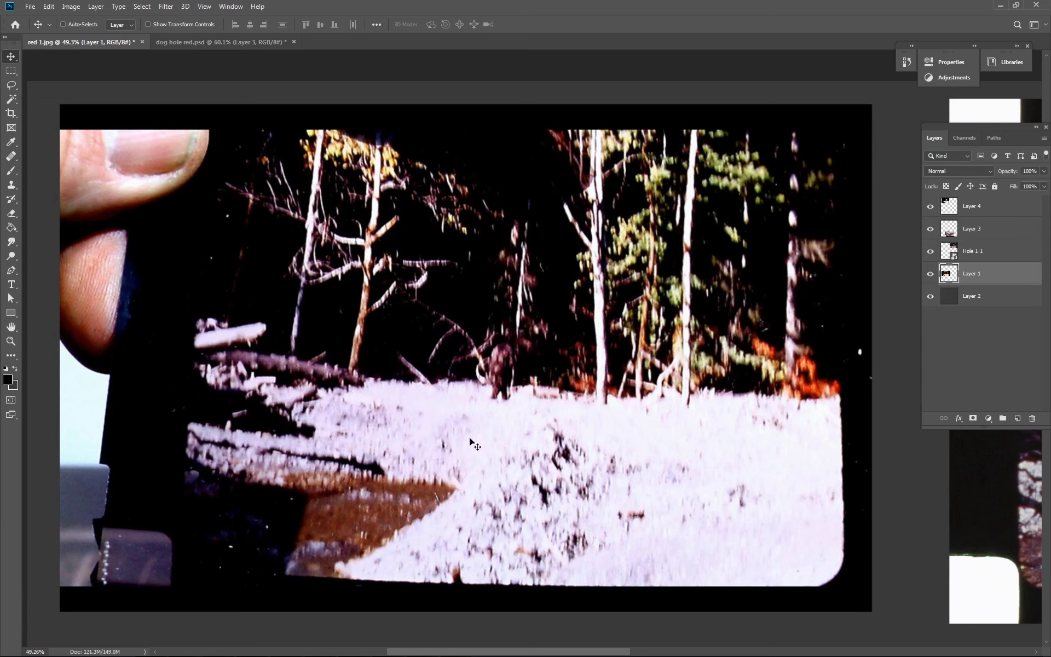
mouse_move(367, 413)
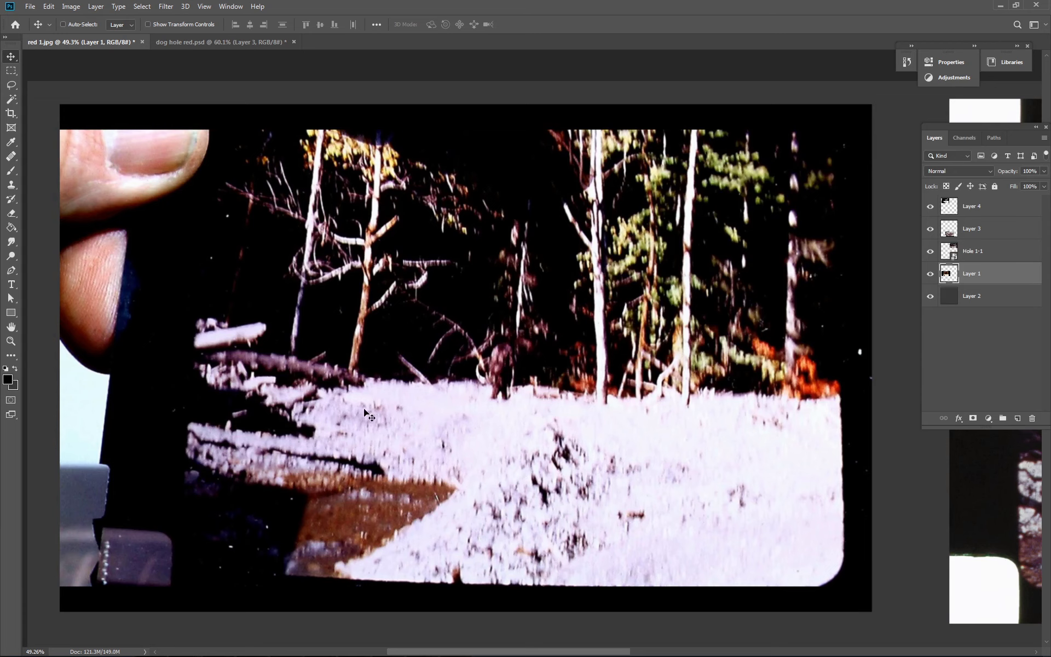
mouse_move(360, 479)
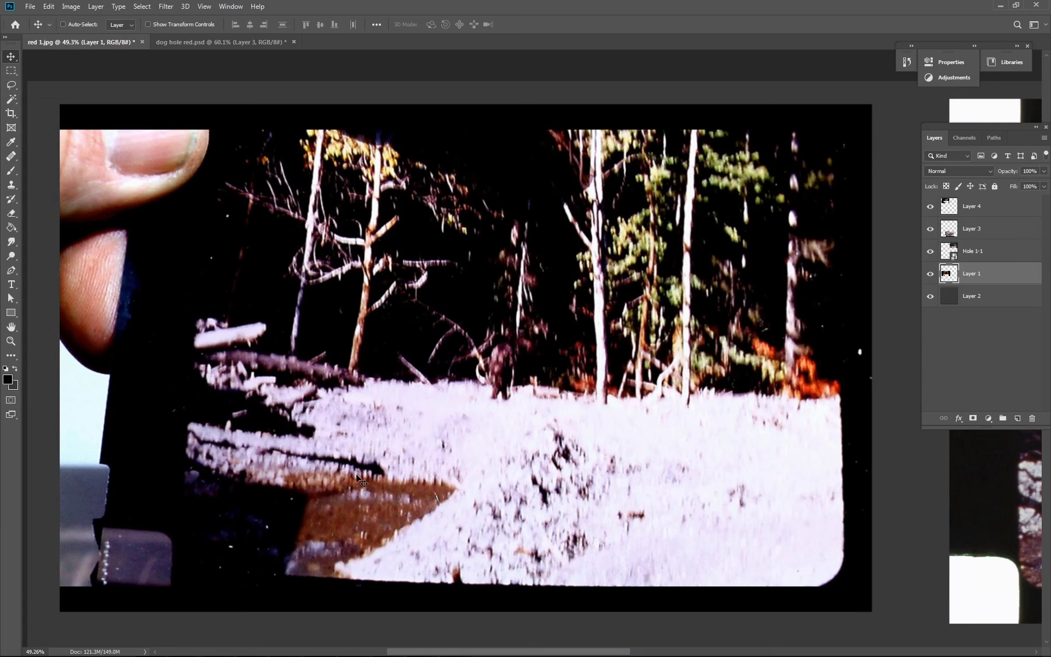
mouse_move(450, 422)
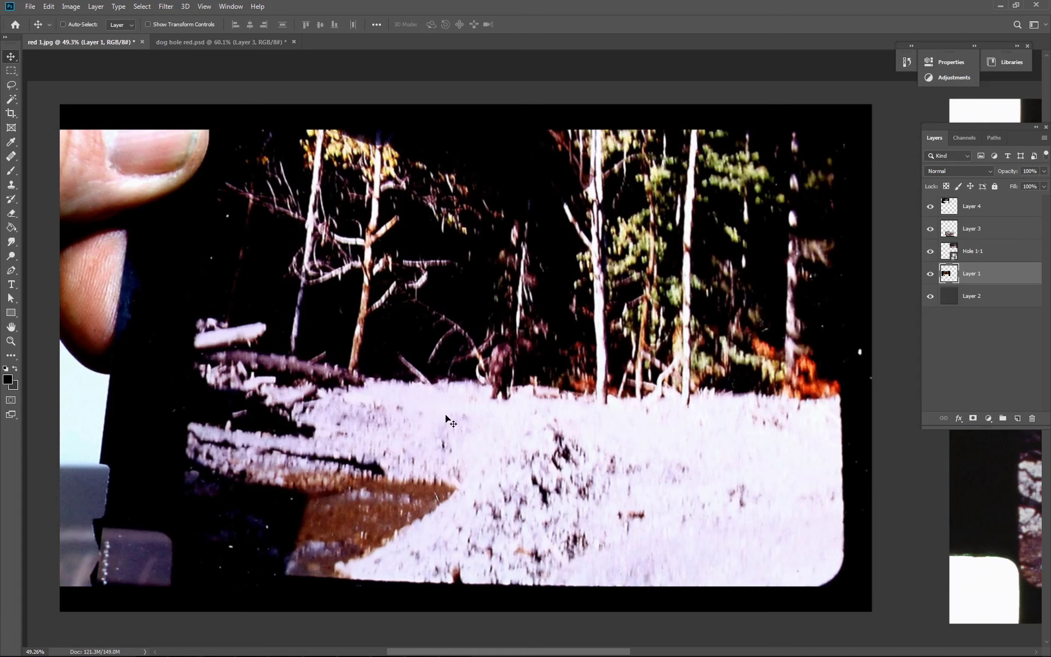
mouse_move(670, 429)
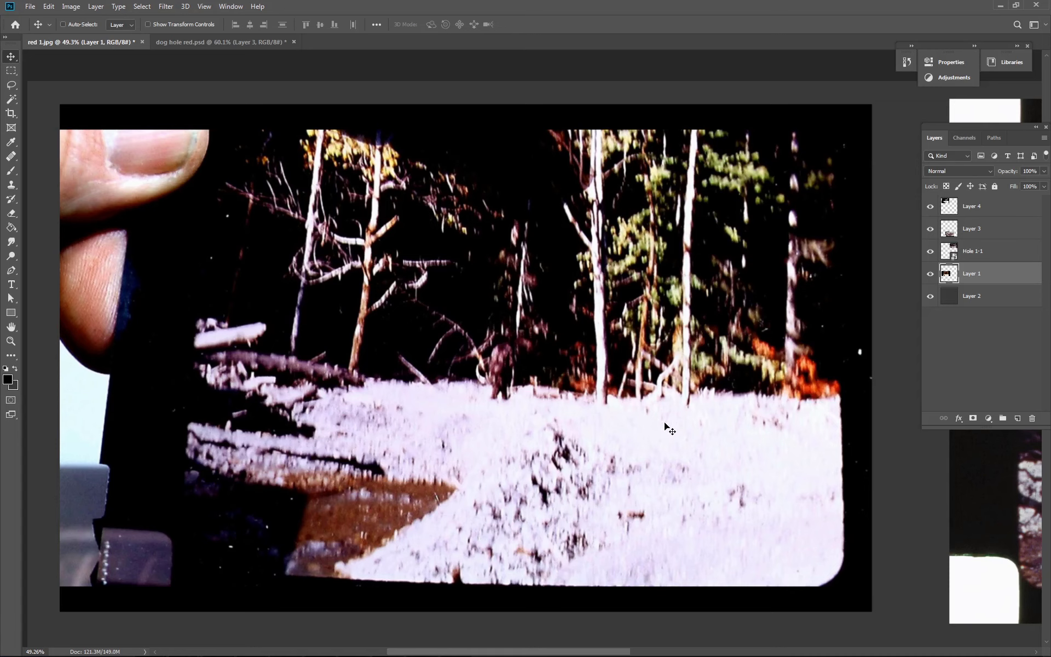
mouse_move(504, 464)
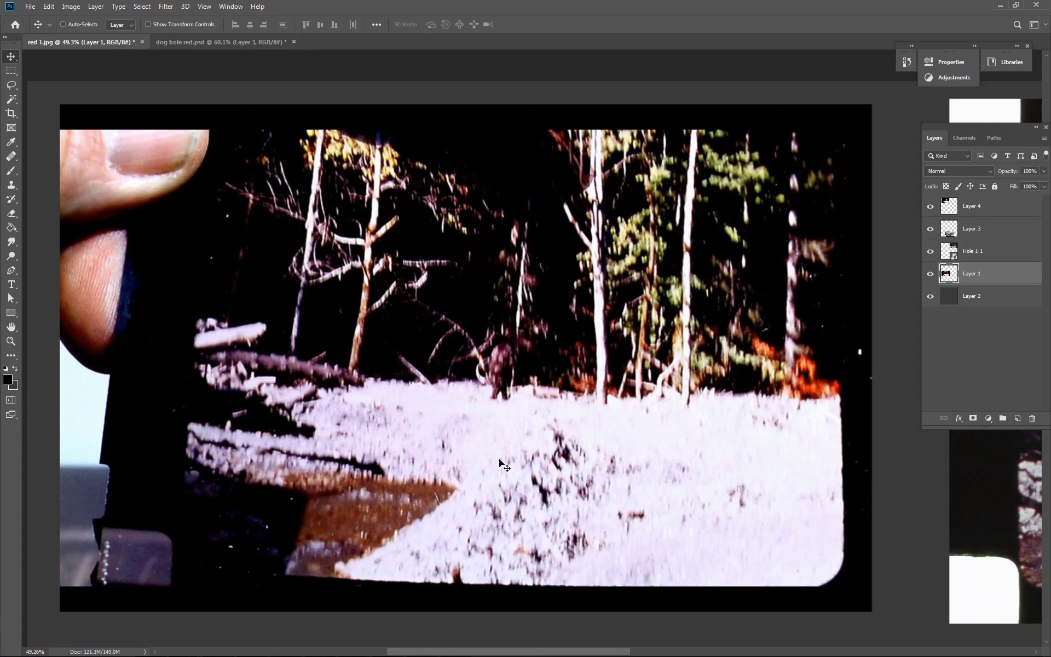
mouse_move(581, 441)
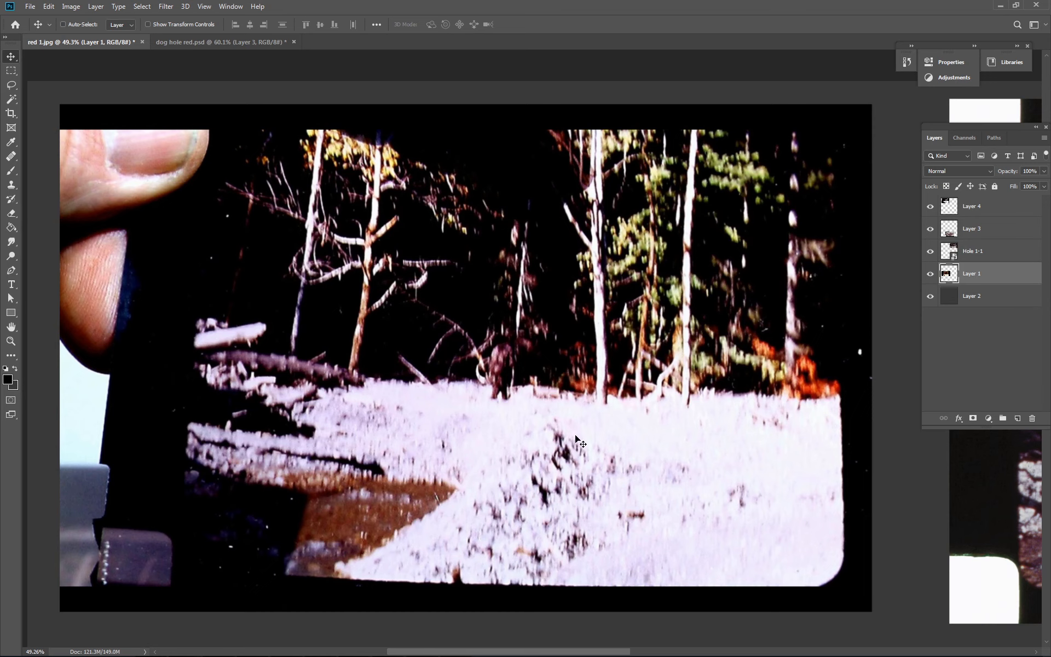
mouse_move(461, 434)
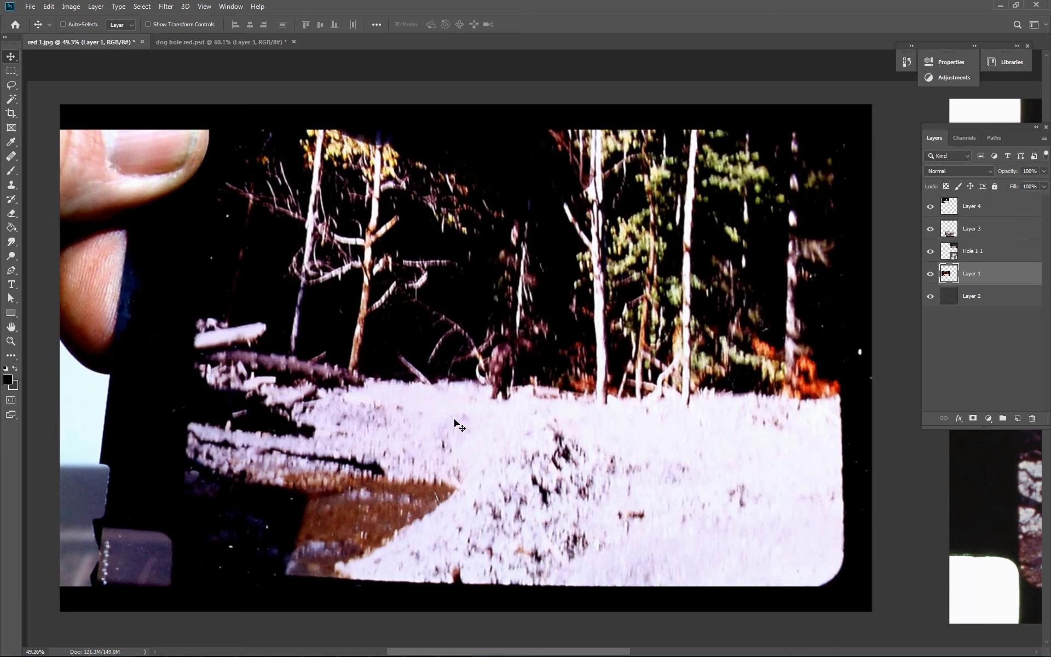
mouse_move(371, 534)
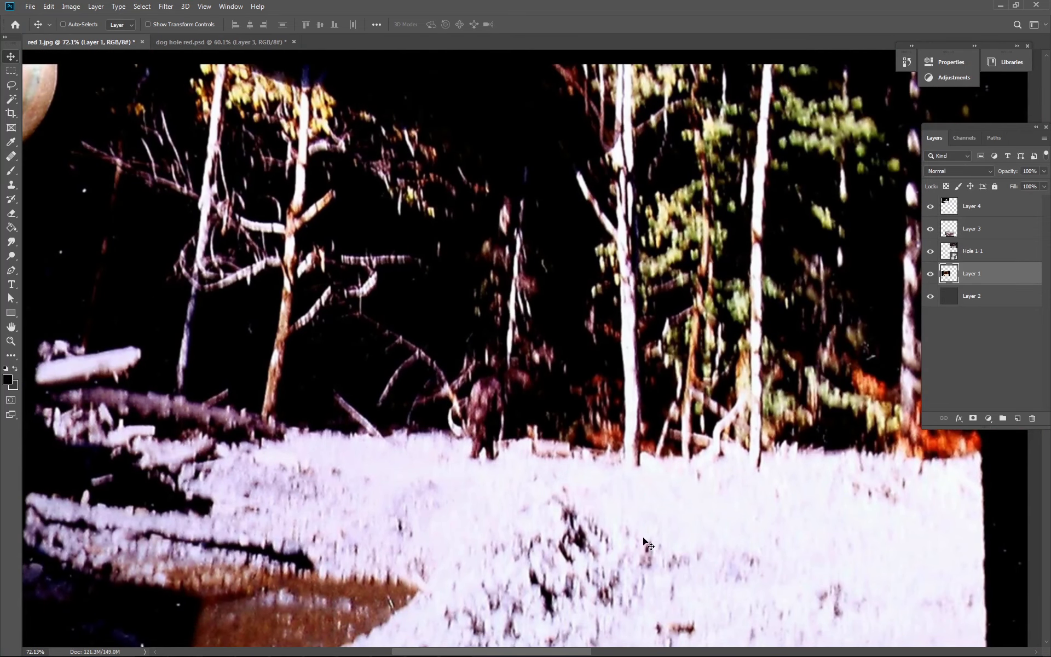
mouse_move(699, 552)
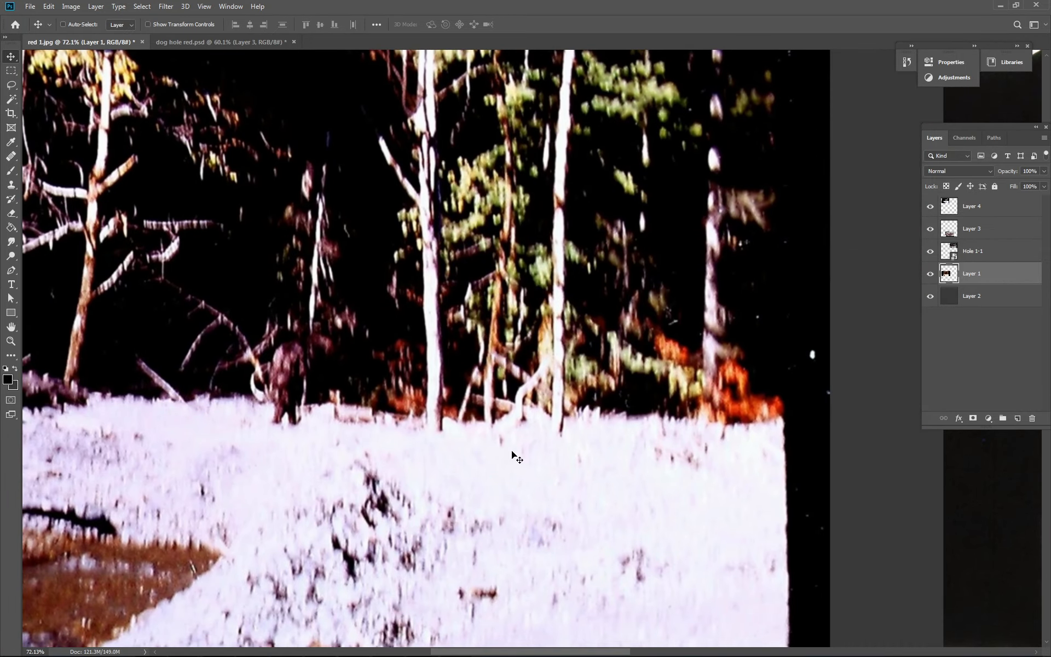
mouse_move(530, 461)
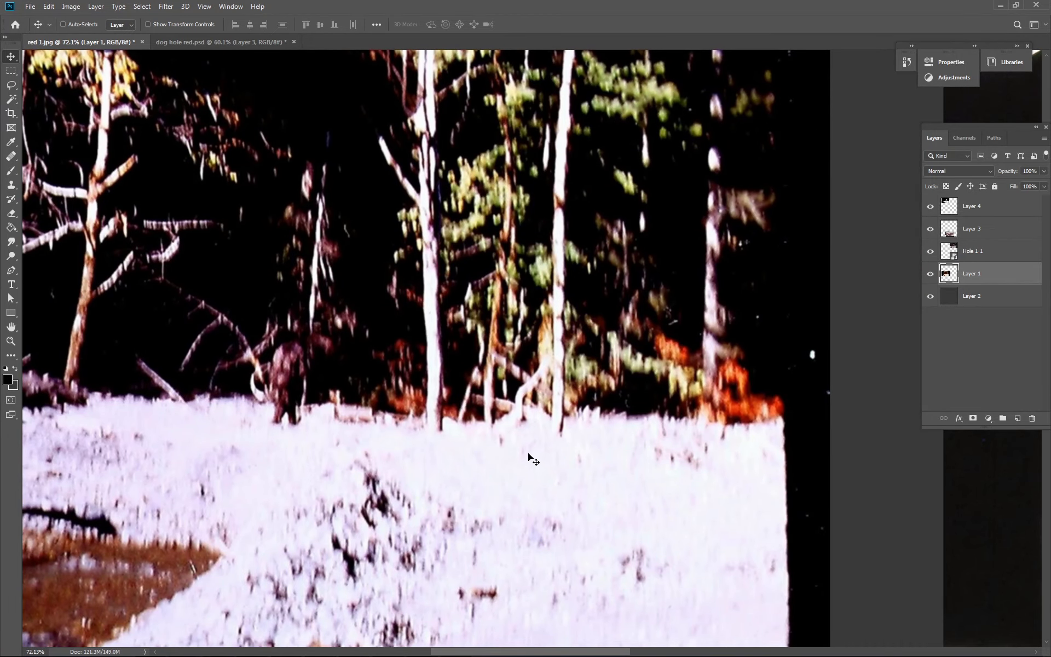
mouse_move(610, 414)
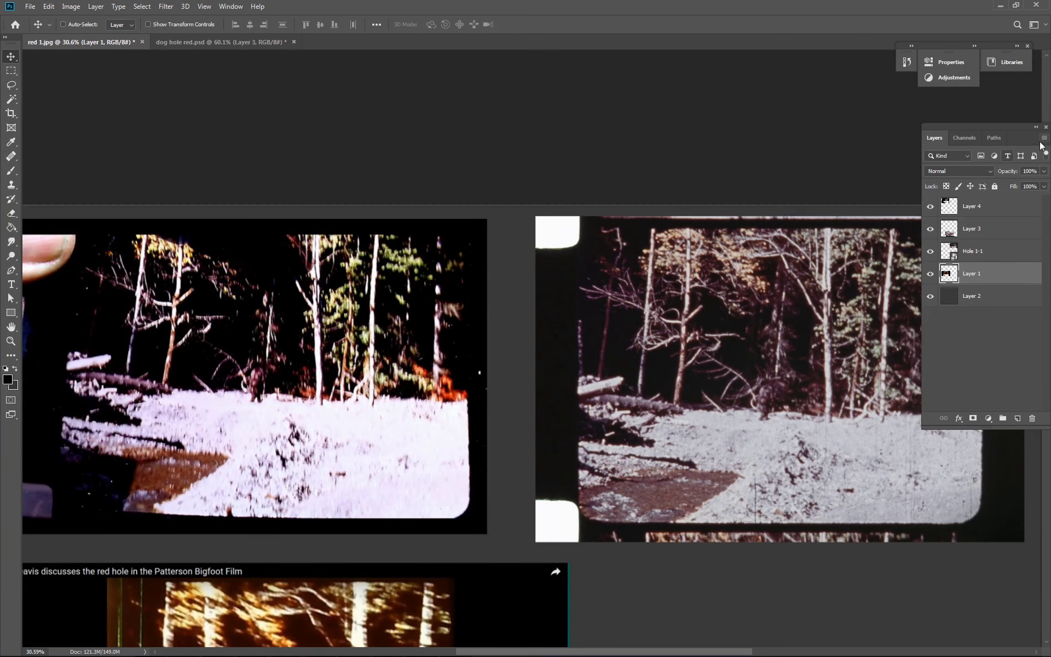
mouse_move(1046, 130)
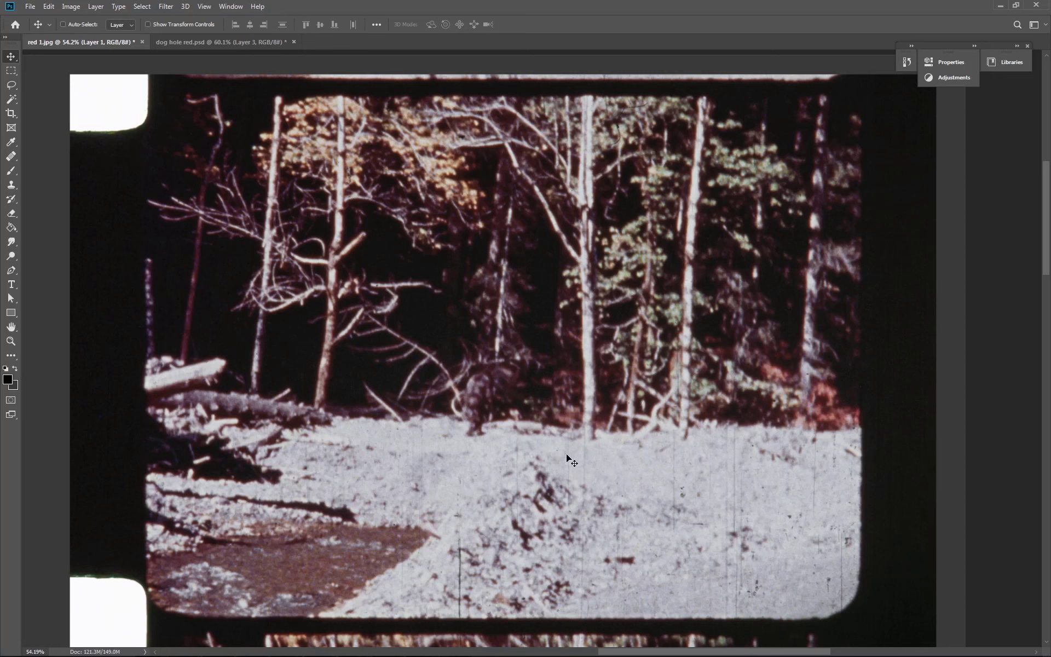
mouse_move(477, 408)
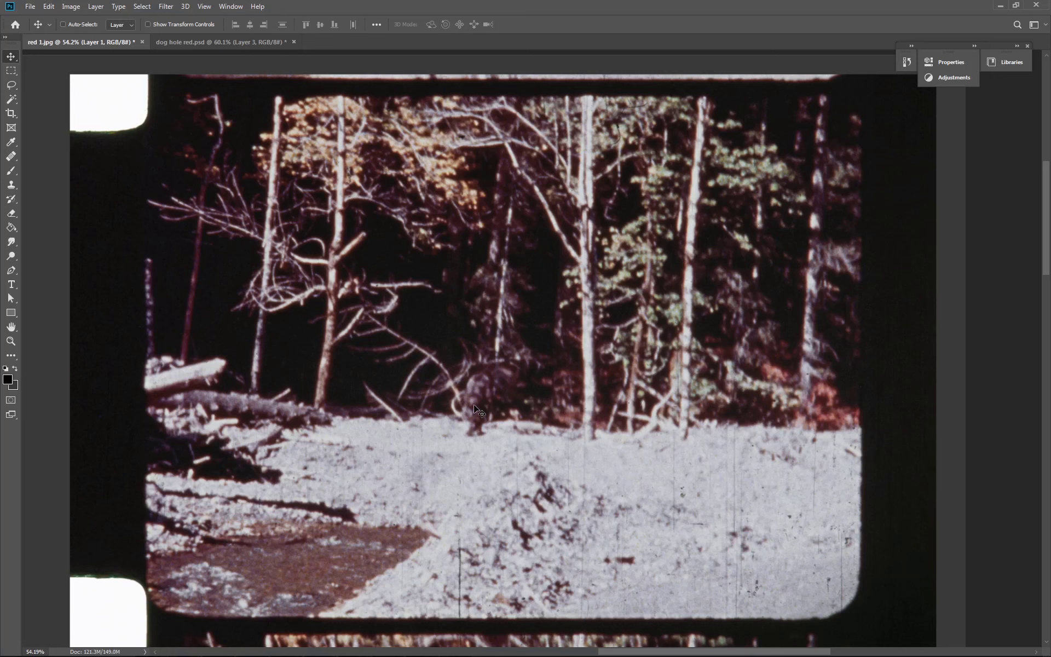
mouse_move(679, 318)
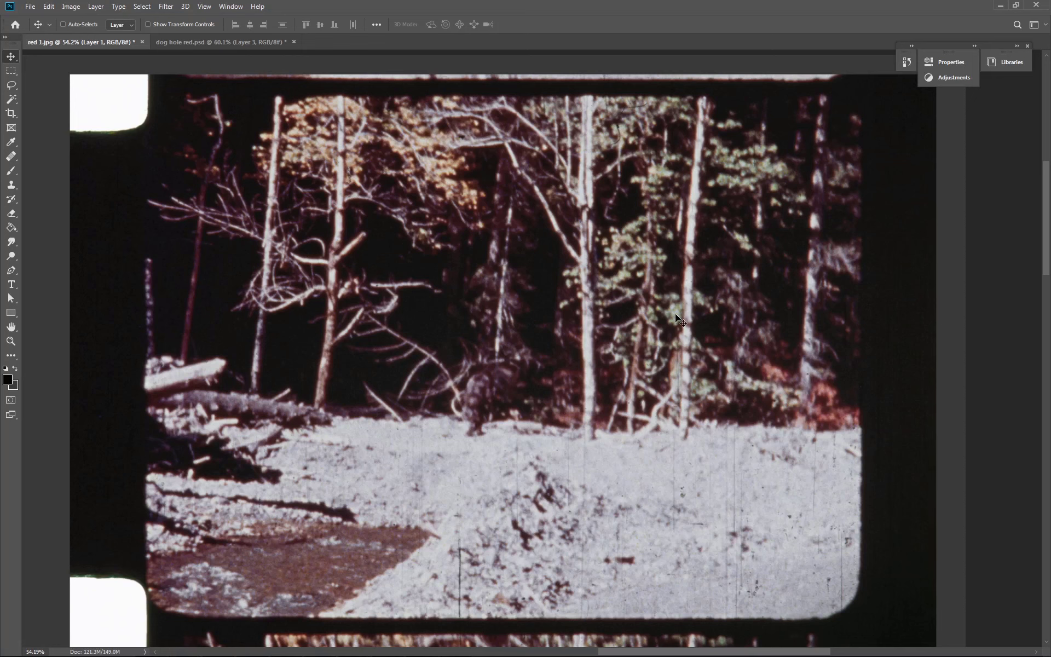
mouse_move(802, 388)
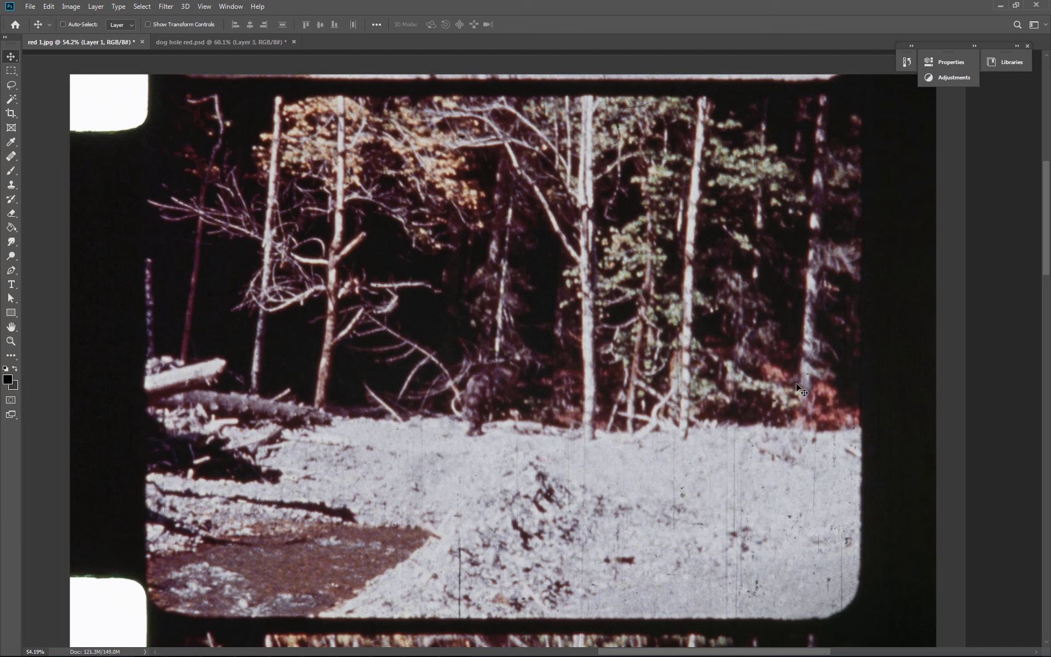
mouse_move(435, 284)
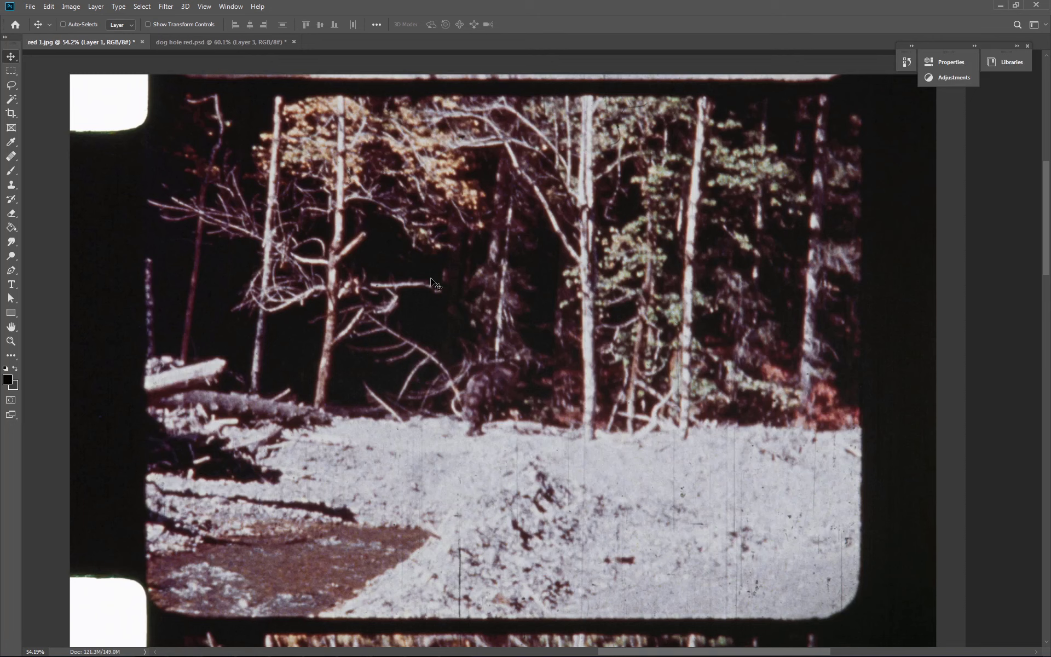
mouse_move(486, 393)
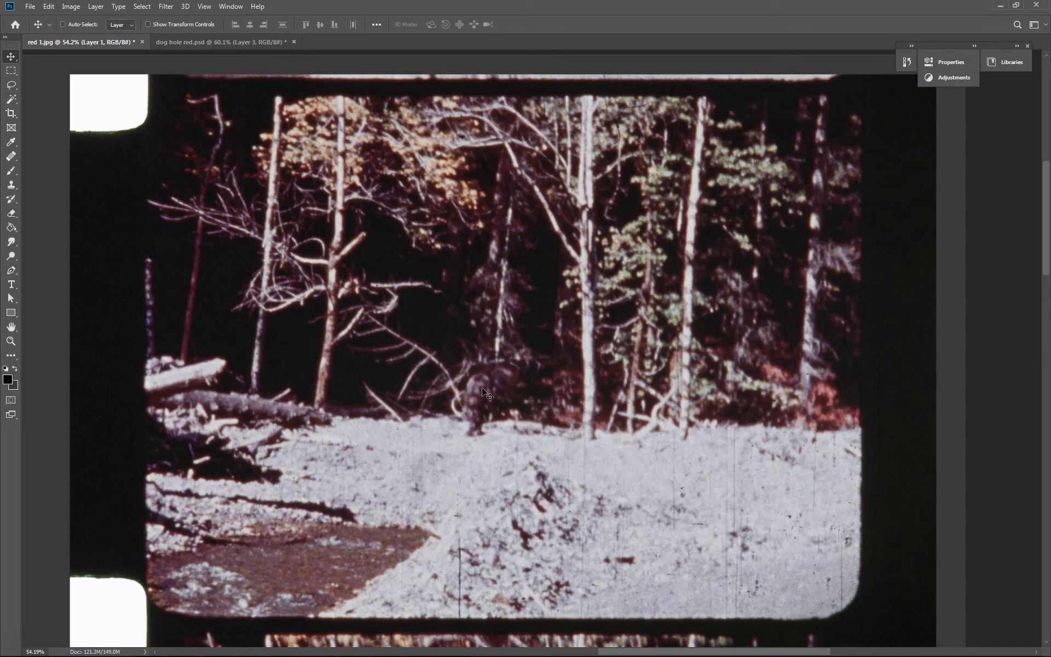
mouse_move(492, 414)
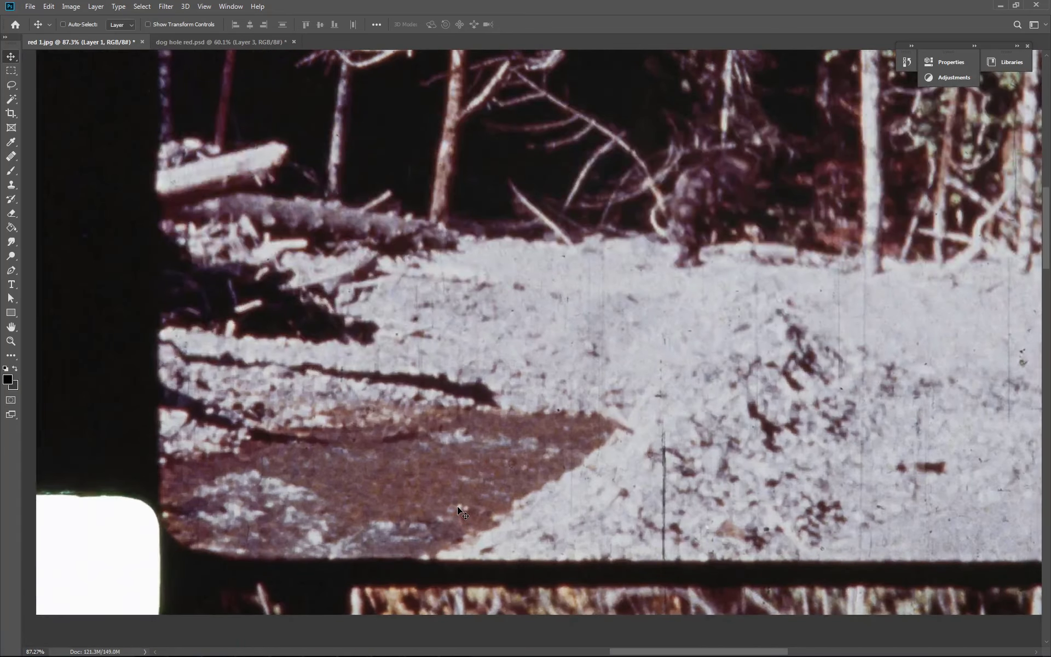
mouse_move(412, 490)
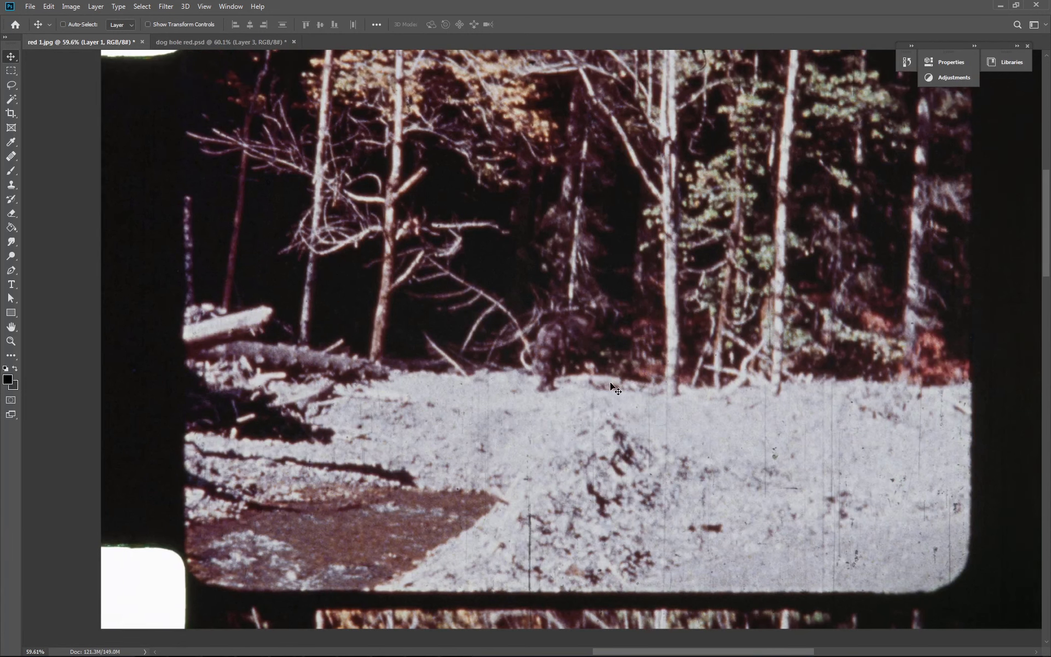
mouse_move(348, 410)
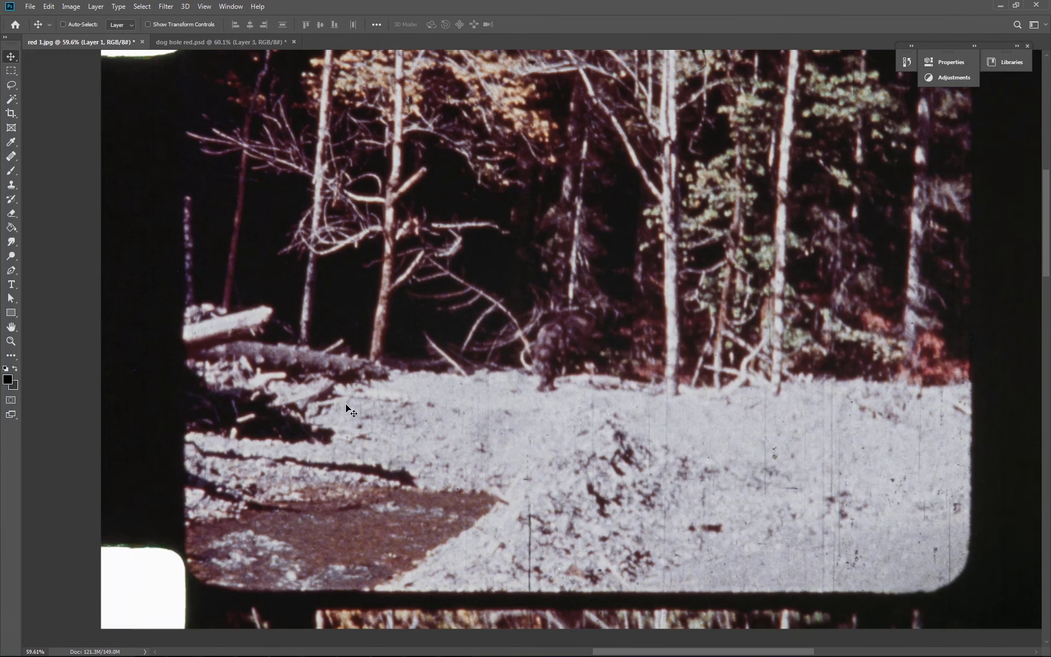
mouse_move(560, 408)
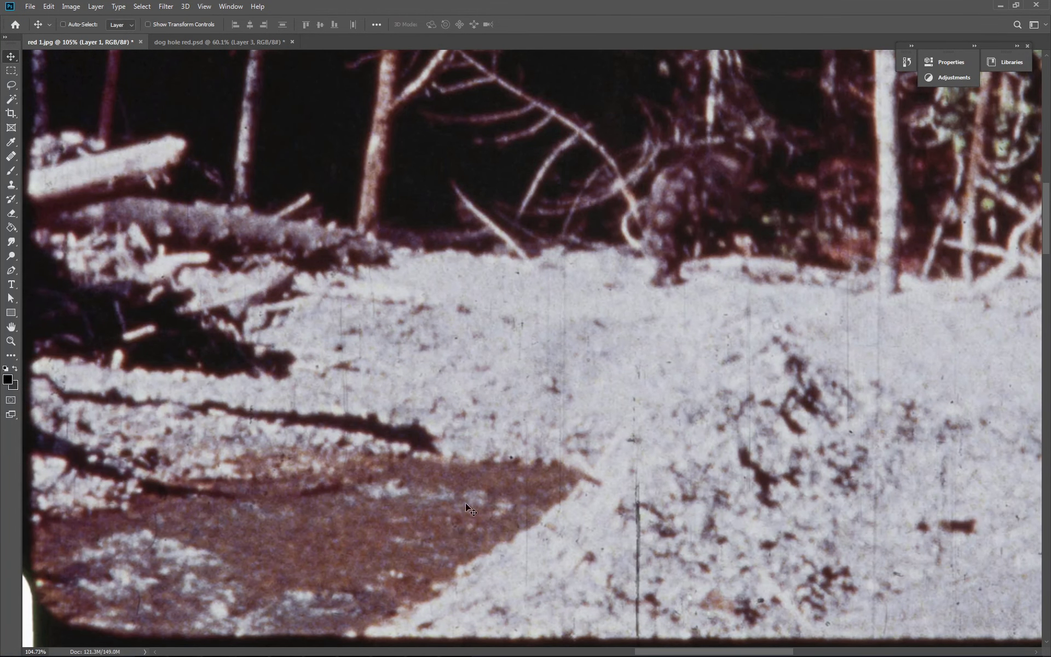
mouse_move(554, 433)
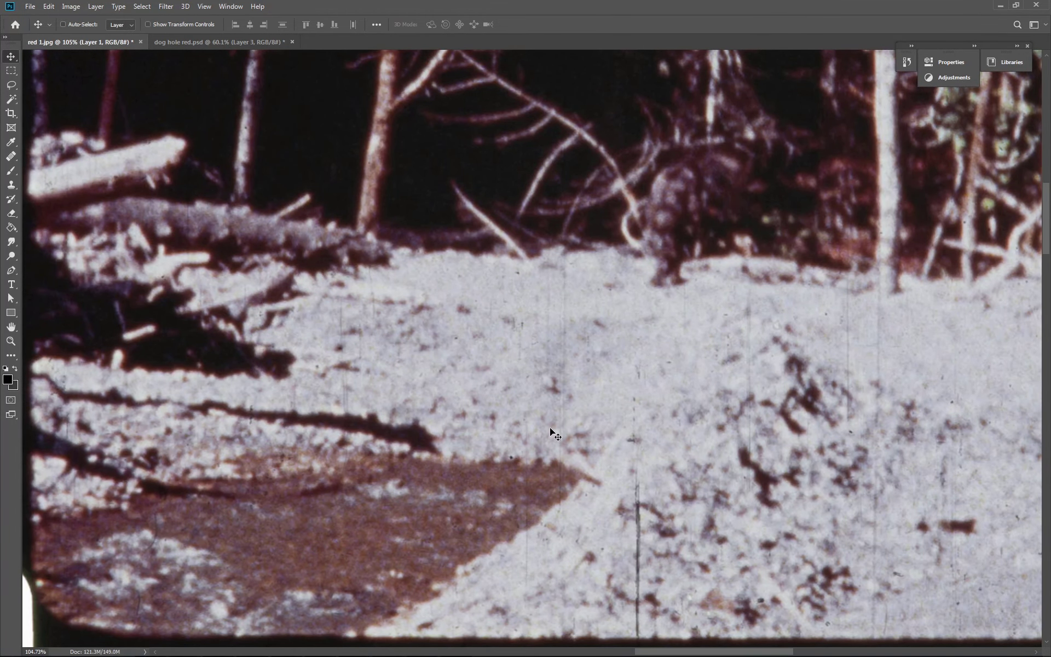
mouse_move(567, 411)
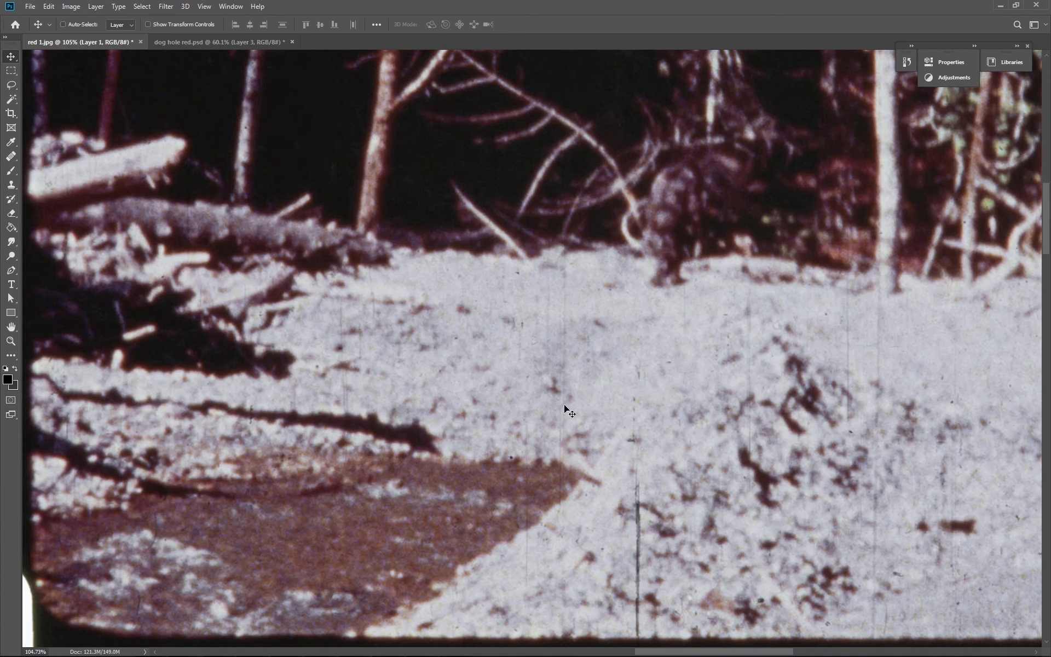
mouse_move(512, 533)
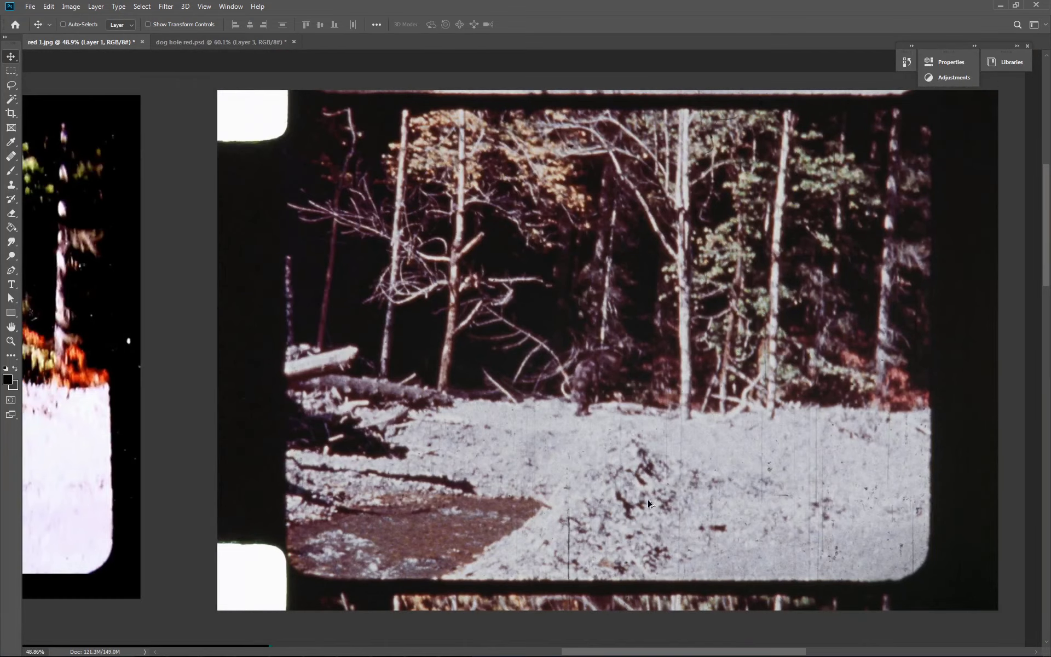
Apply Contrast 100, then Hue +6 and Saturation +37 to the right-hand source frame.
click(70, 6)
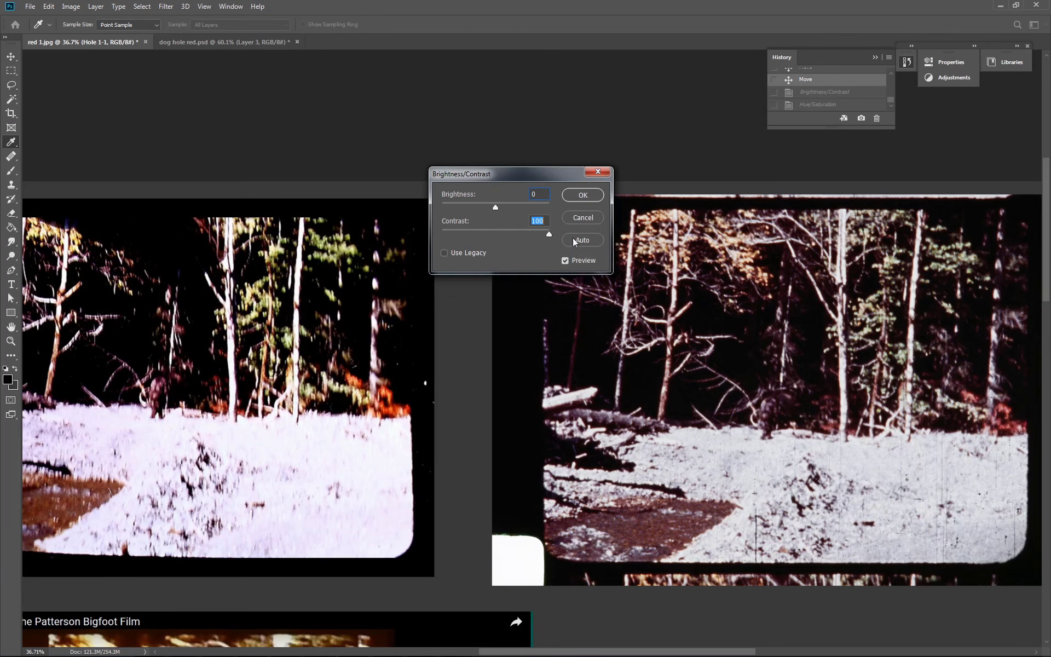
click(582, 195)
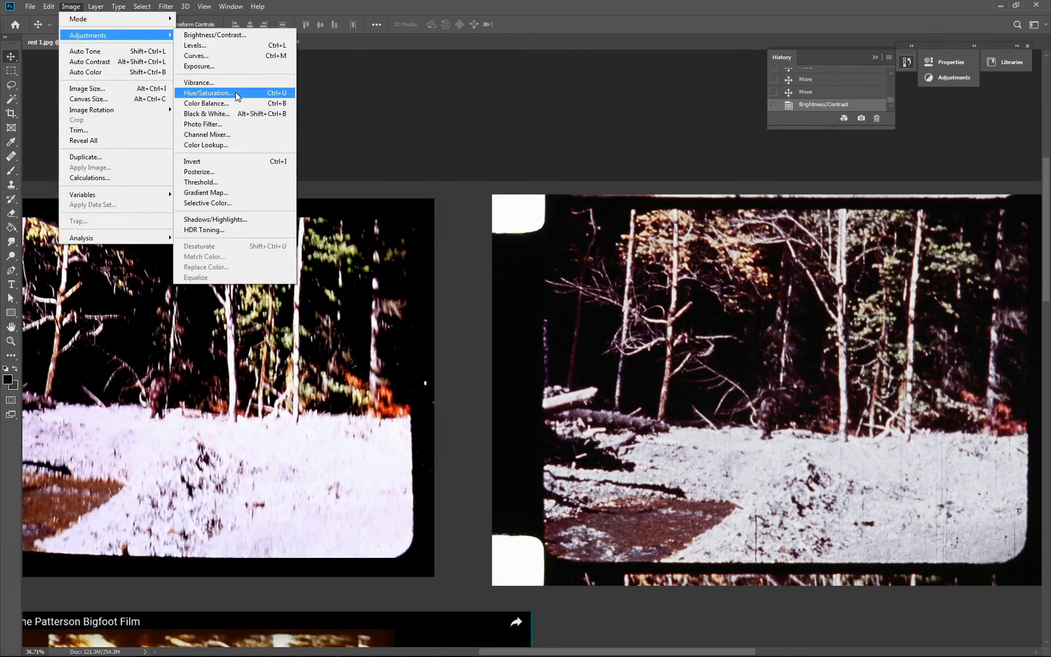
click(208, 92)
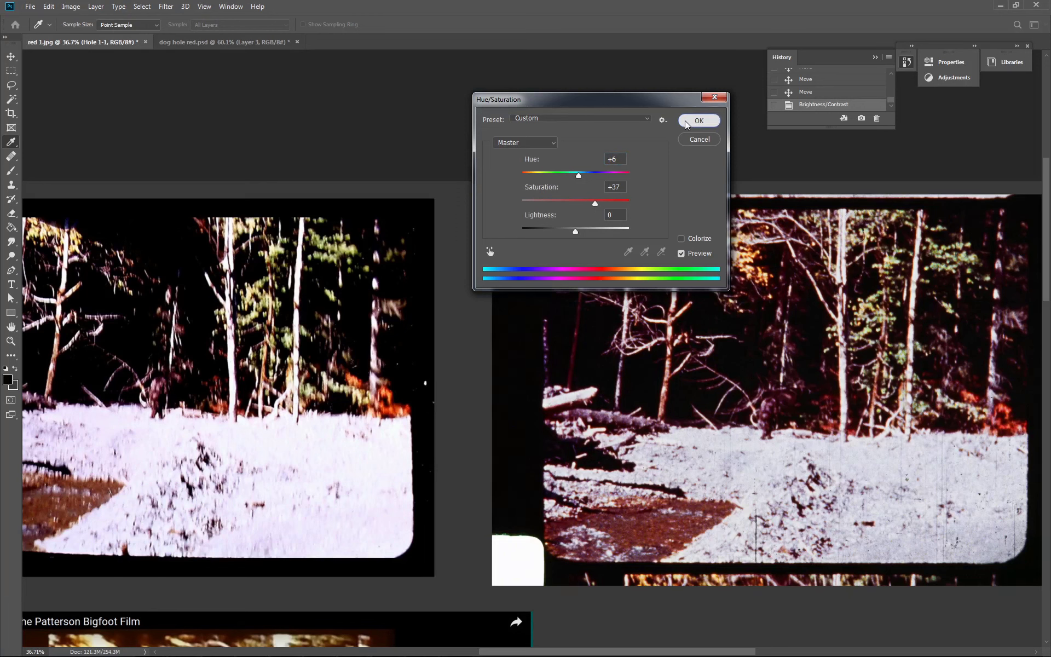
click(700, 121)
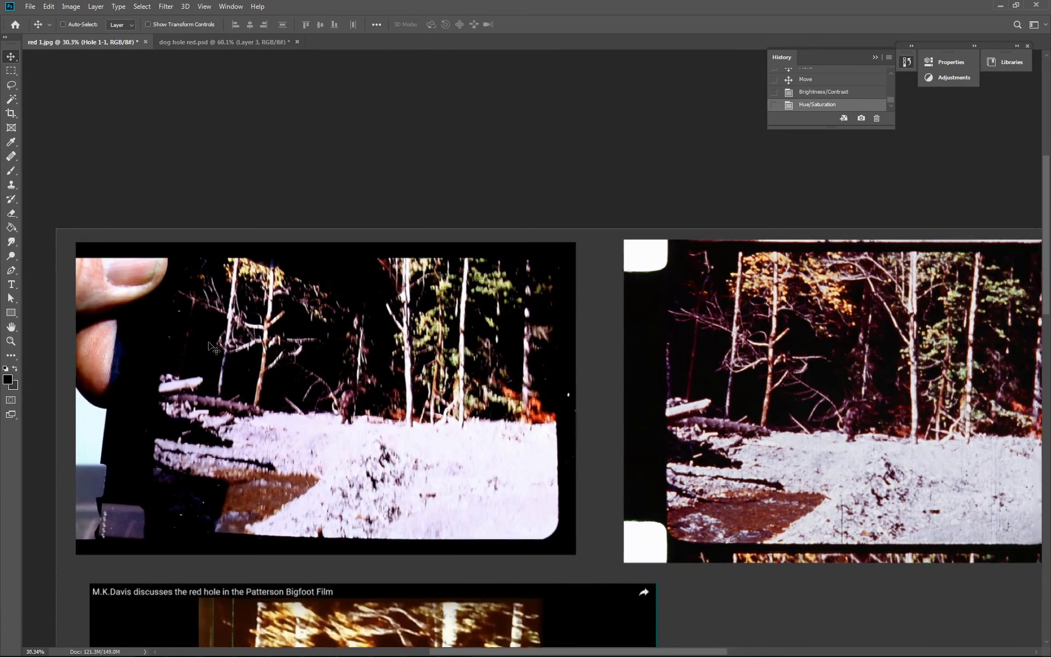
scroll(down, 3)
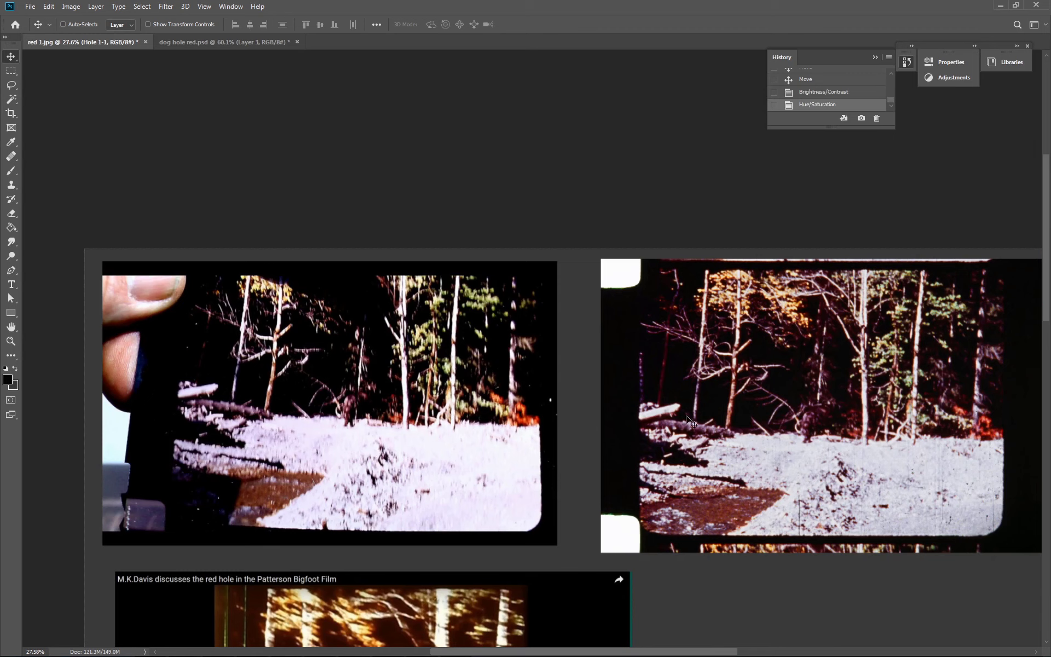
mouse_move(945, 376)
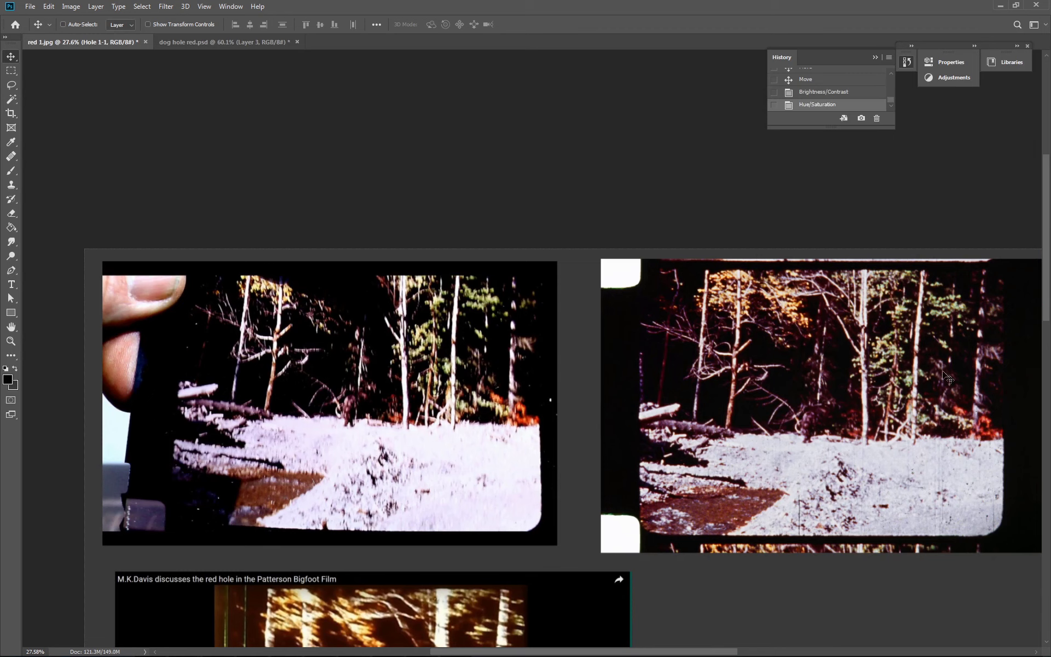
mouse_move(906, 363)
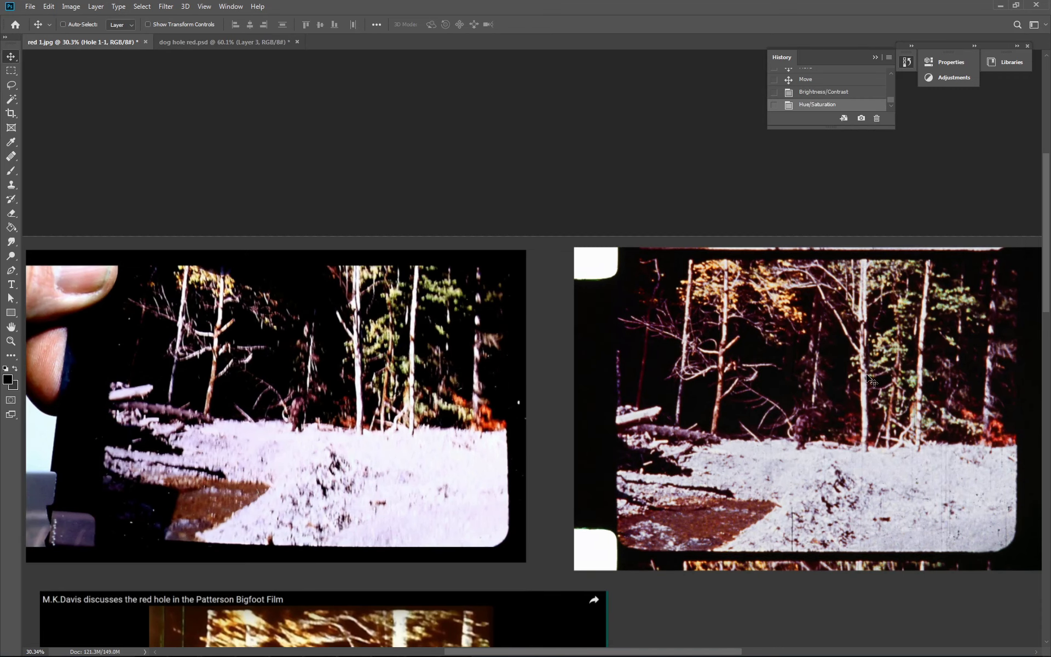
mouse_move(566, 427)
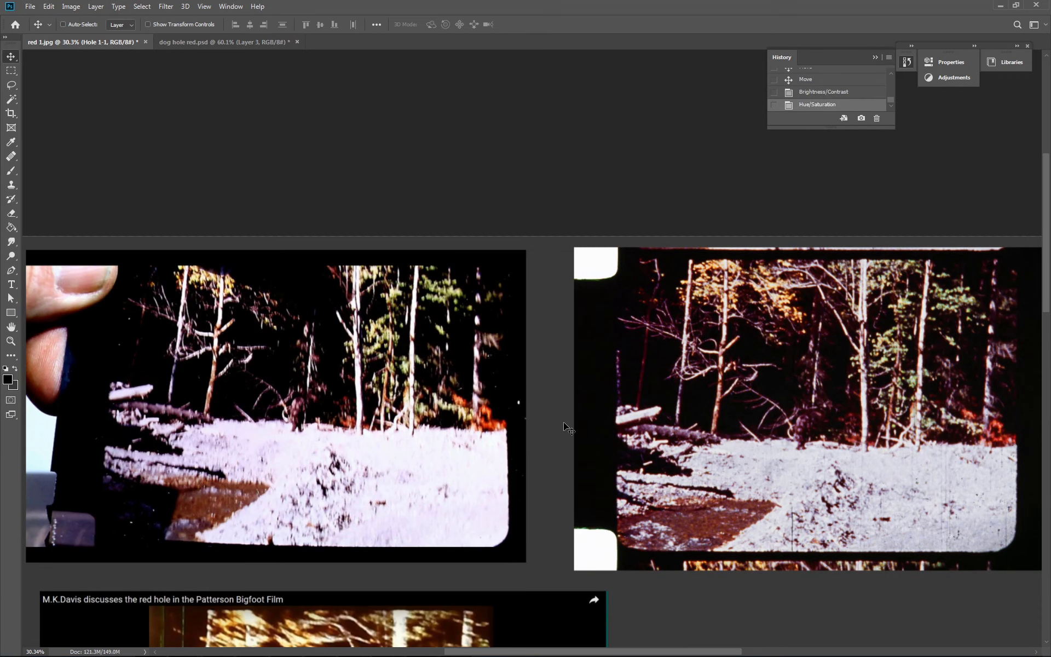
mouse_move(341, 413)
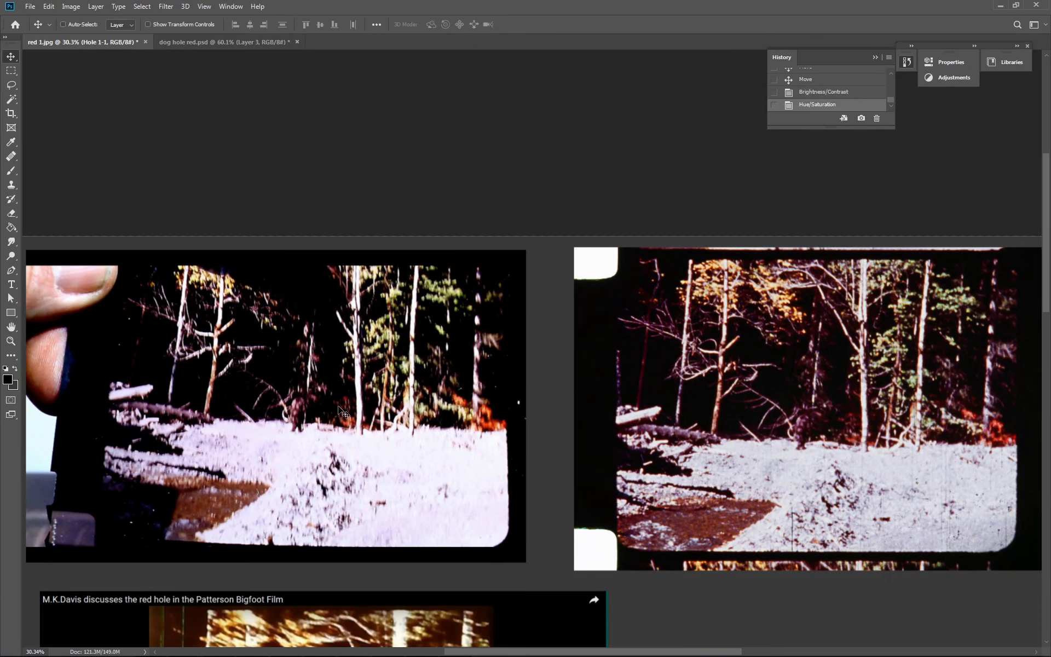
mouse_move(729, 378)
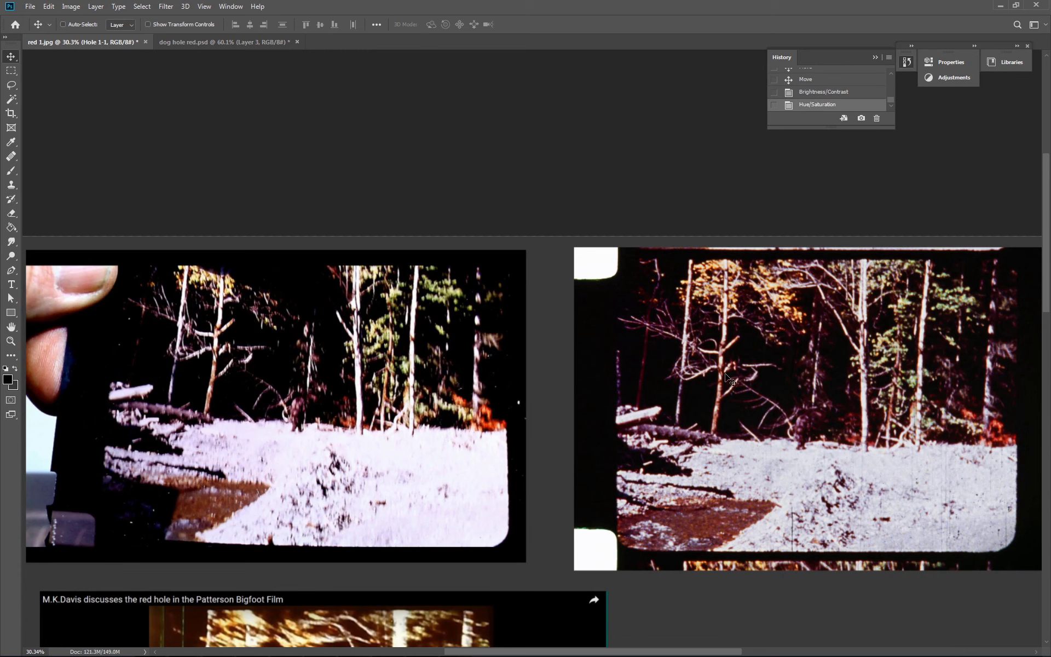
Step back in History to the Move step, undoing both colour boosts on the film-frame crop.
click(807, 79)
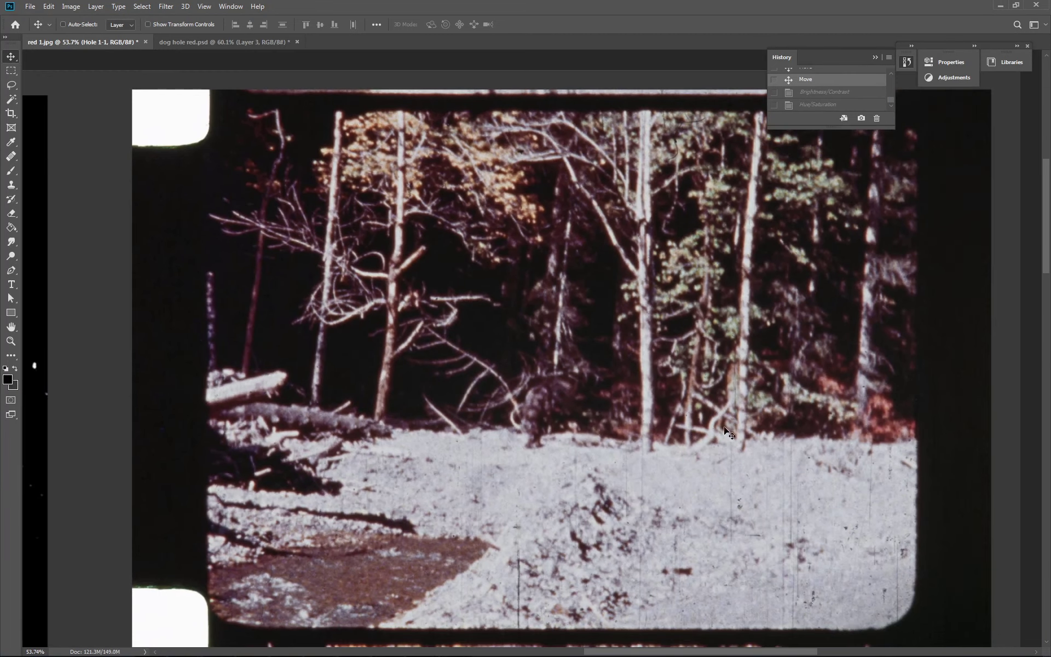
mouse_move(701, 314)
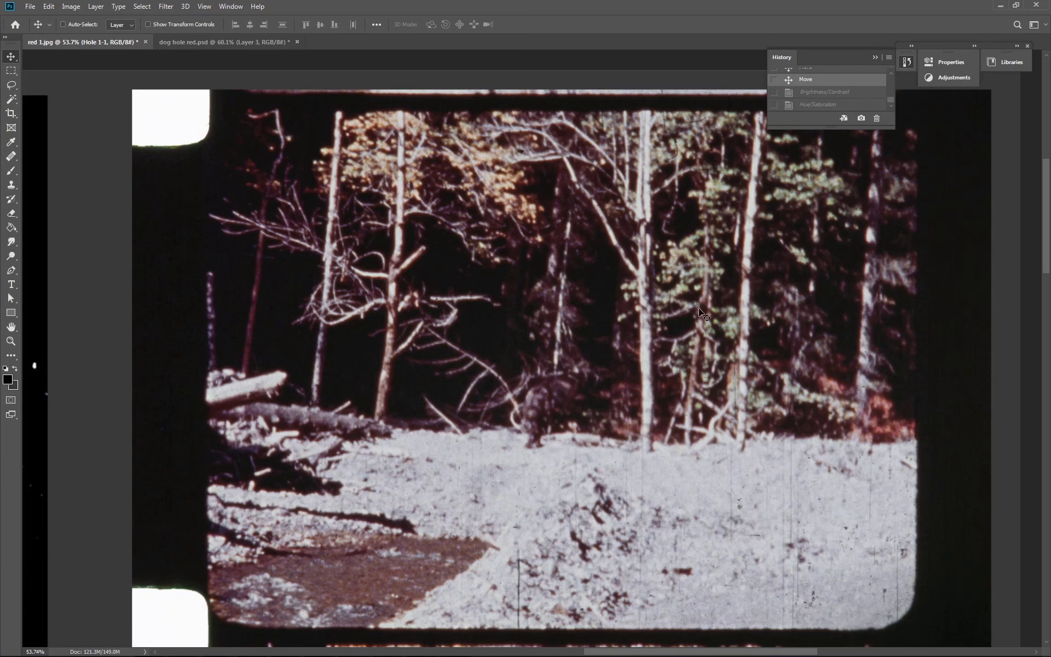
mouse_move(694, 286)
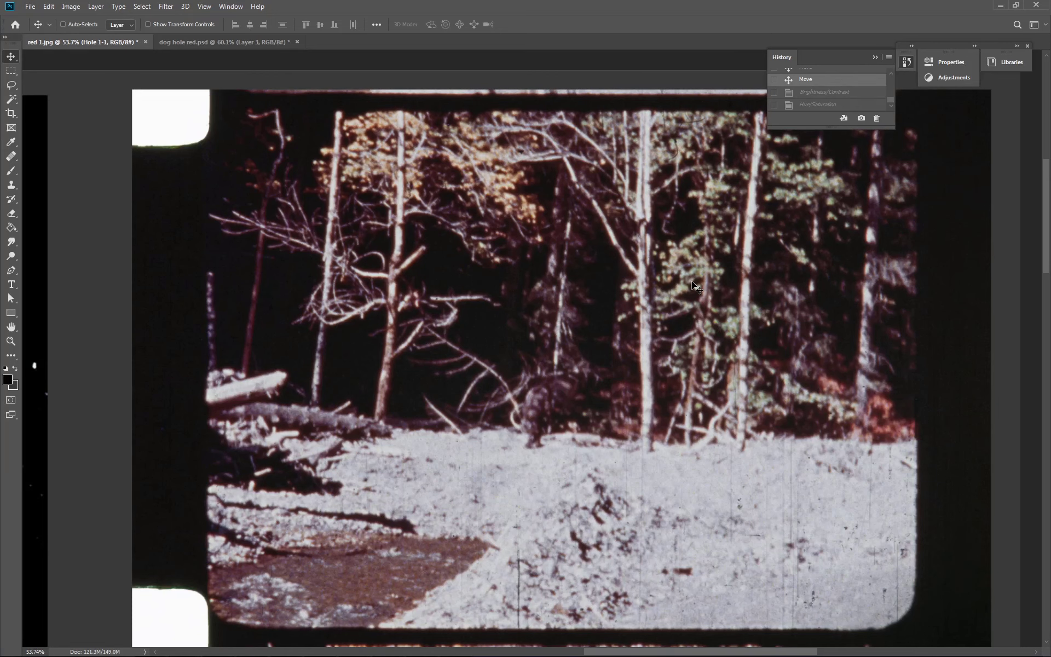
mouse_move(499, 490)
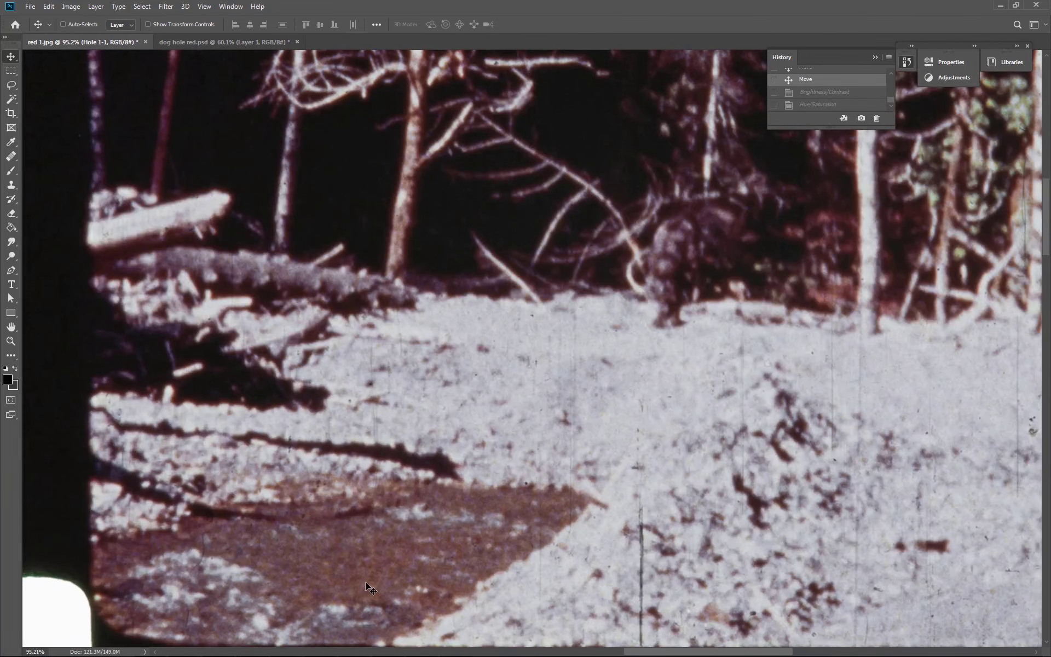
scroll(down, 3)
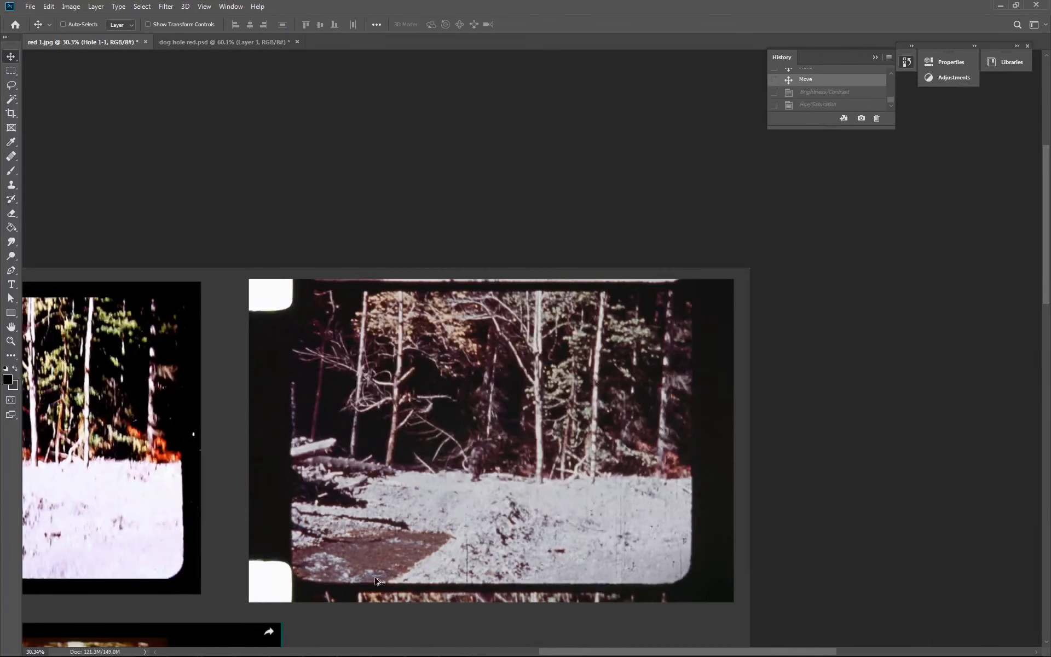
scroll(down, 3)
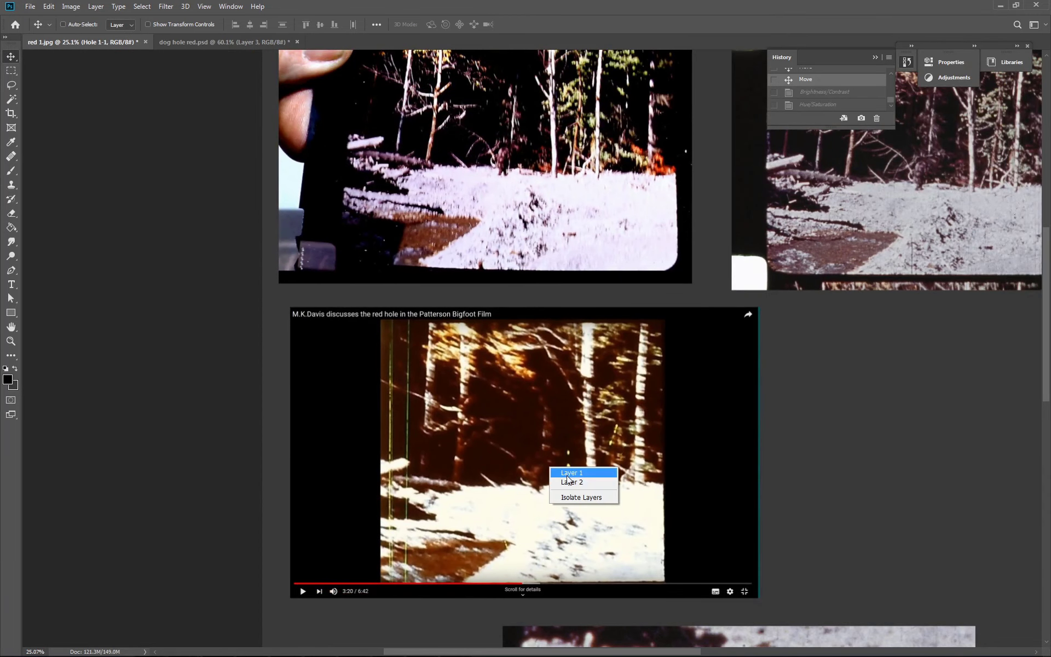
Move the Layer 1 YouTube screenshot centred beneath the two film frames.
click(569, 473)
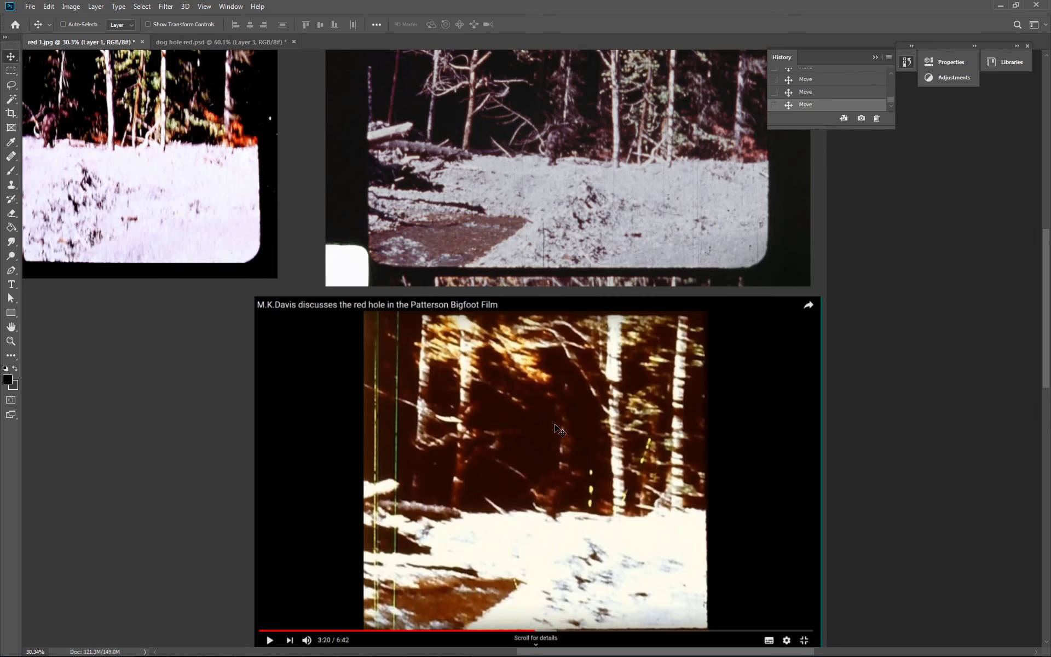
mouse_move(556, 435)
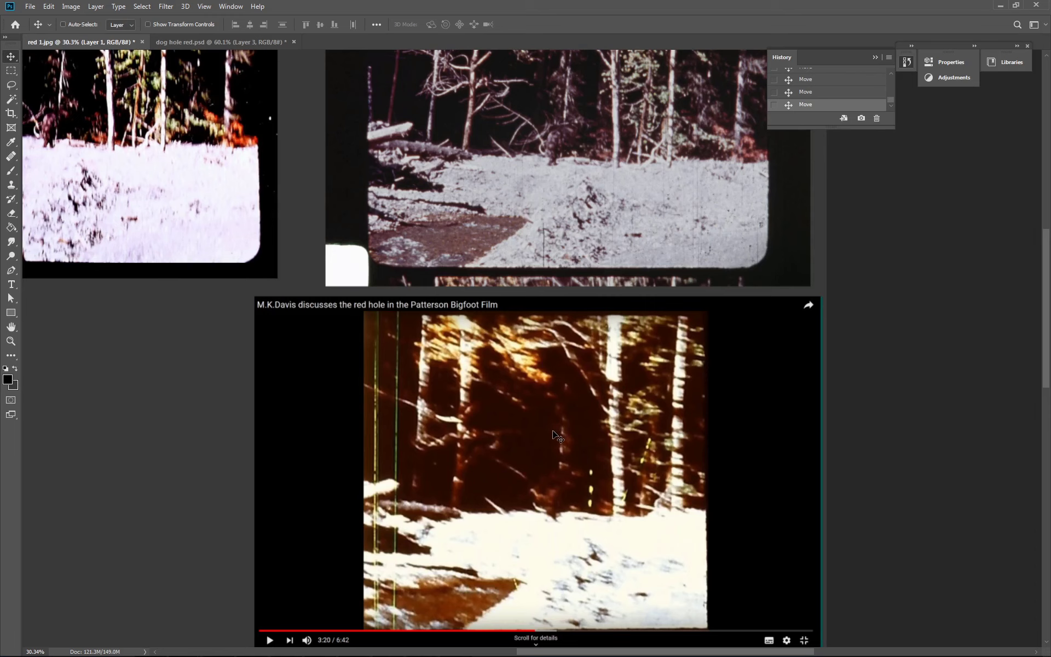
mouse_move(548, 444)
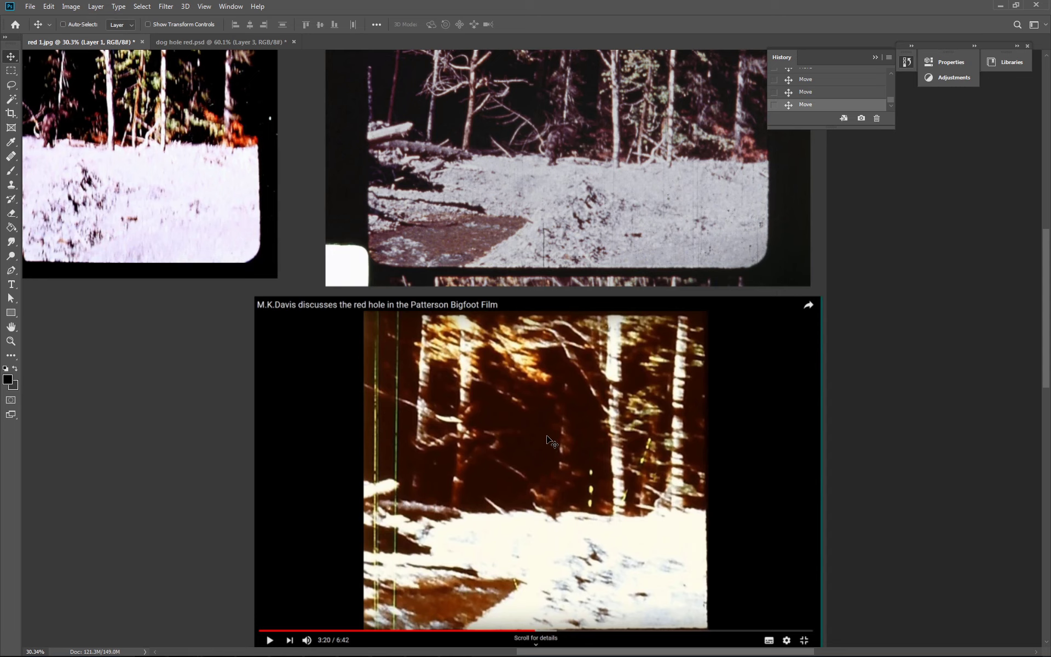
mouse_move(551, 455)
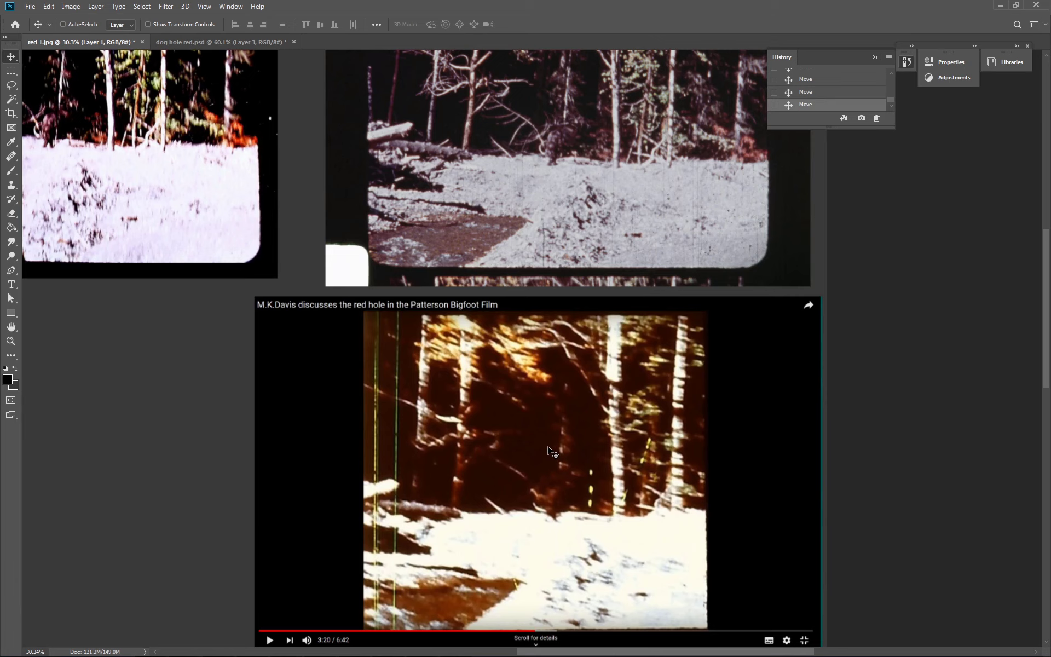
mouse_move(550, 438)
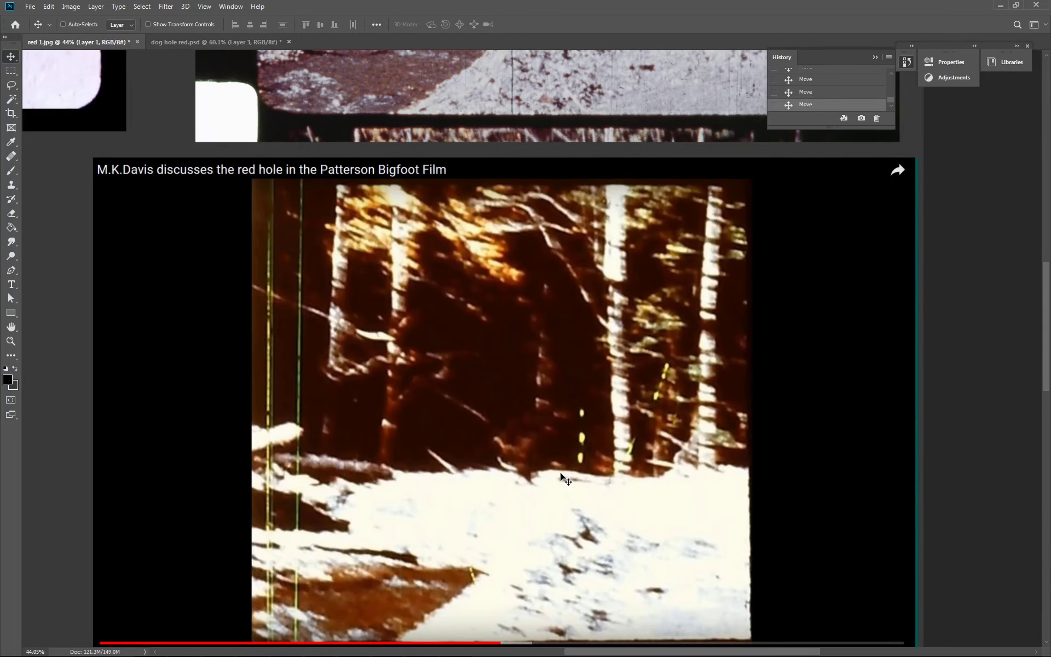
mouse_move(560, 496)
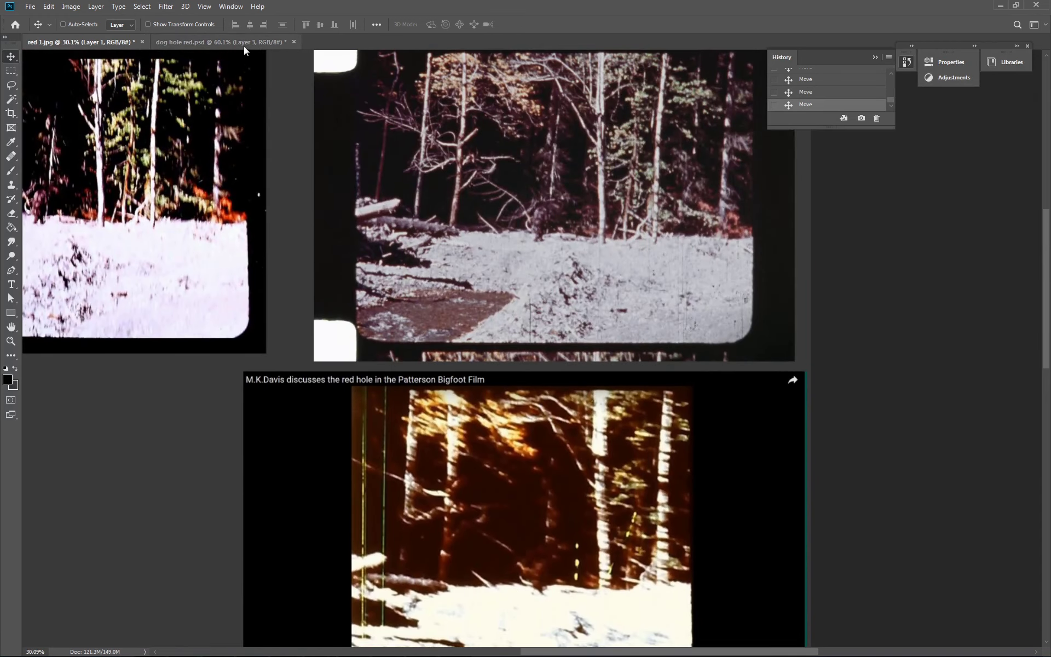
Switch to the dog hole red.psd document.
click(214, 41)
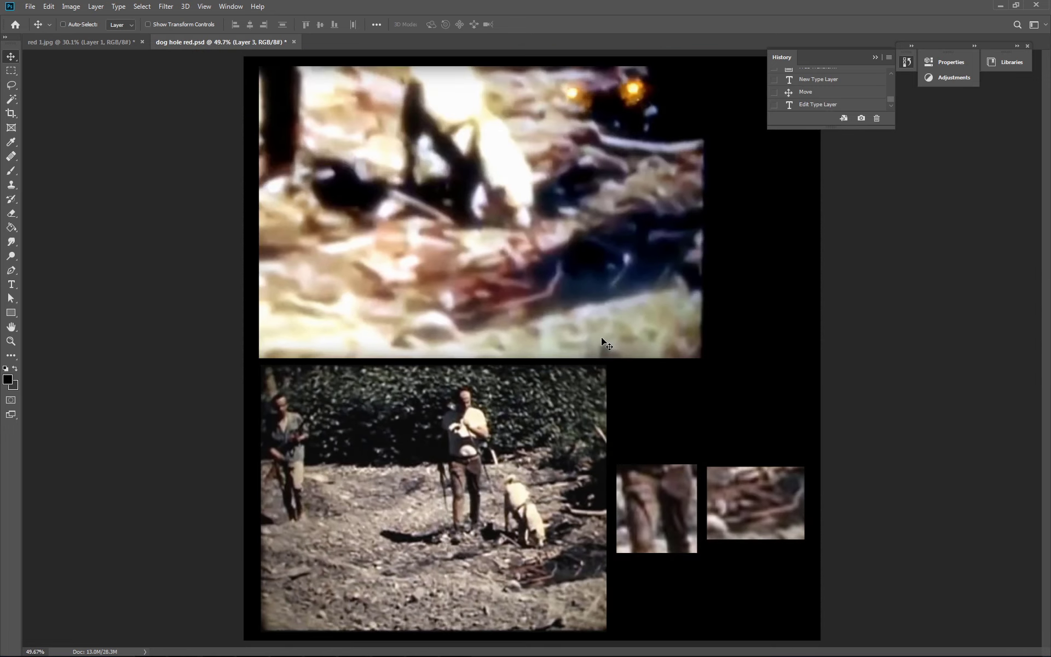
mouse_move(579, 272)
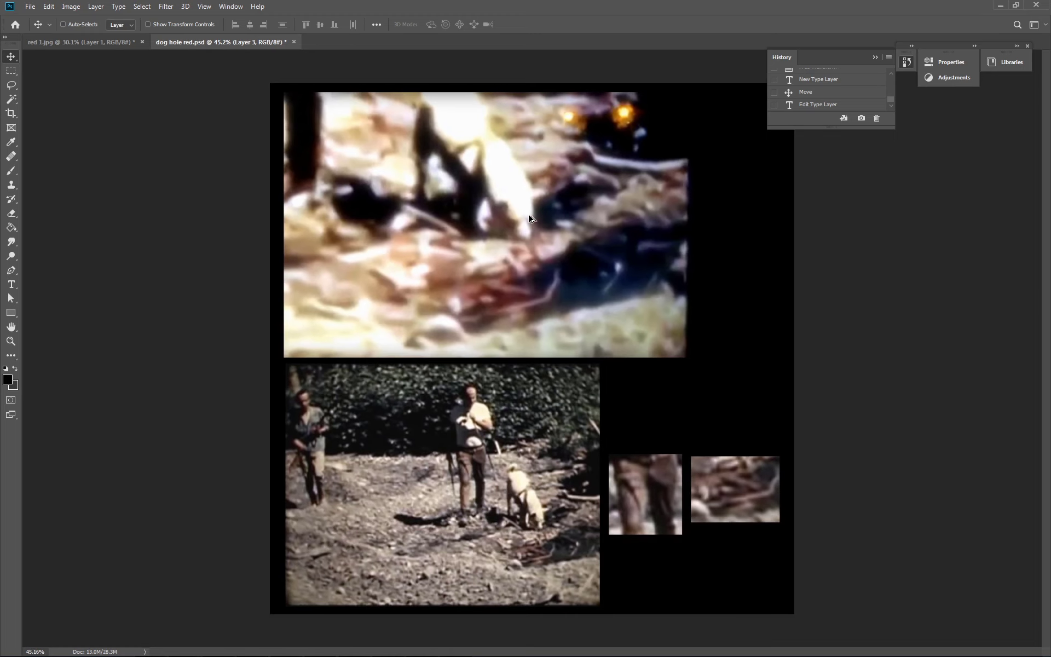
mouse_move(566, 270)
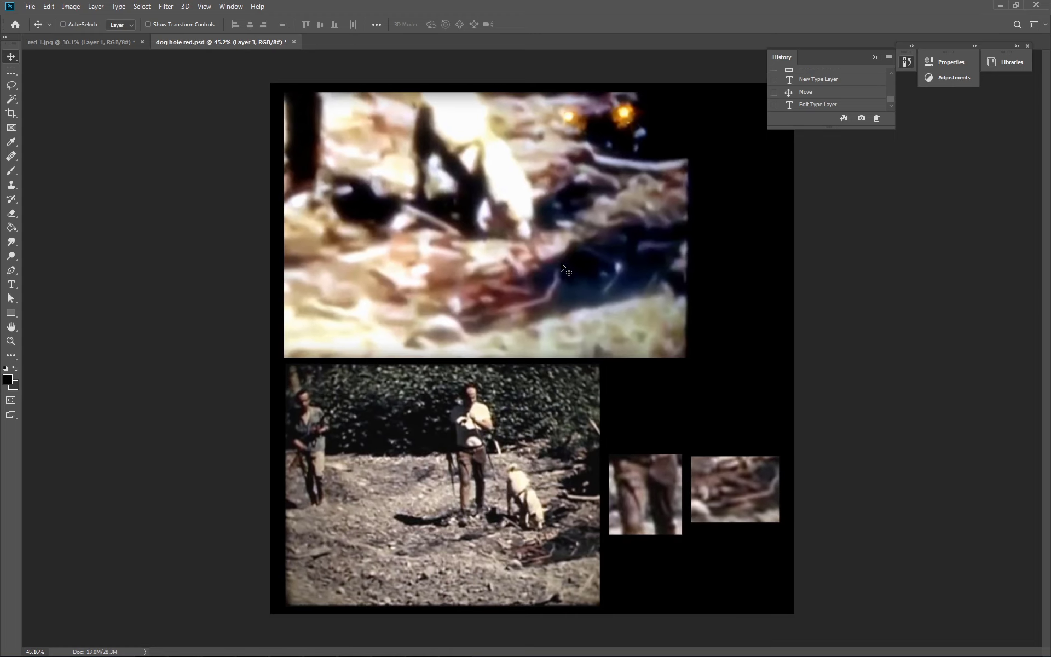
mouse_move(512, 283)
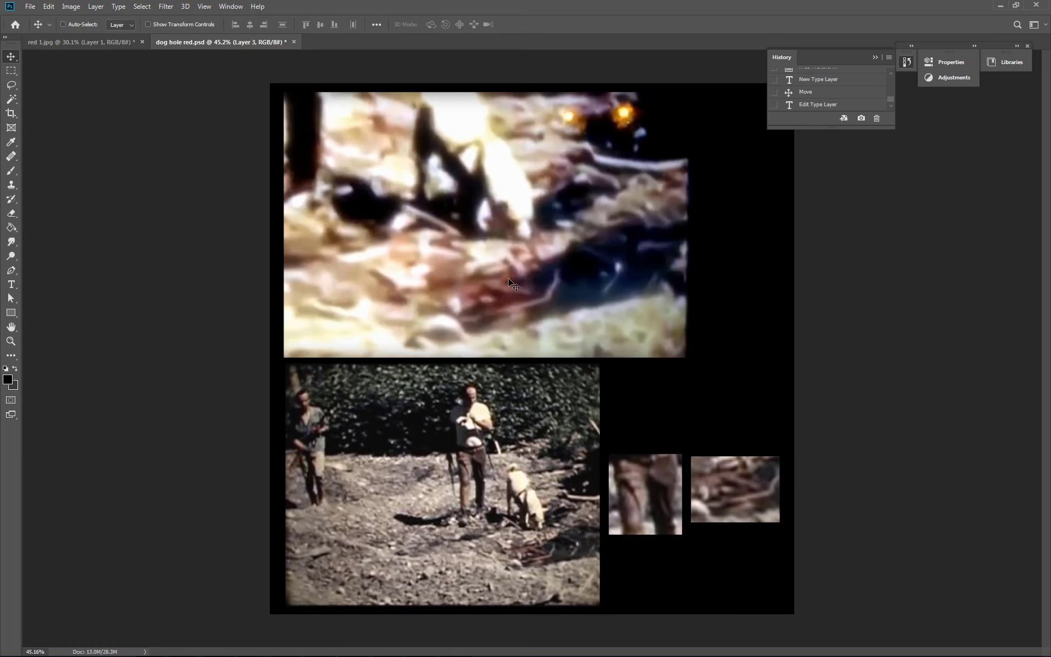
mouse_move(515, 363)
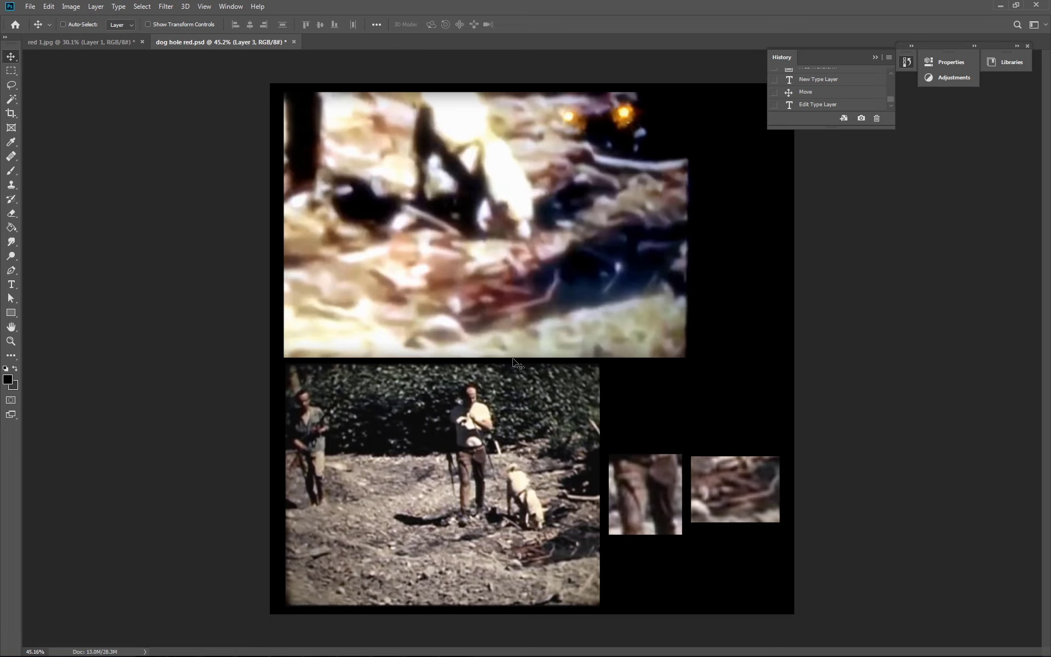
mouse_move(569, 270)
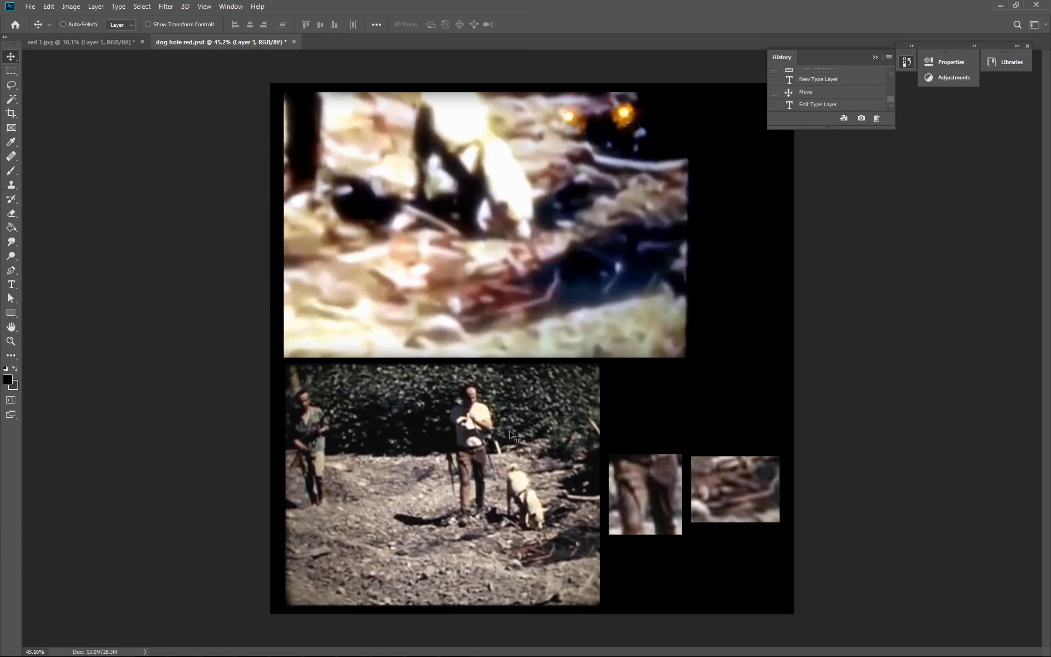
mouse_move(582, 568)
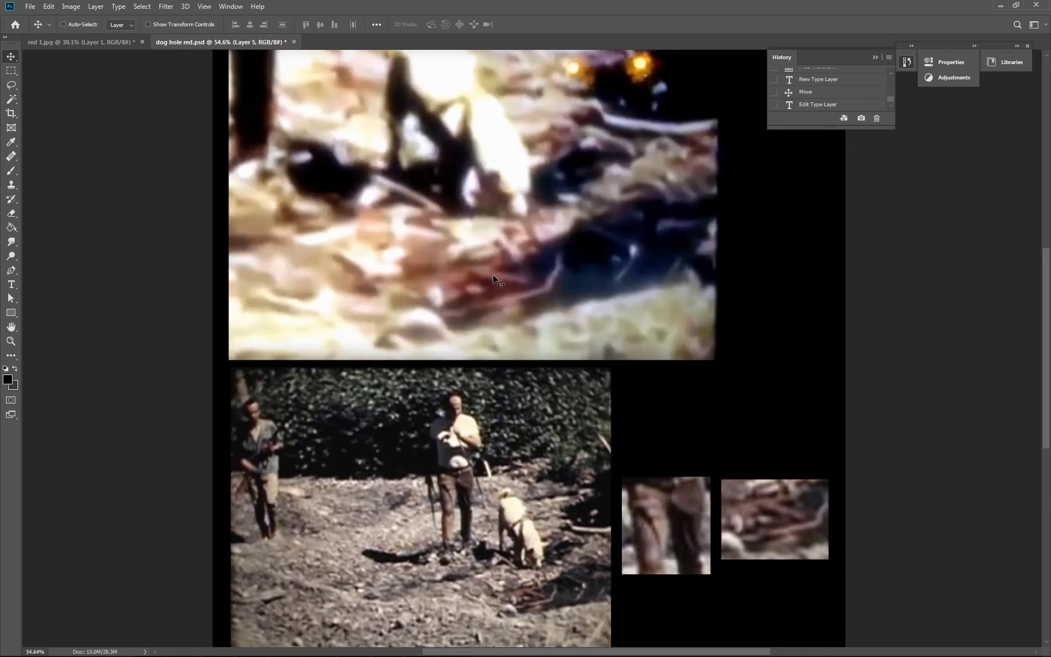
mouse_move(492, 310)
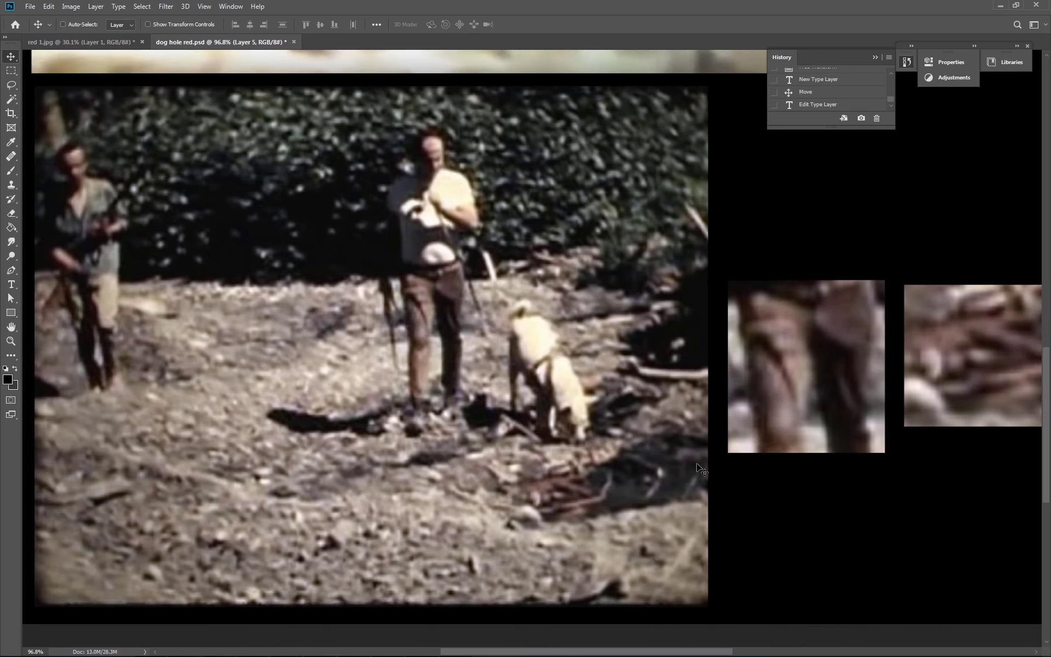
mouse_move(610, 480)
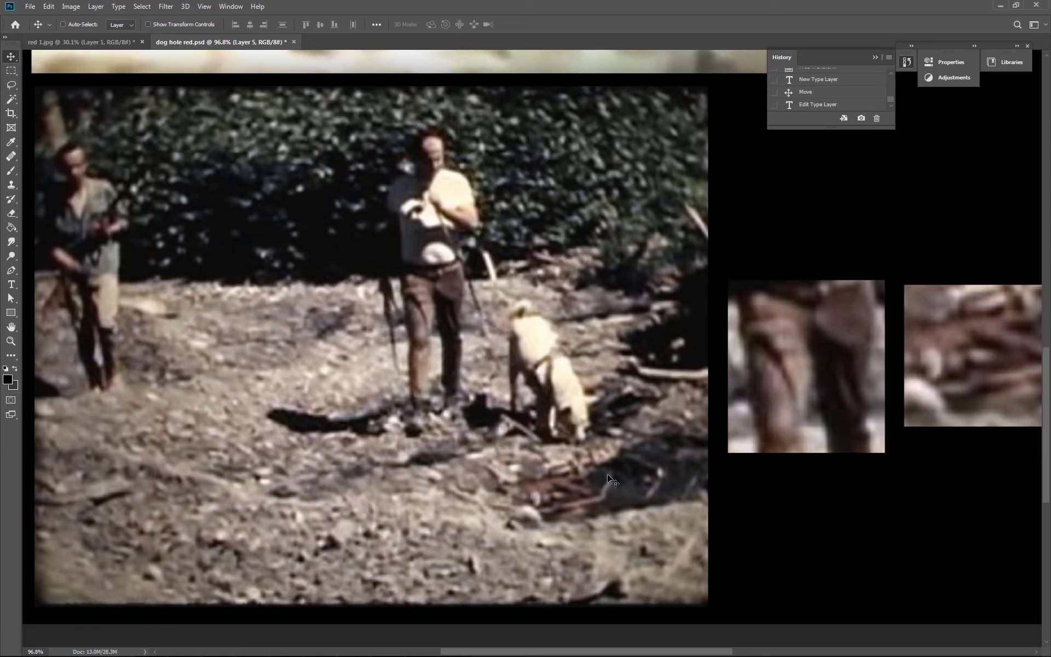
mouse_move(681, 508)
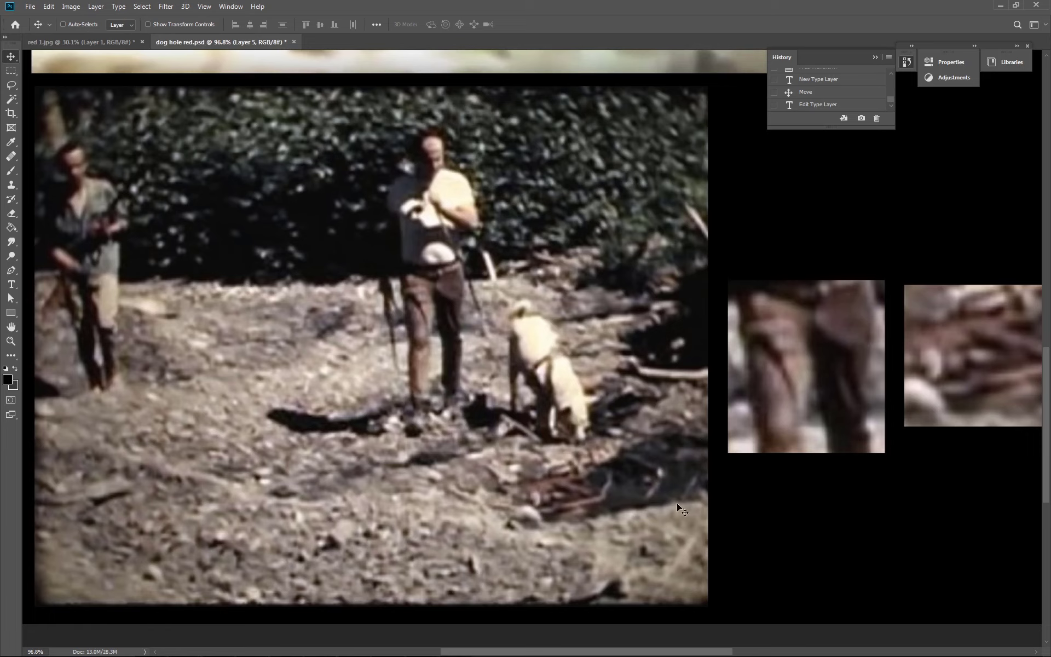
mouse_move(619, 449)
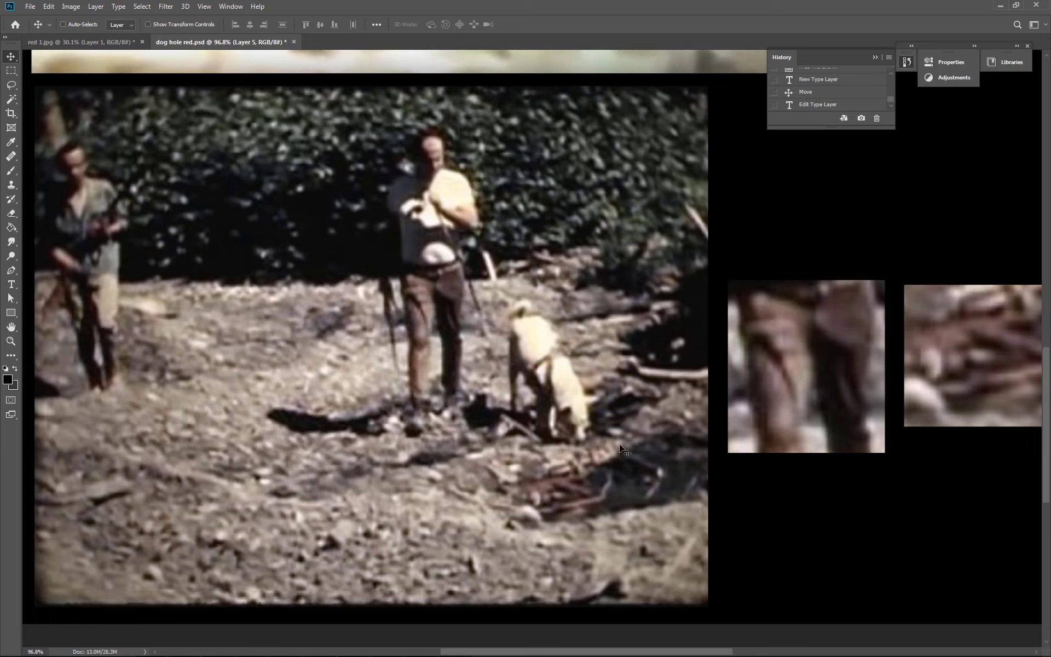
mouse_move(697, 401)
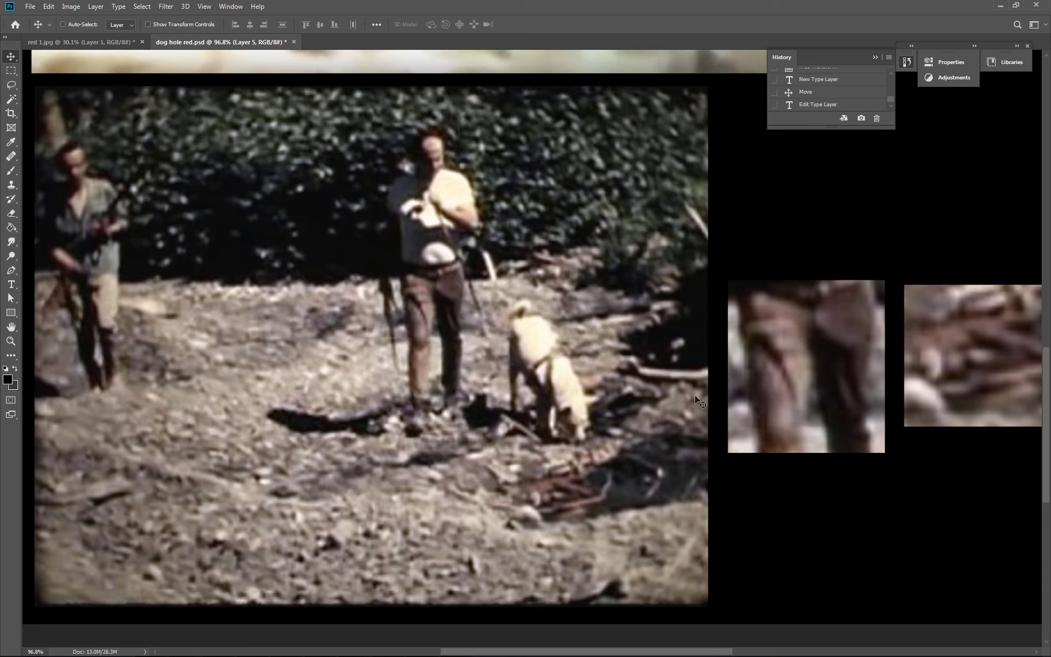
mouse_move(675, 486)
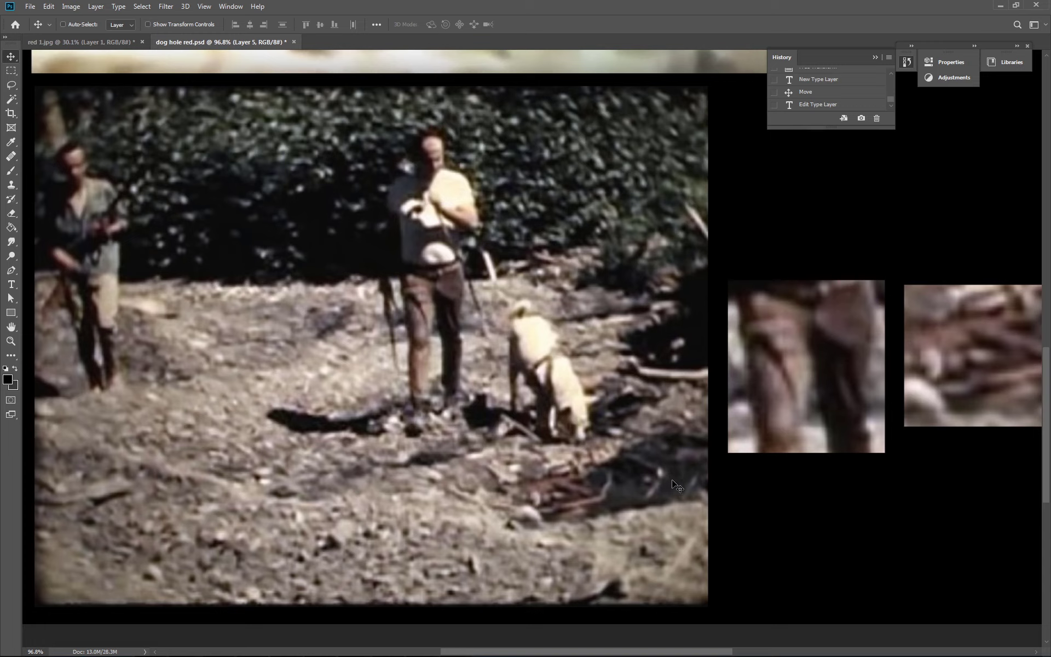
mouse_move(771, 413)
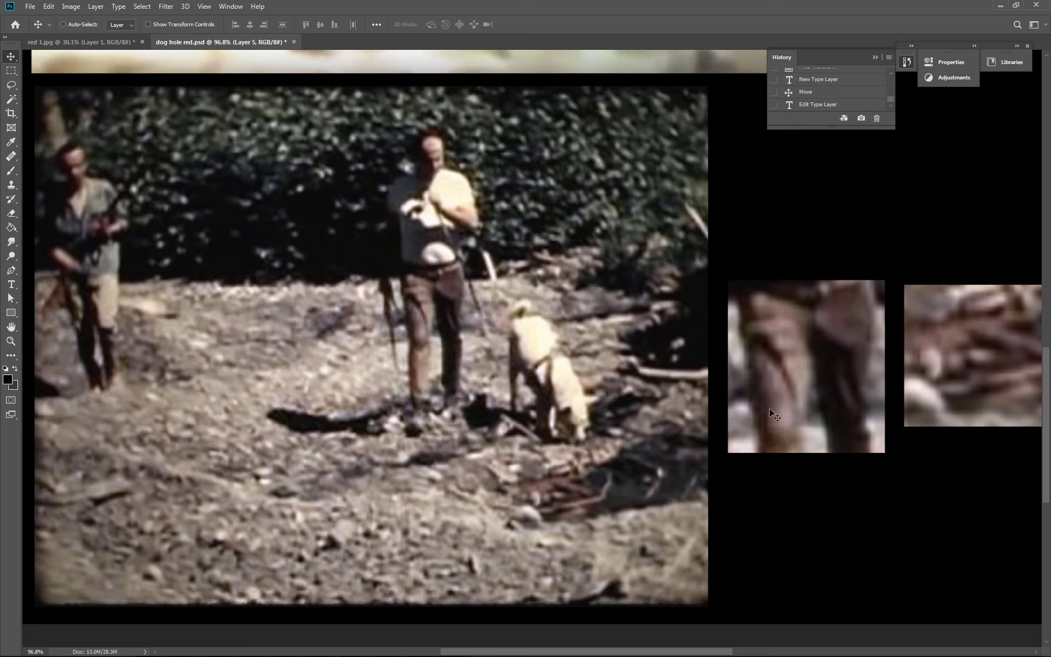
mouse_move(708, 325)
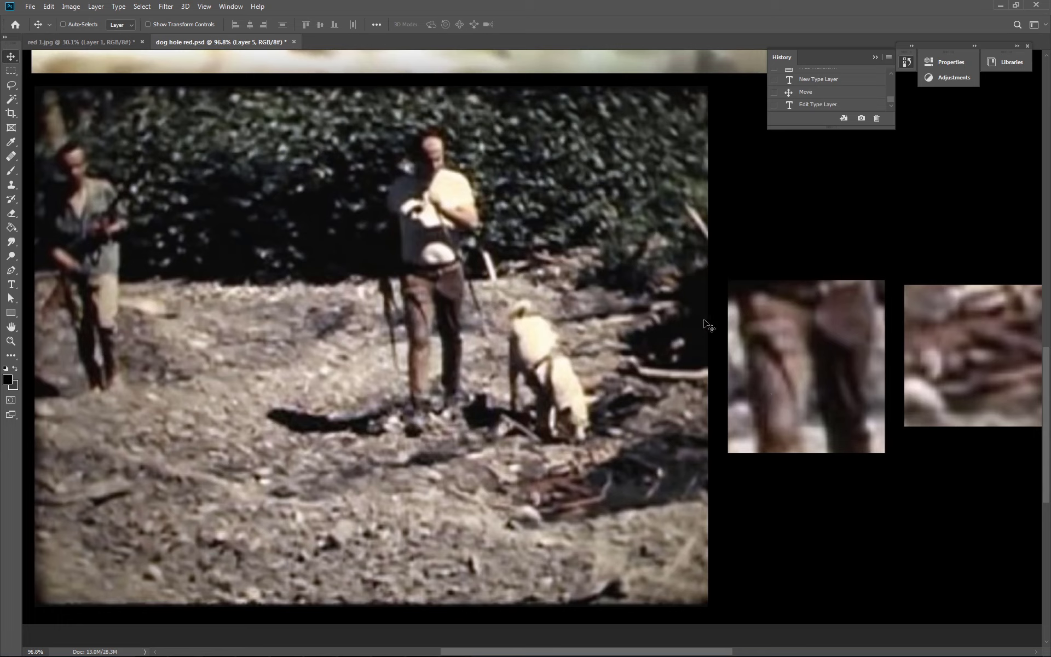
mouse_move(452, 280)
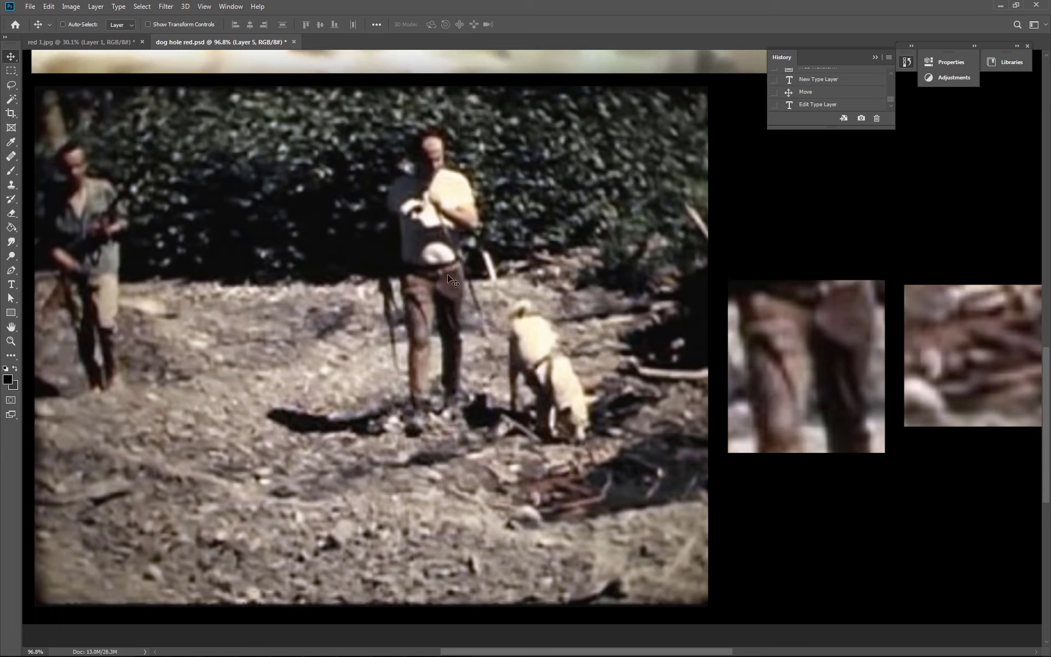
mouse_move(434, 246)
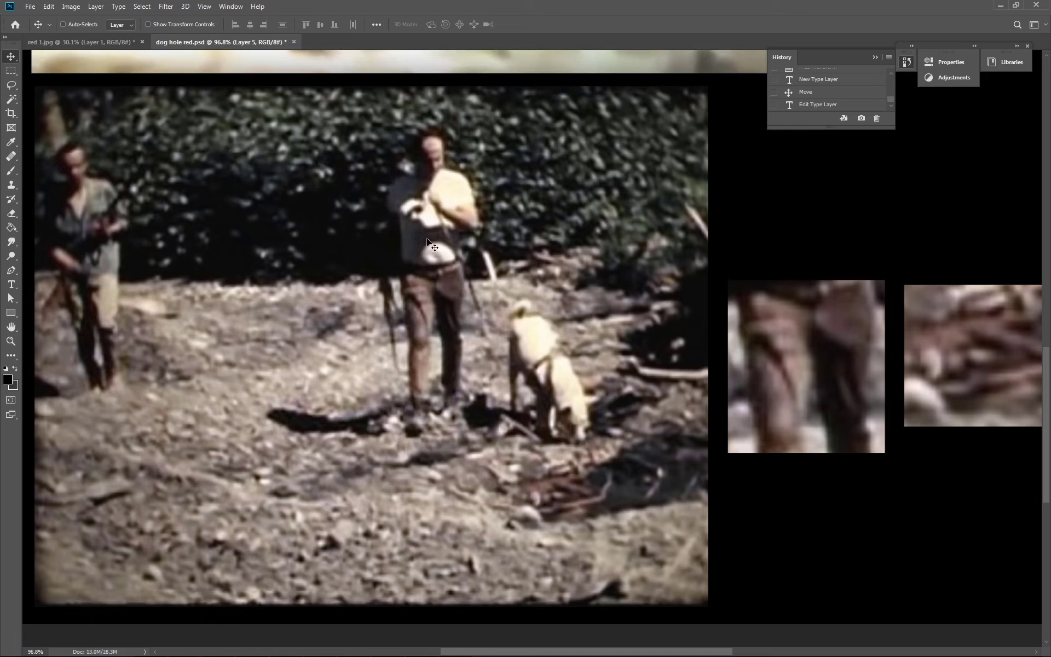
mouse_move(423, 249)
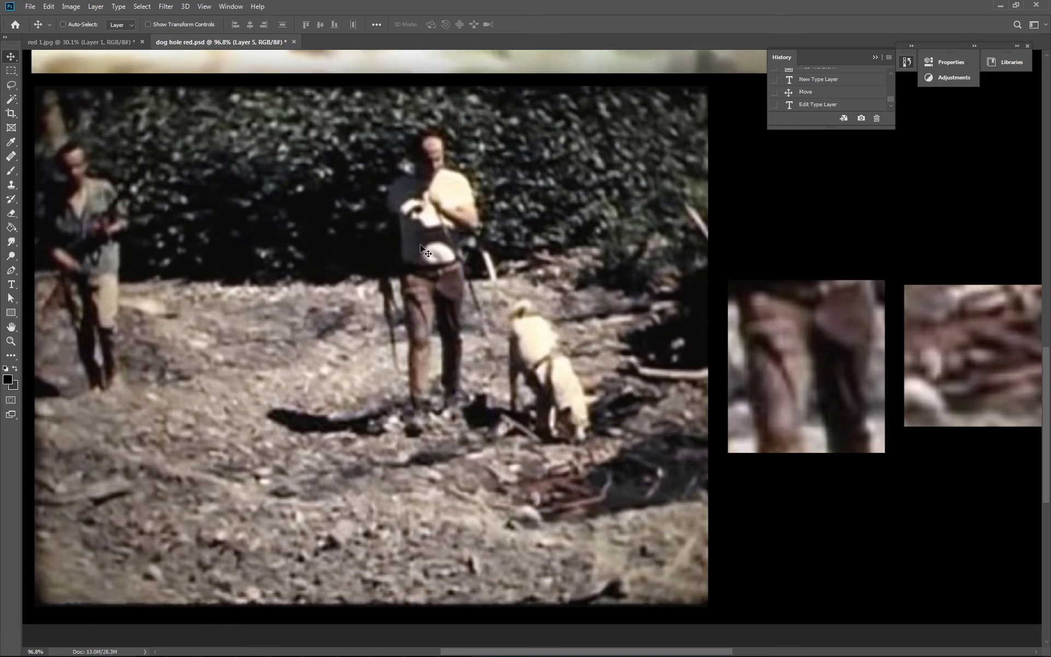
mouse_move(641, 506)
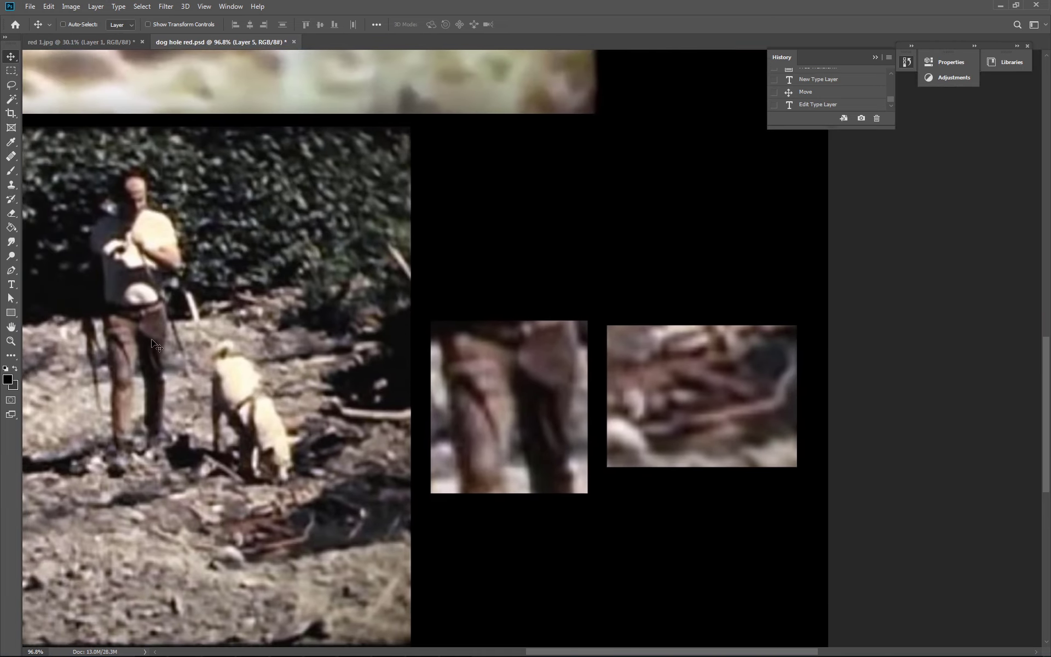
mouse_move(275, 546)
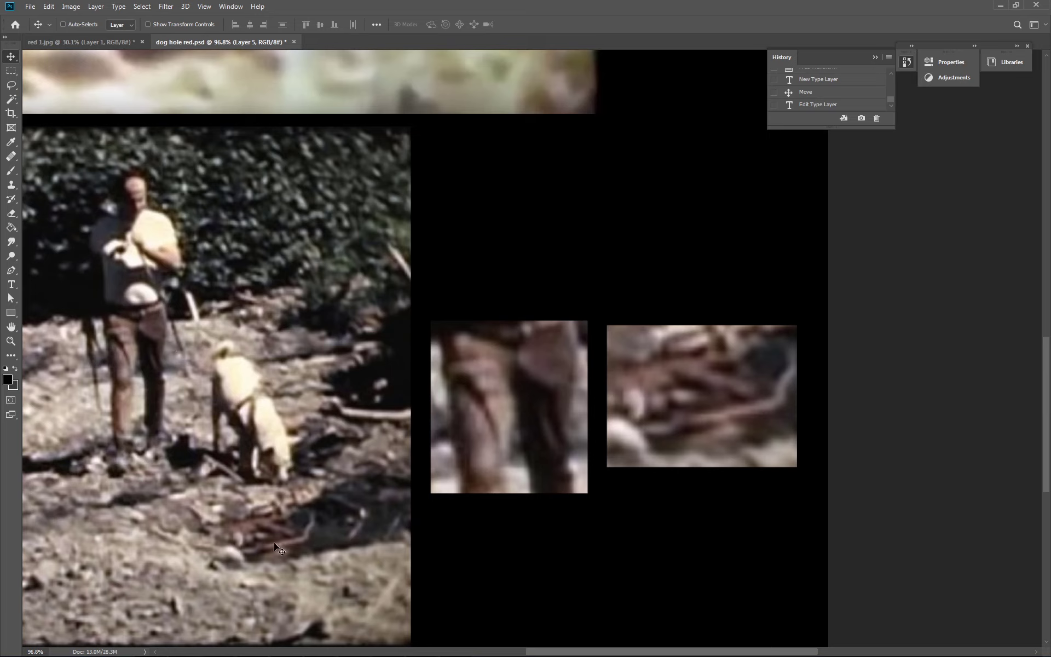
mouse_move(277, 540)
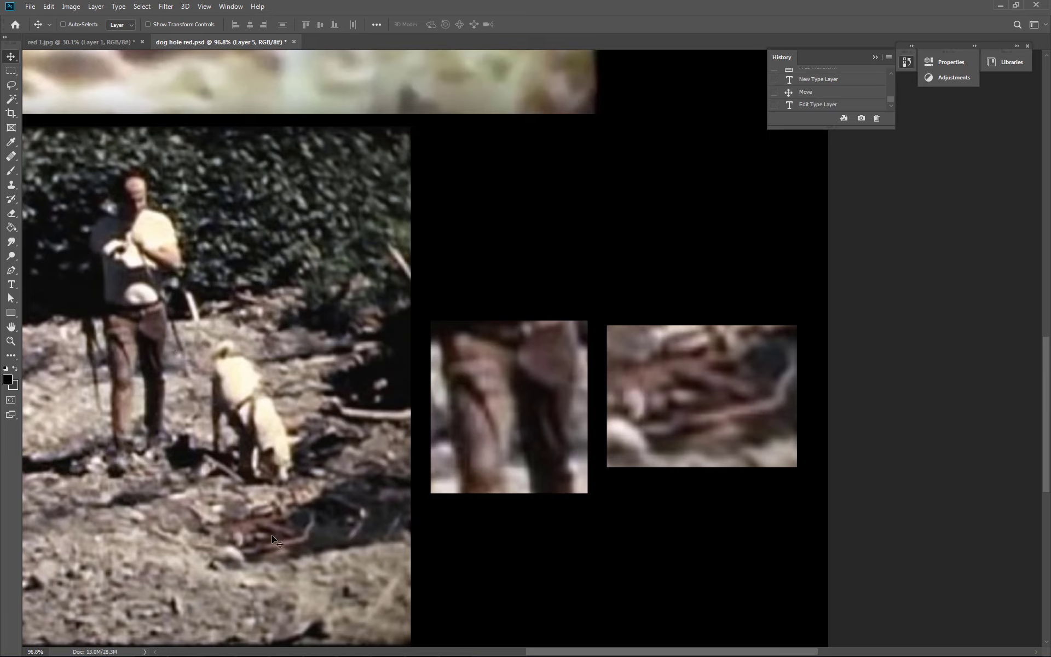
mouse_move(125, 359)
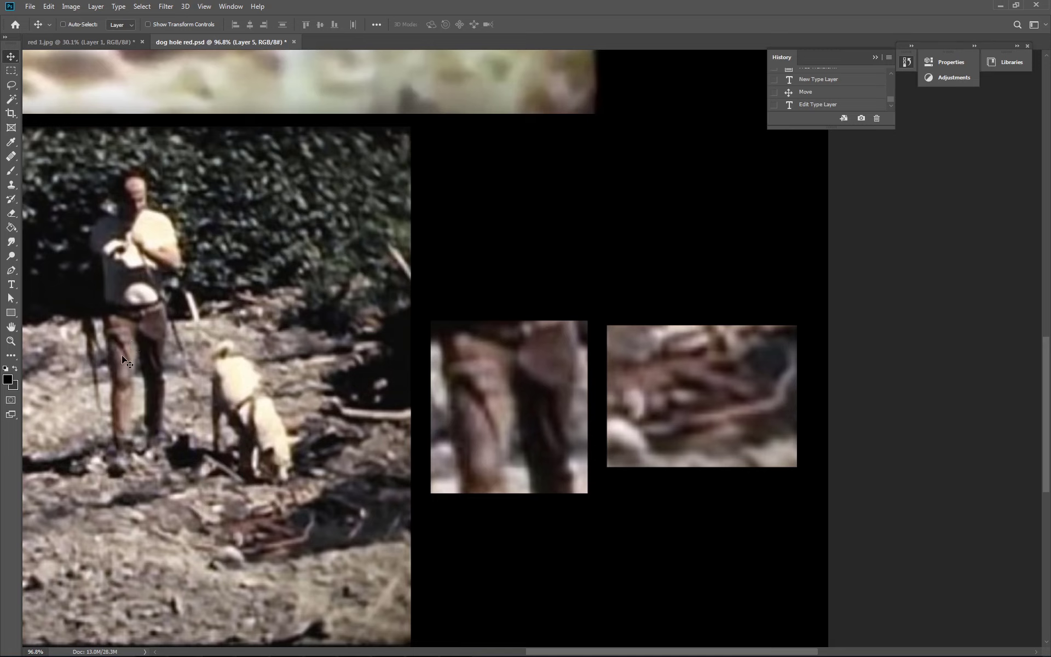
mouse_move(136, 354)
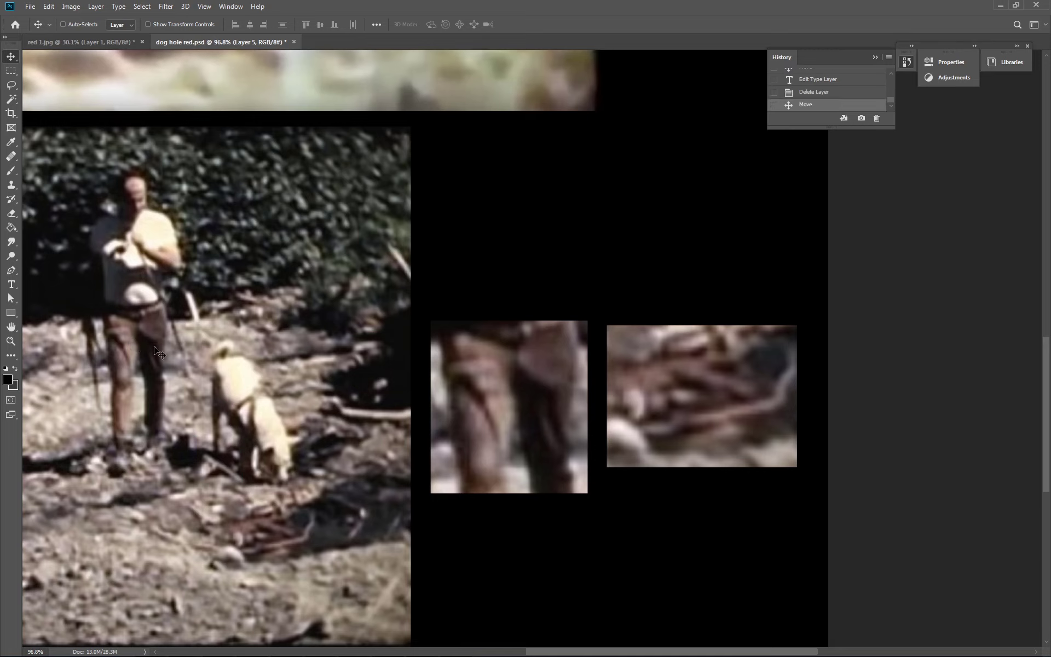
mouse_move(184, 127)
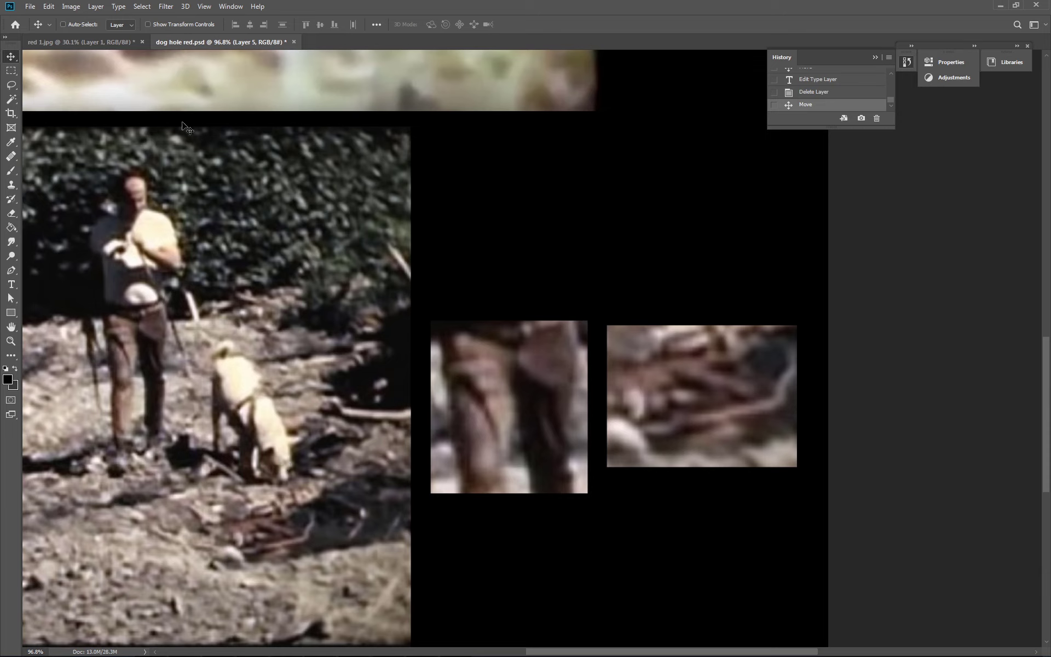
mouse_move(429, 427)
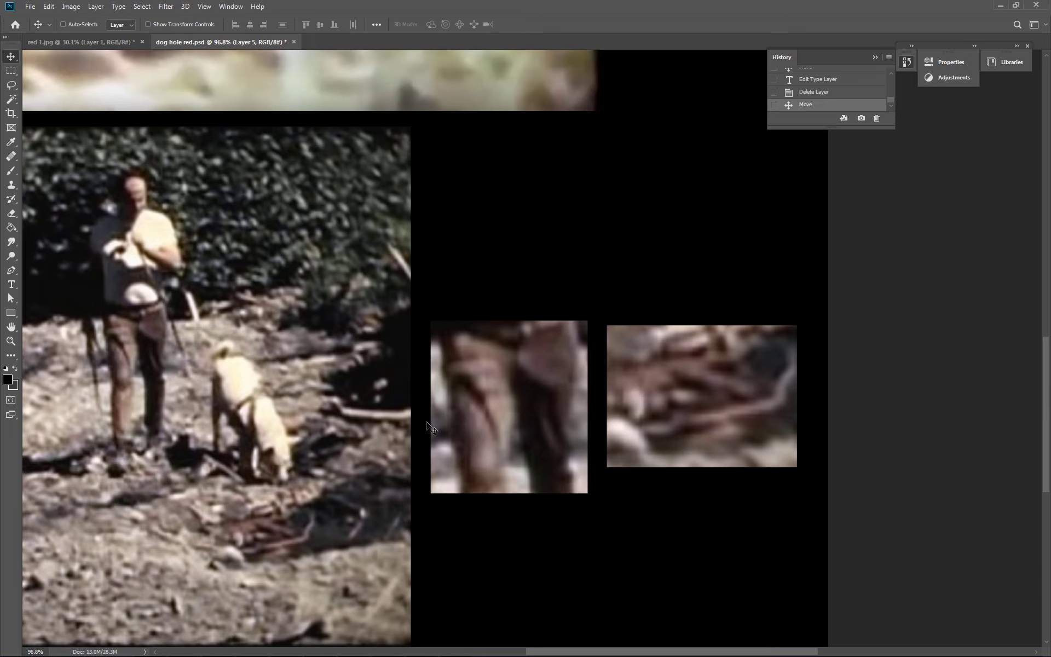
mouse_move(160, 355)
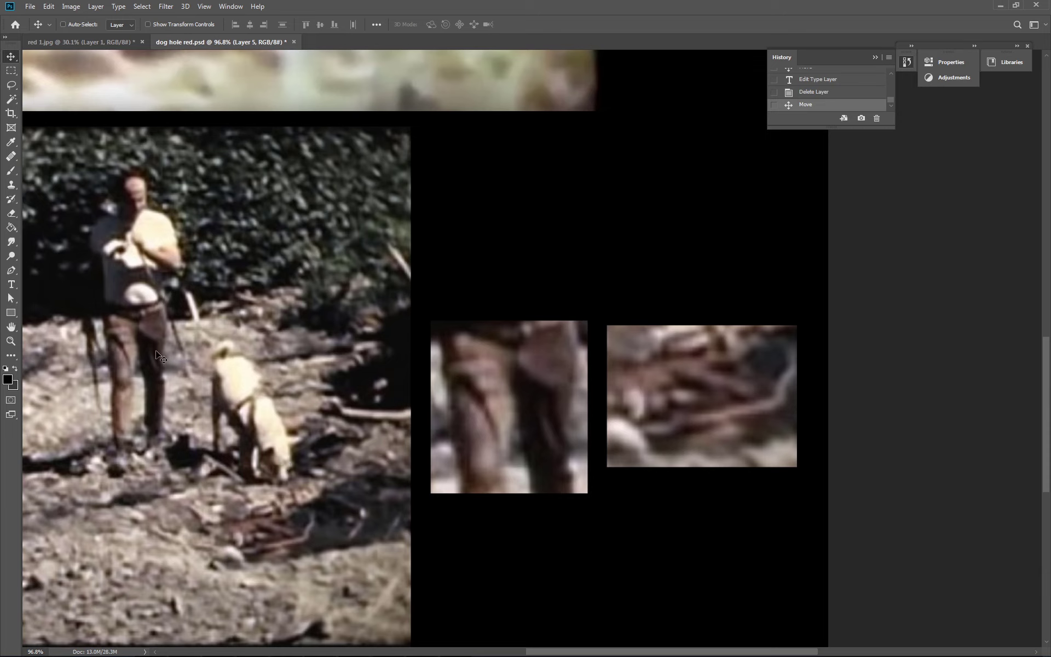
mouse_move(277, 534)
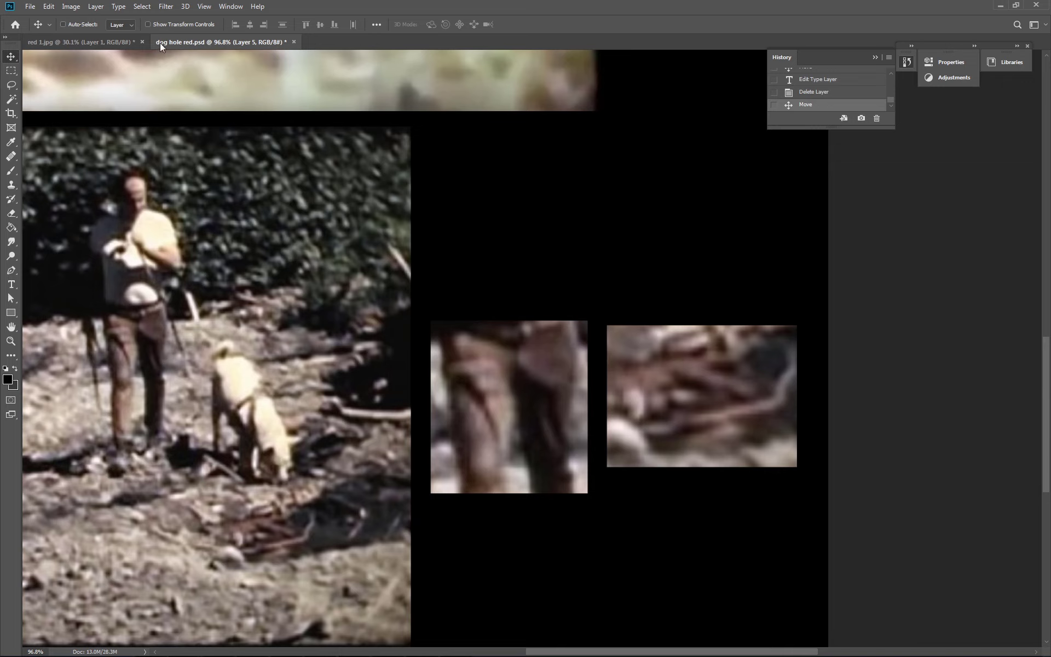
Apply legacy Brightness/Contrast with Contrast 48 to the two close-up crops.
click(70, 7)
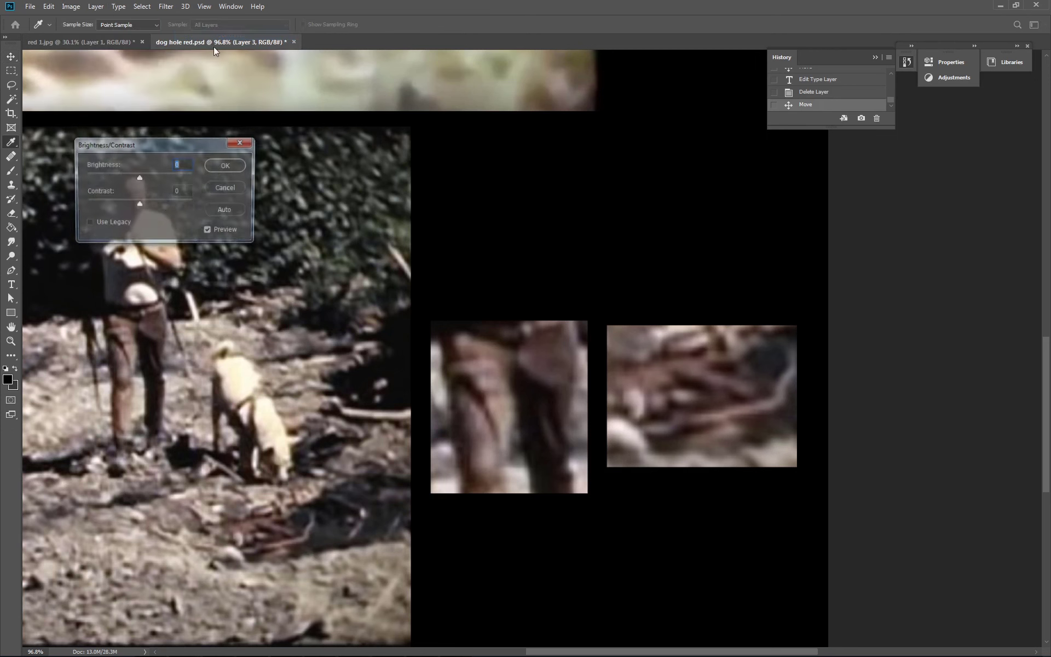
click(87, 222)
text(48)
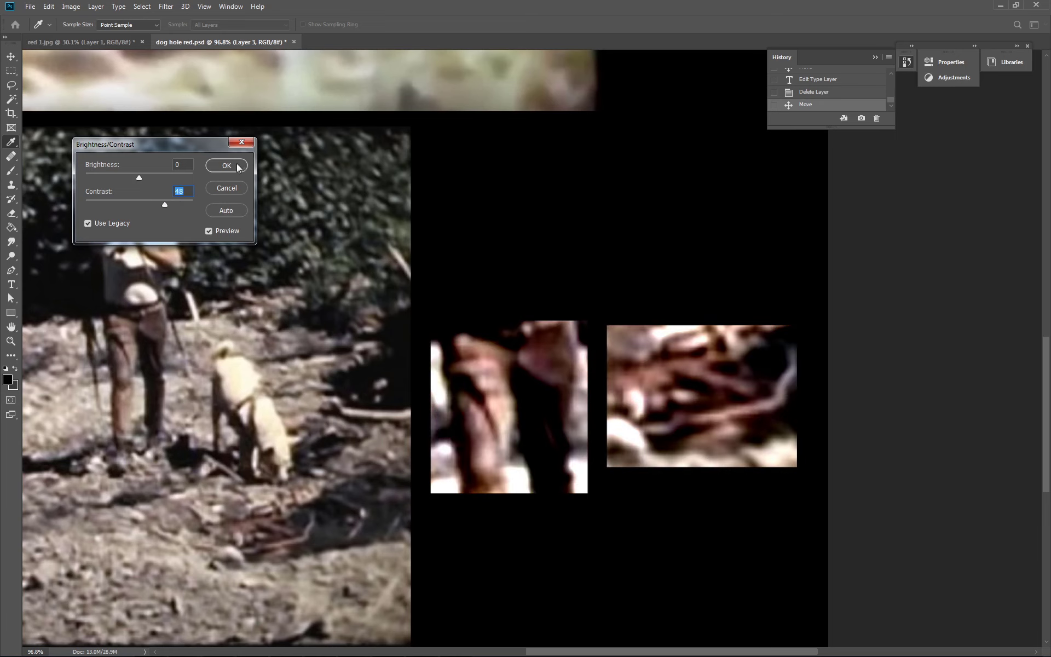
click(225, 165)
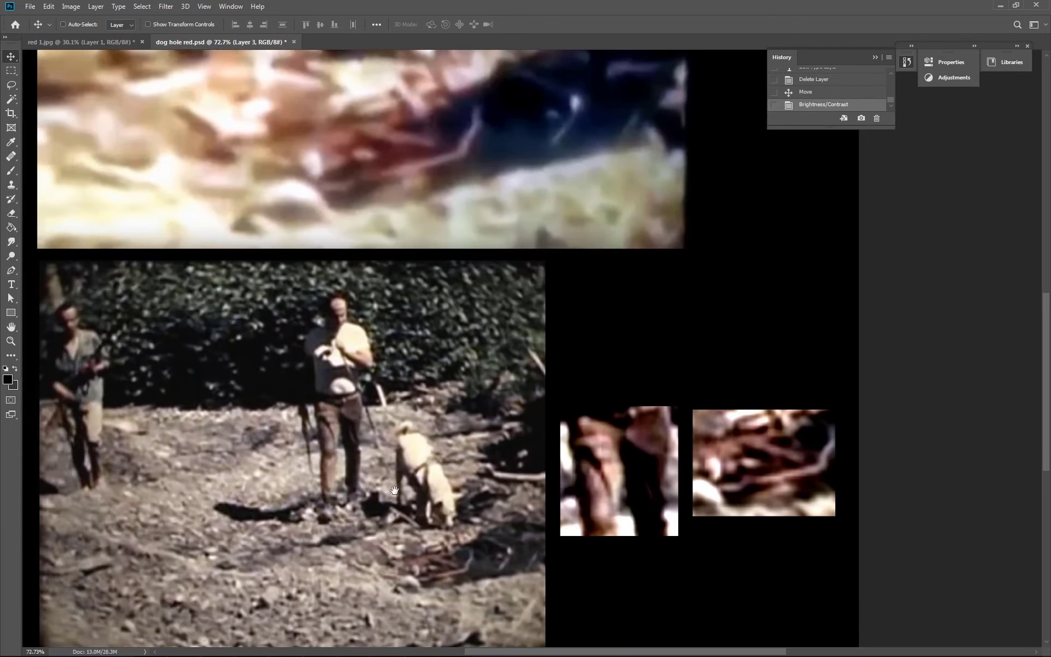
scroll(down, 3)
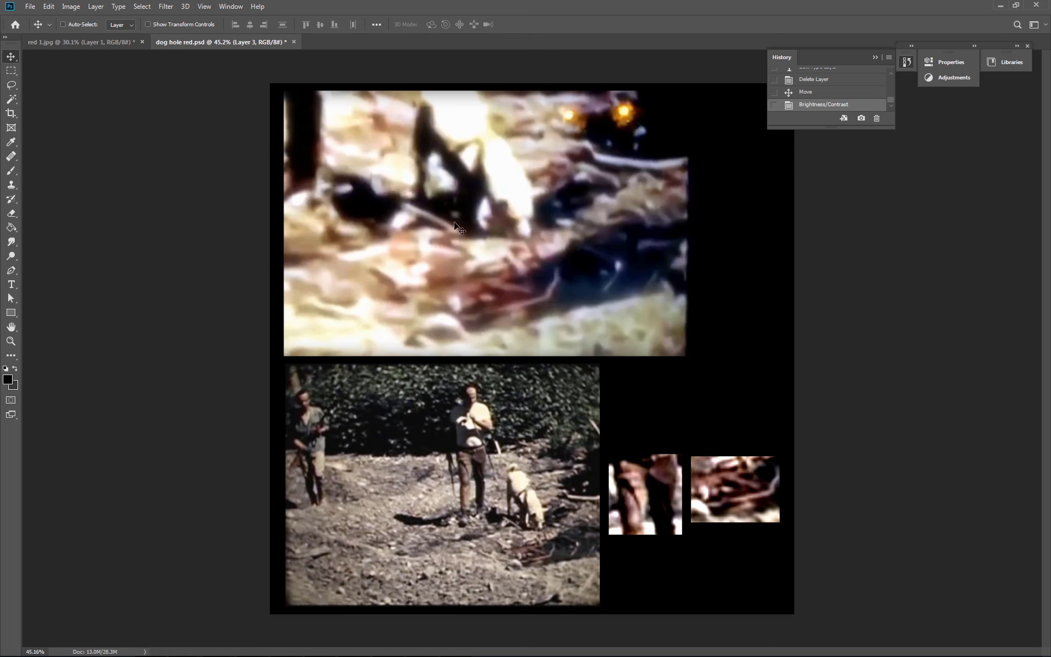
mouse_move(74, 43)
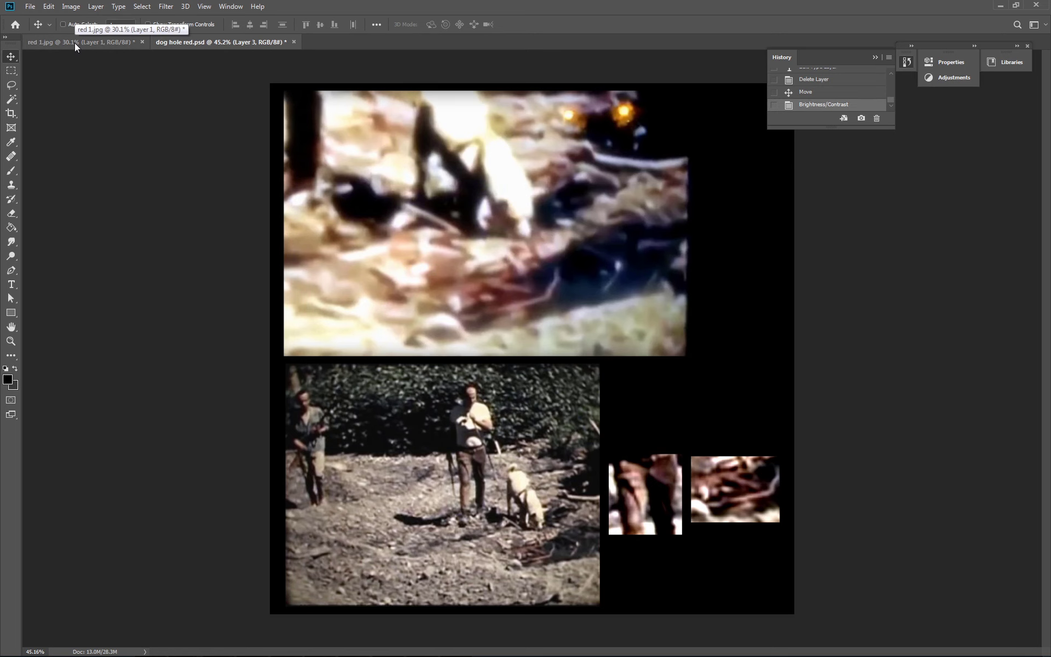
Seek the YouTube Patterson film to 8:26, view it full screen and capture the frame.
click(80, 42)
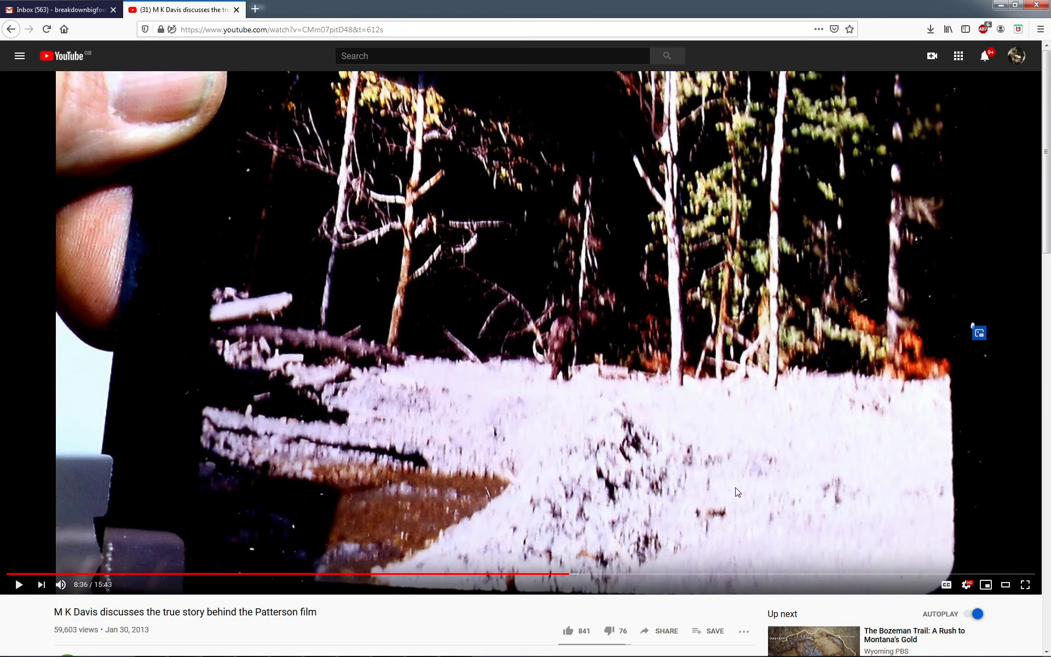
click(362, 573)
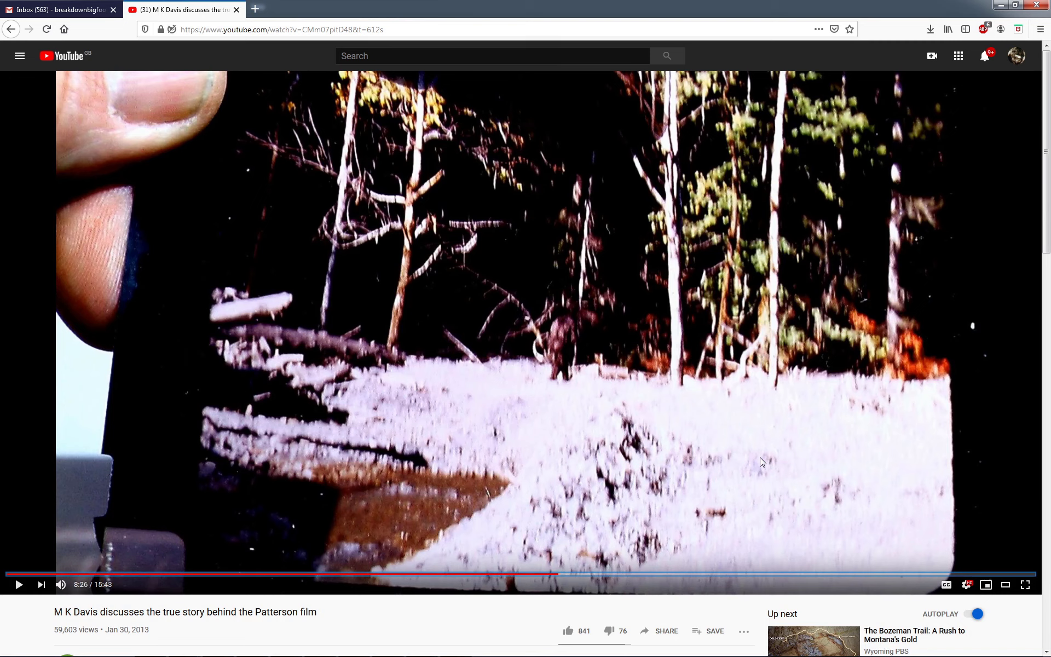
mouse_move(762, 372)
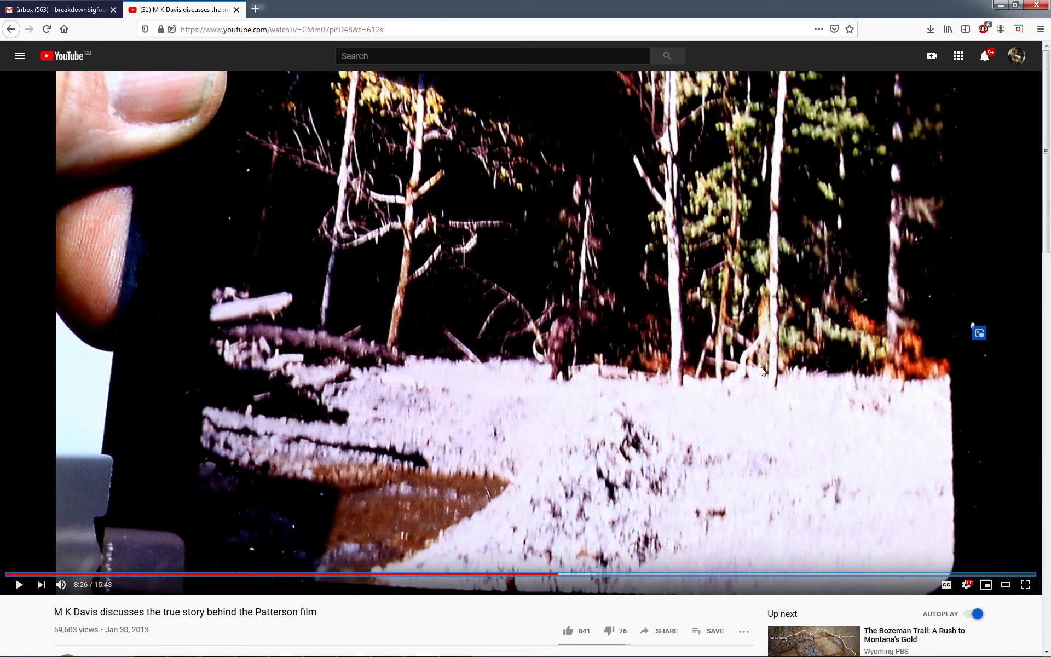
mouse_move(823, 437)
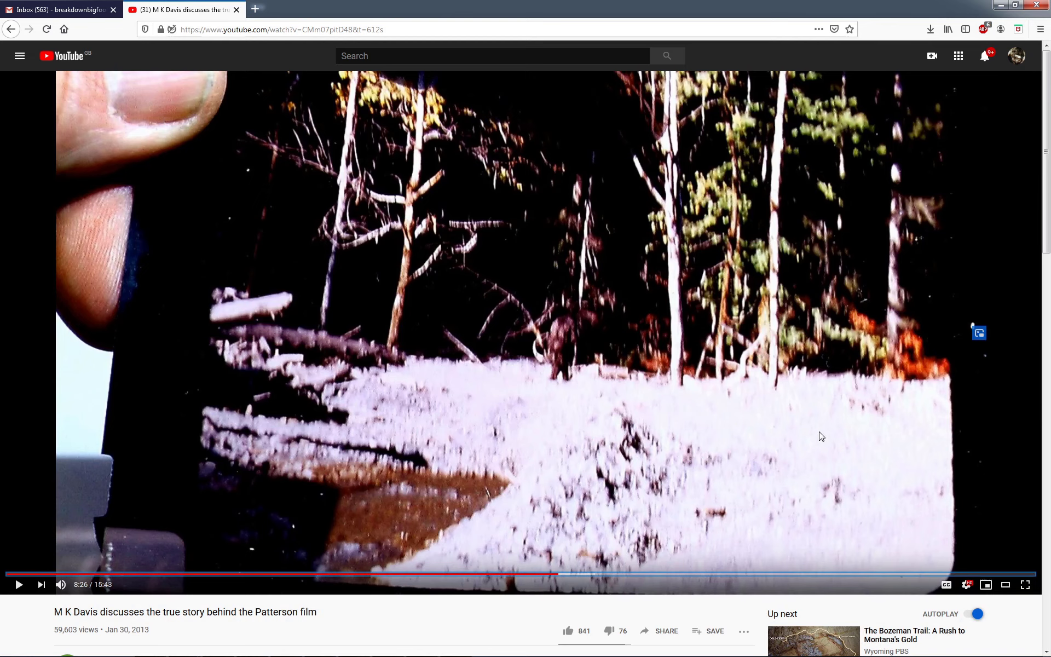
mouse_move(1027, 583)
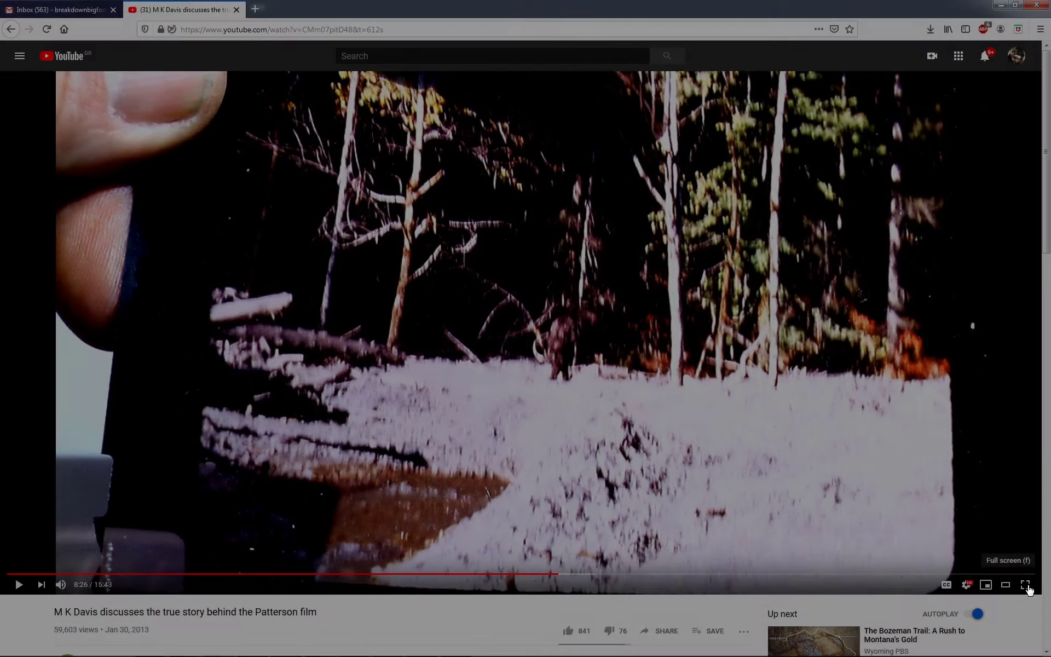
click(1028, 584)
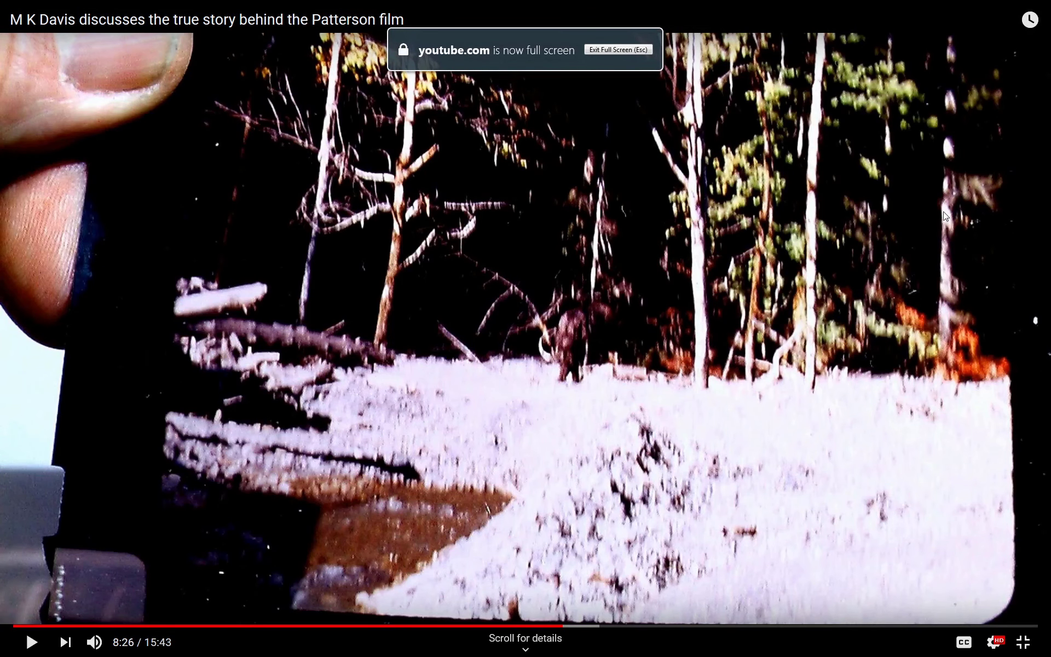
key(Escape)
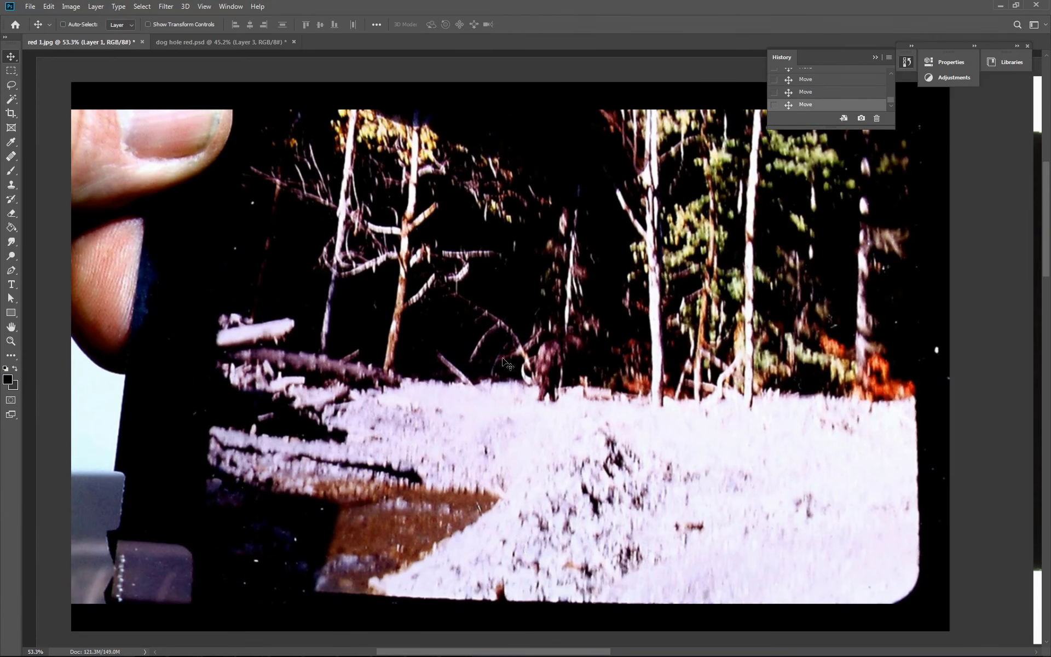
mouse_move(540, 371)
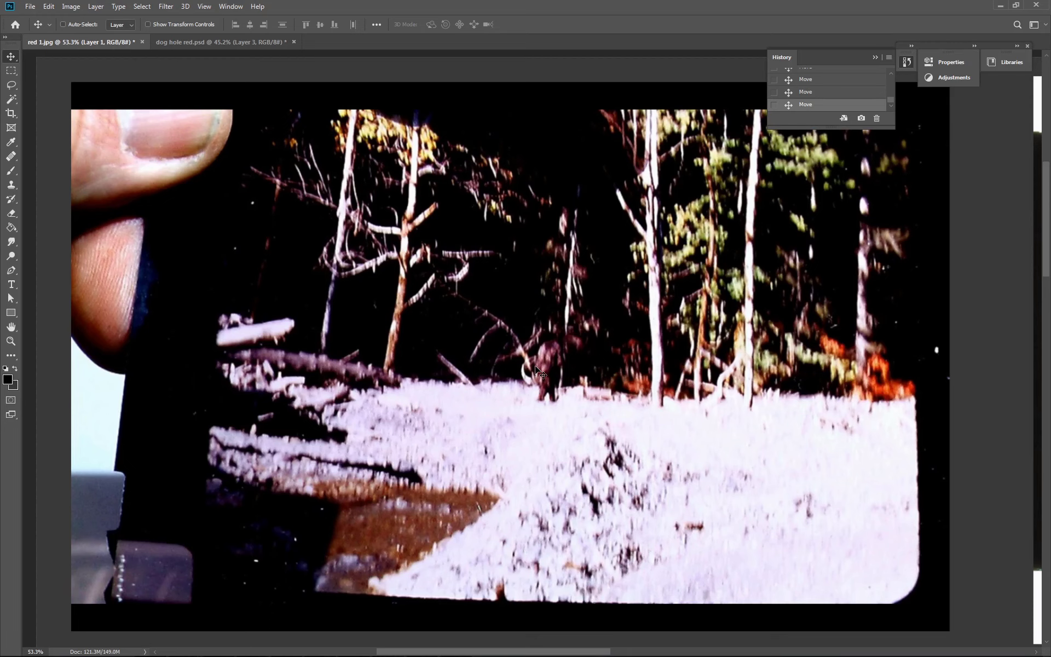